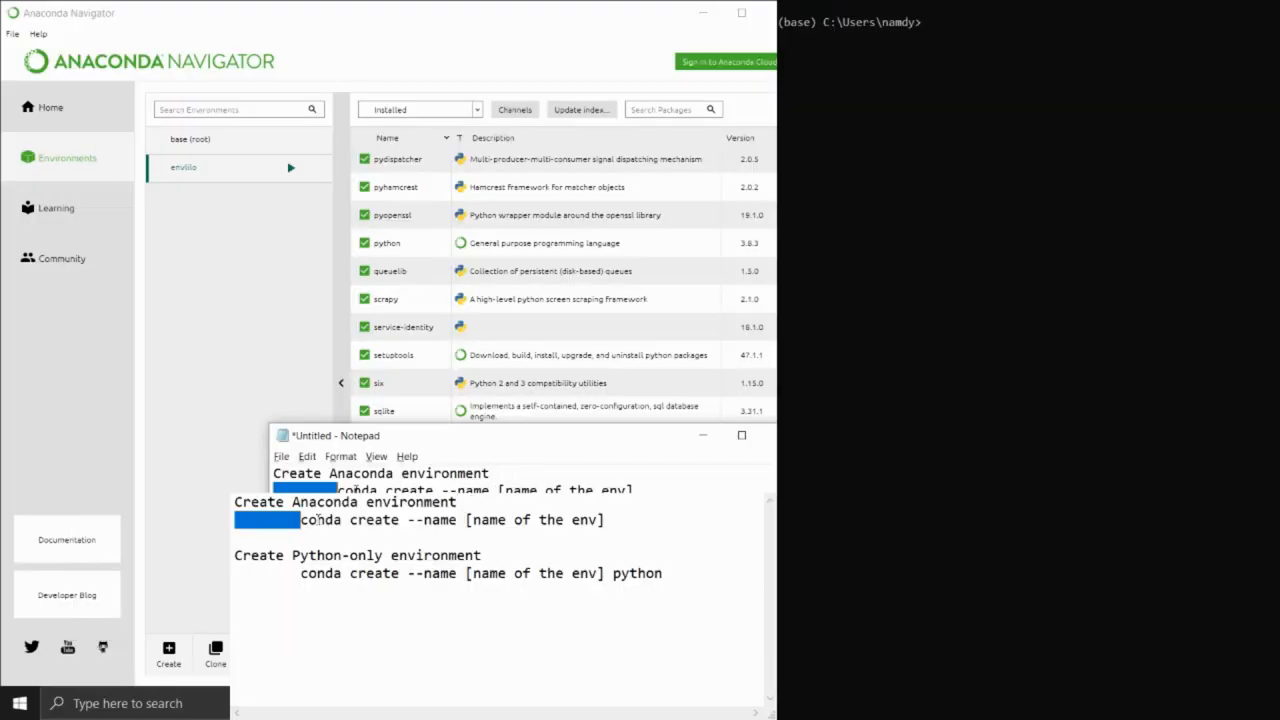
Step: Run conda create --name env in Anaconda Prompt to make a new env environment
drag(300, 520, 456, 520)
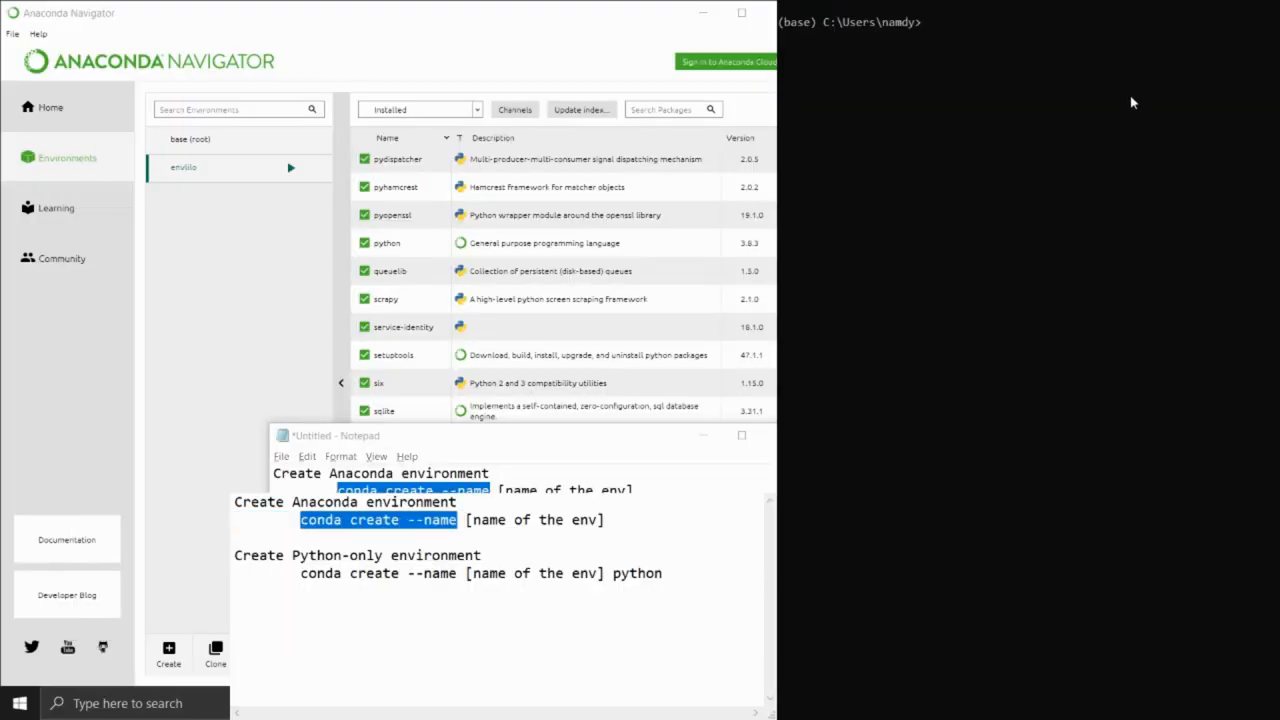
text(conda create --name env)
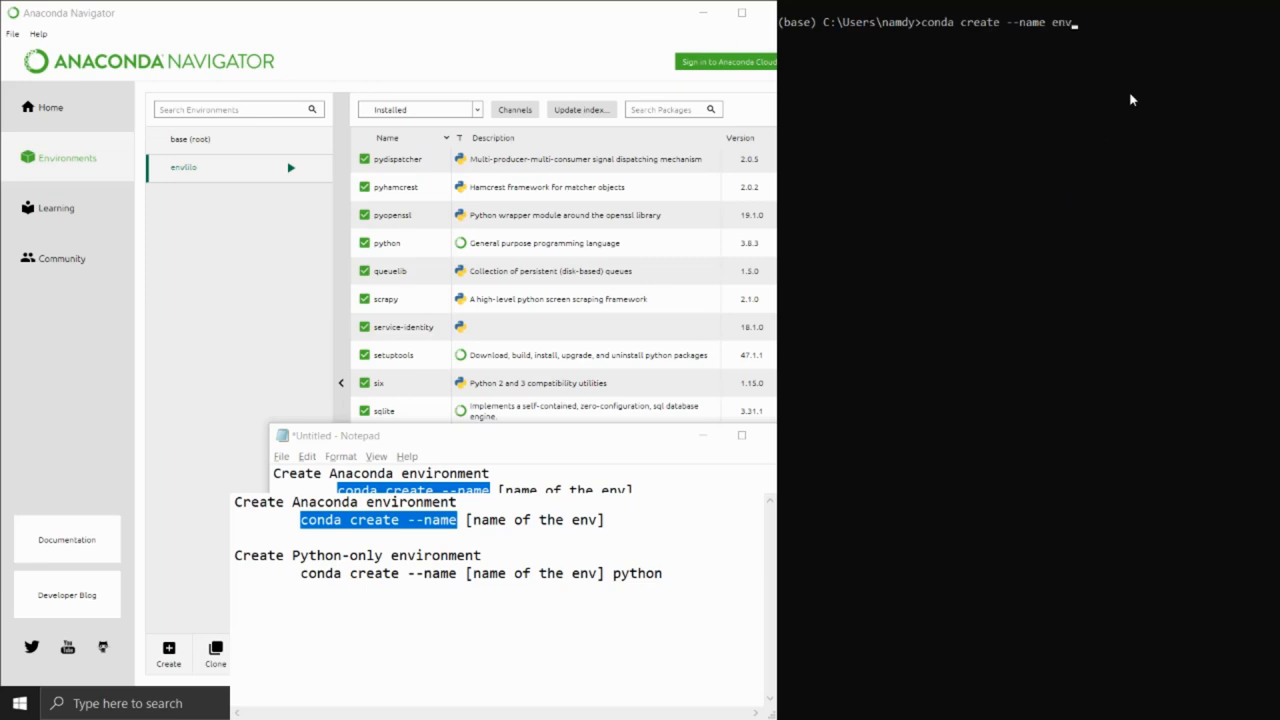
key(enter)
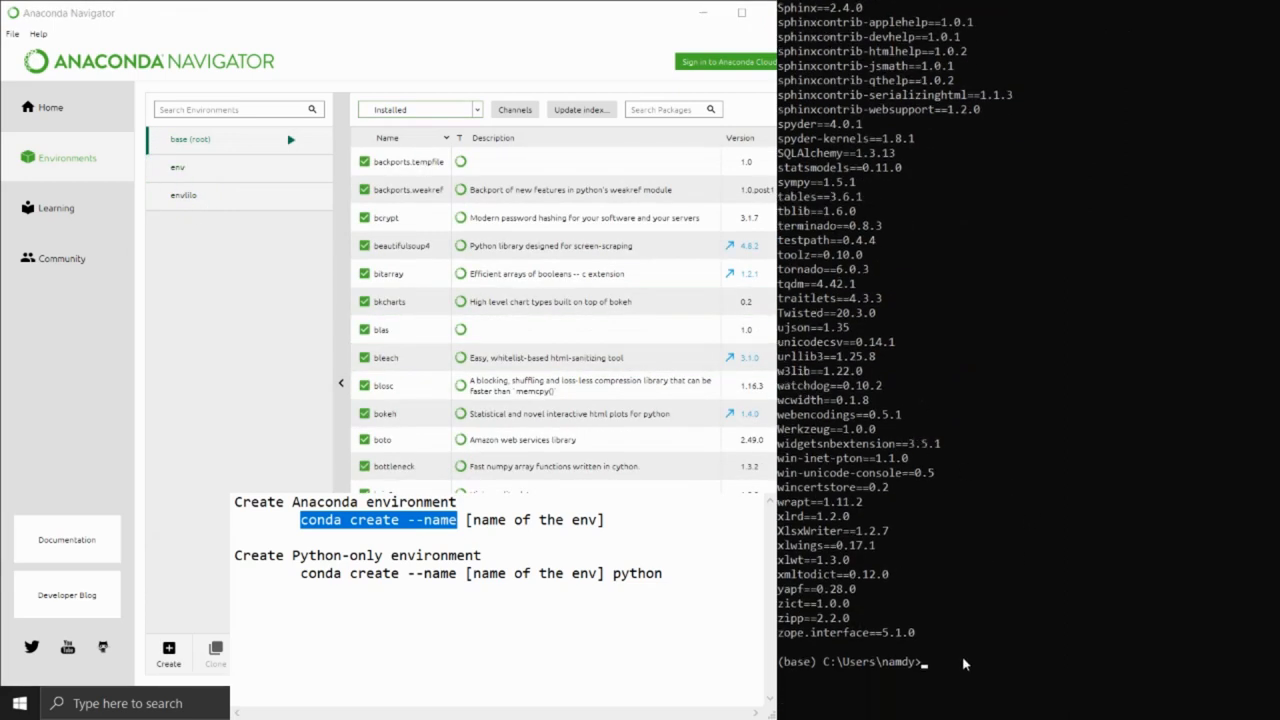
Step: Run conda activate env, then conda deactivate to return to base
text(conda acctivate env)
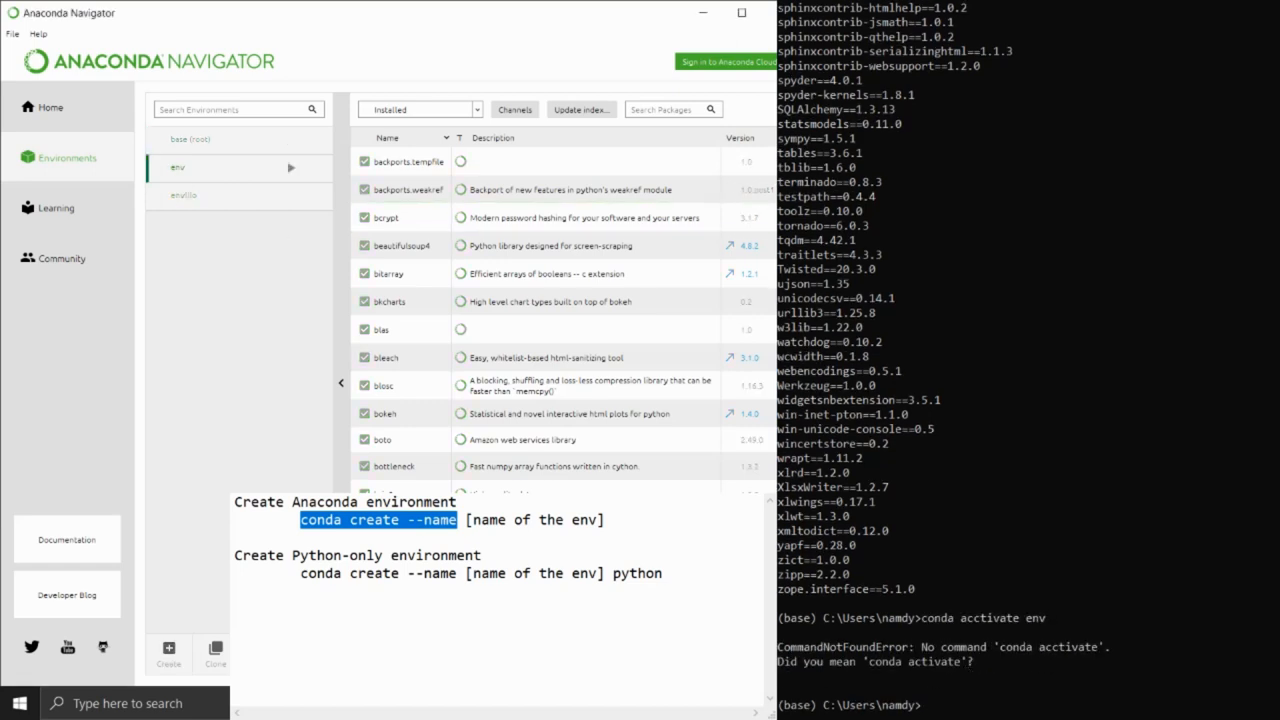
text(conda acctivate env)
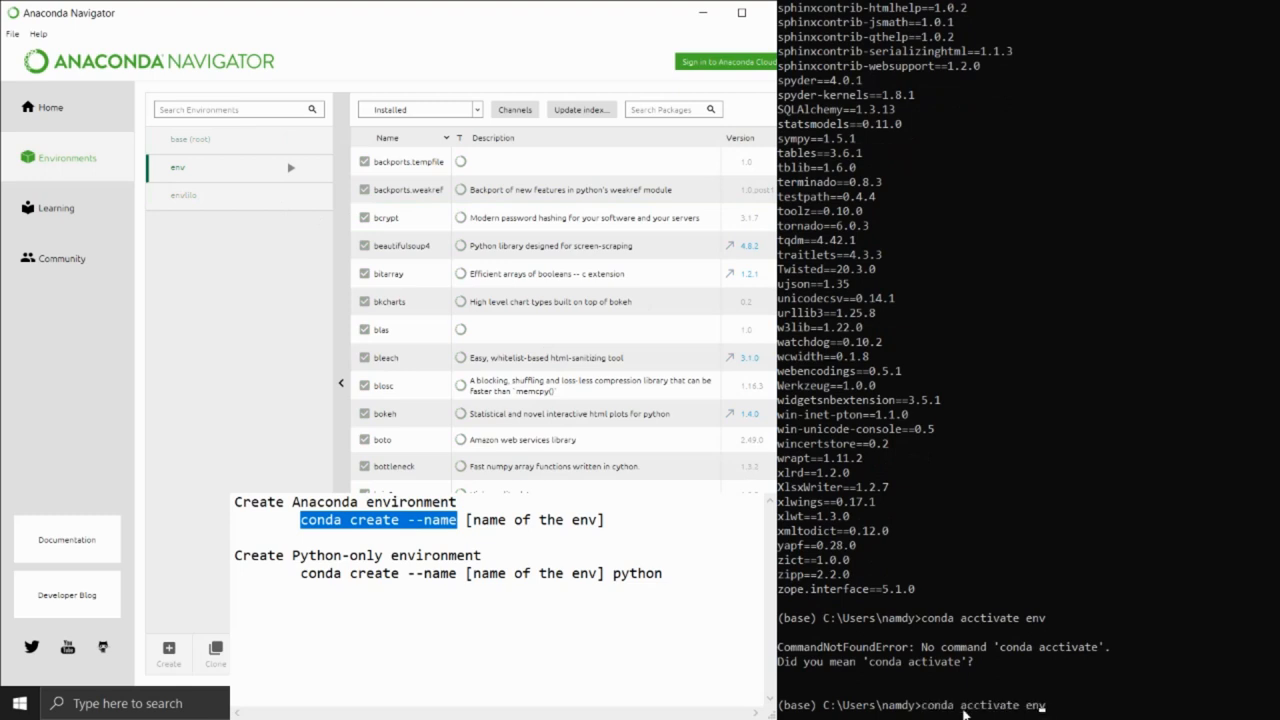
key(enter)
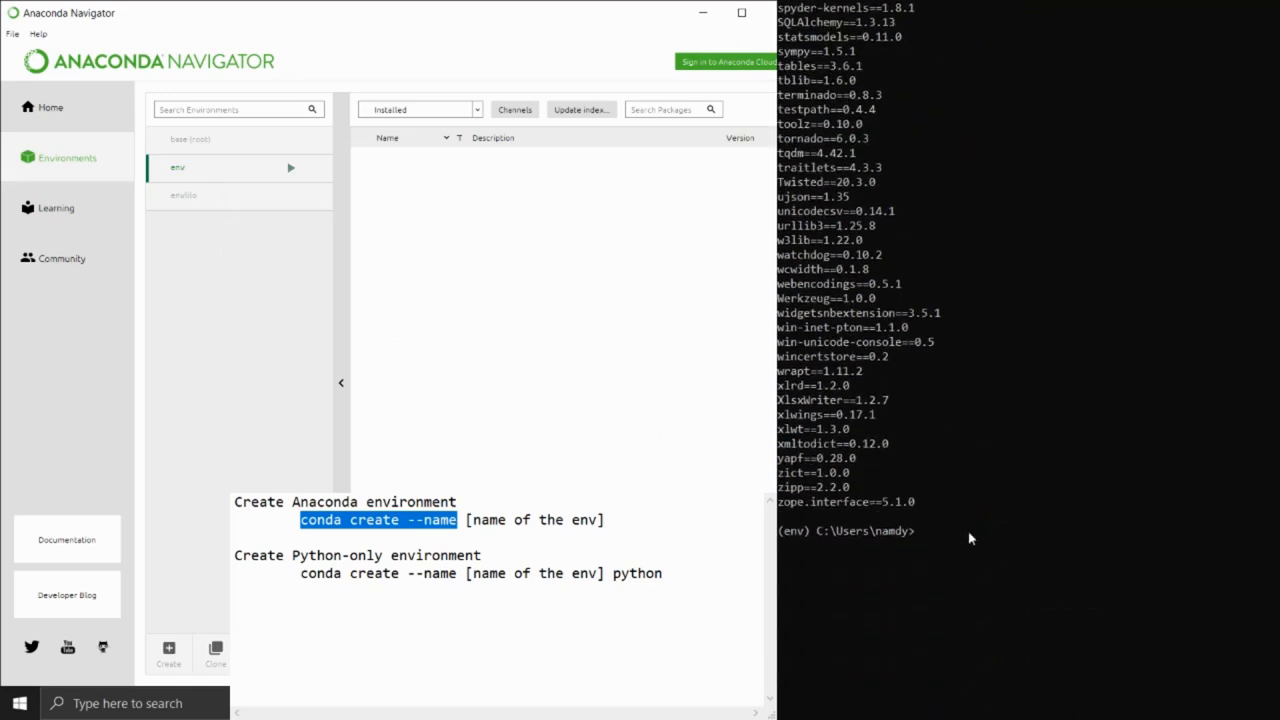
text(conda ideactivate)
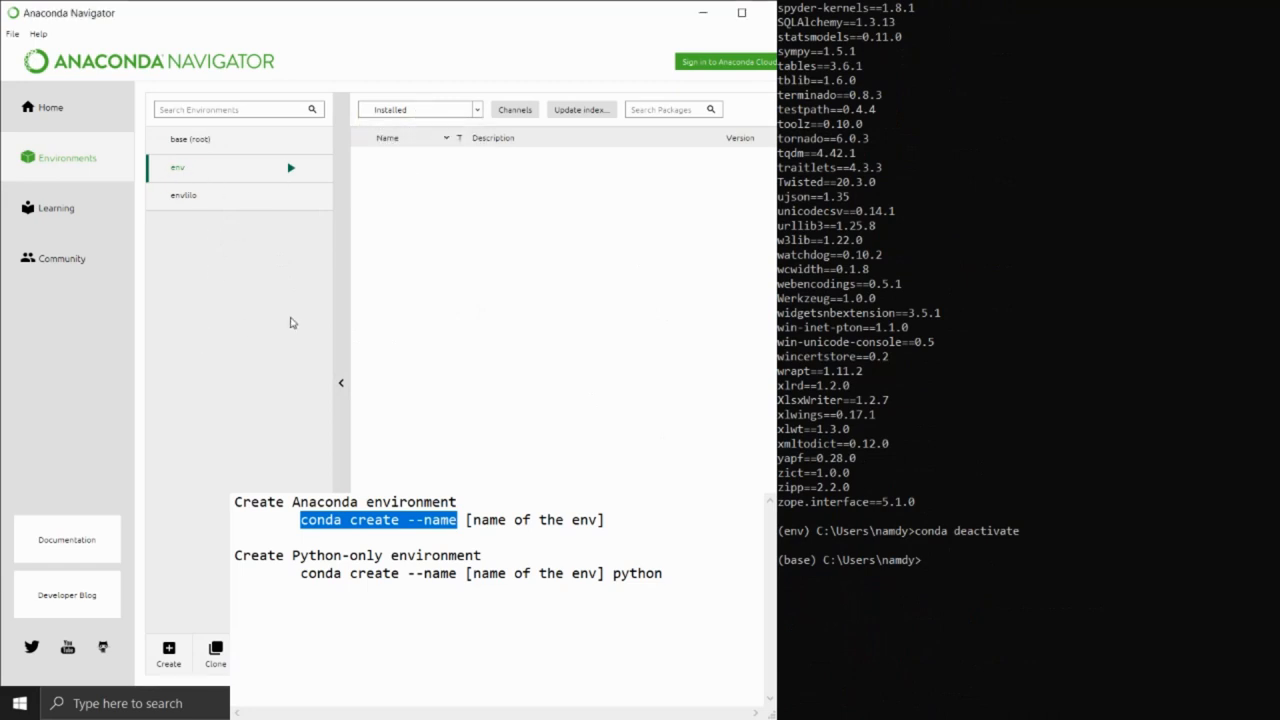
click(184, 194)
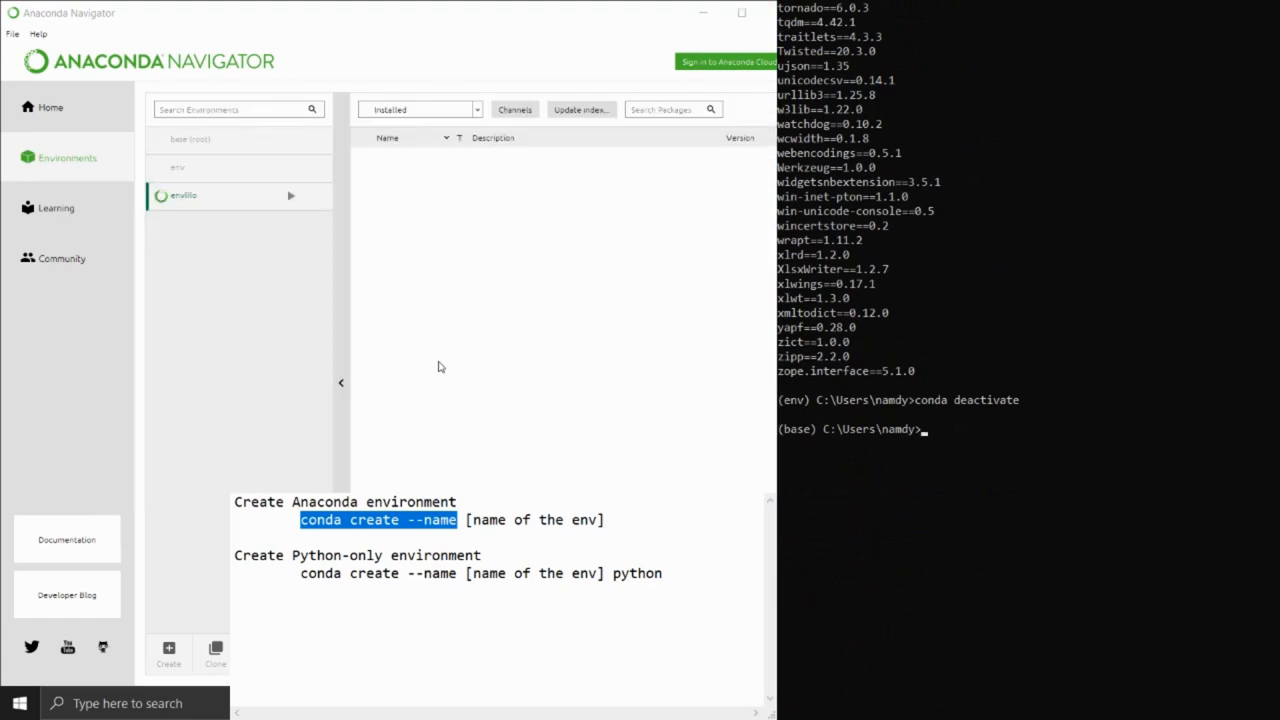
Step: Select env in Navigator, check its packages for scrapy, and remove the environment
click(178, 168)
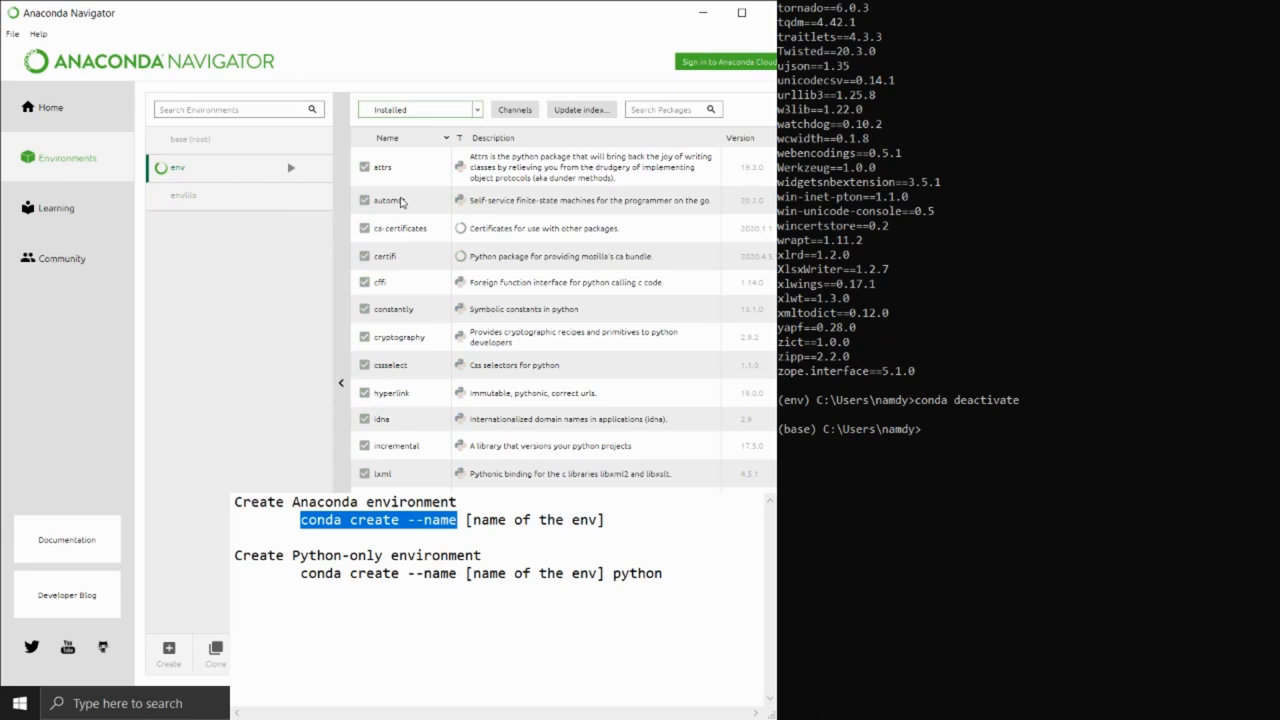
mouse_move(398, 206)
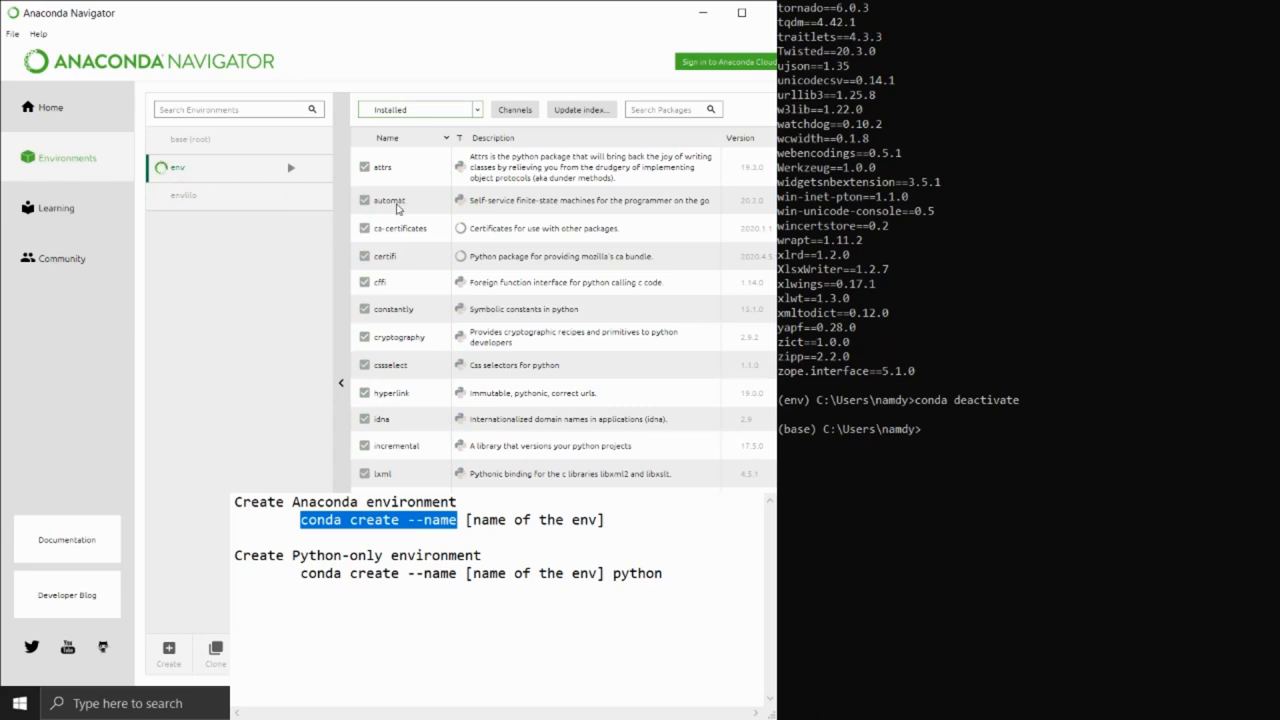
click(418, 108)
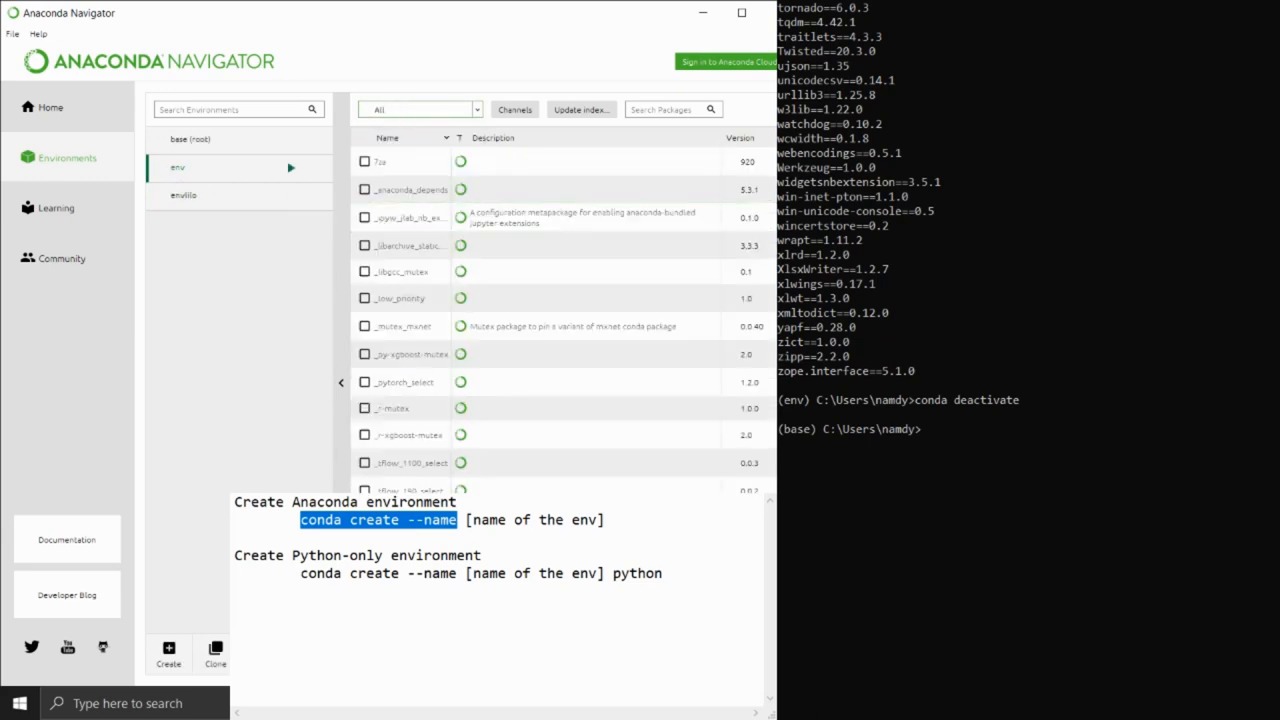
click(418, 108)
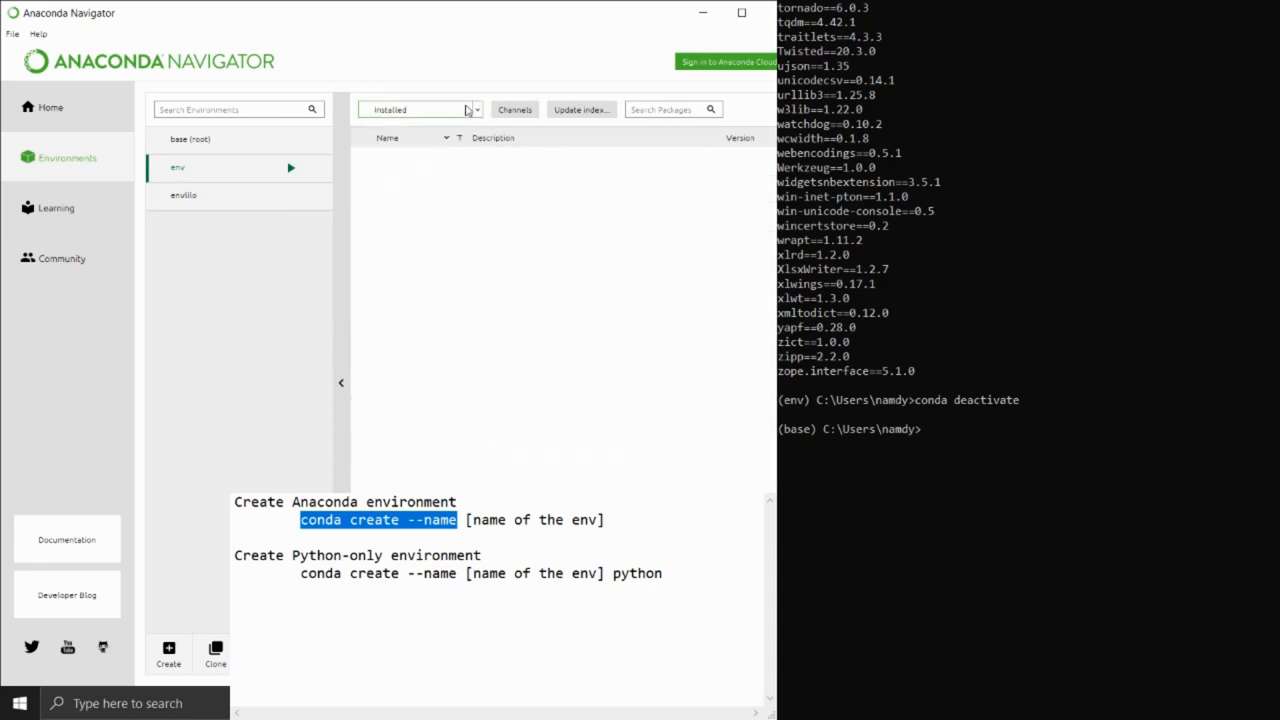
click(420, 108)
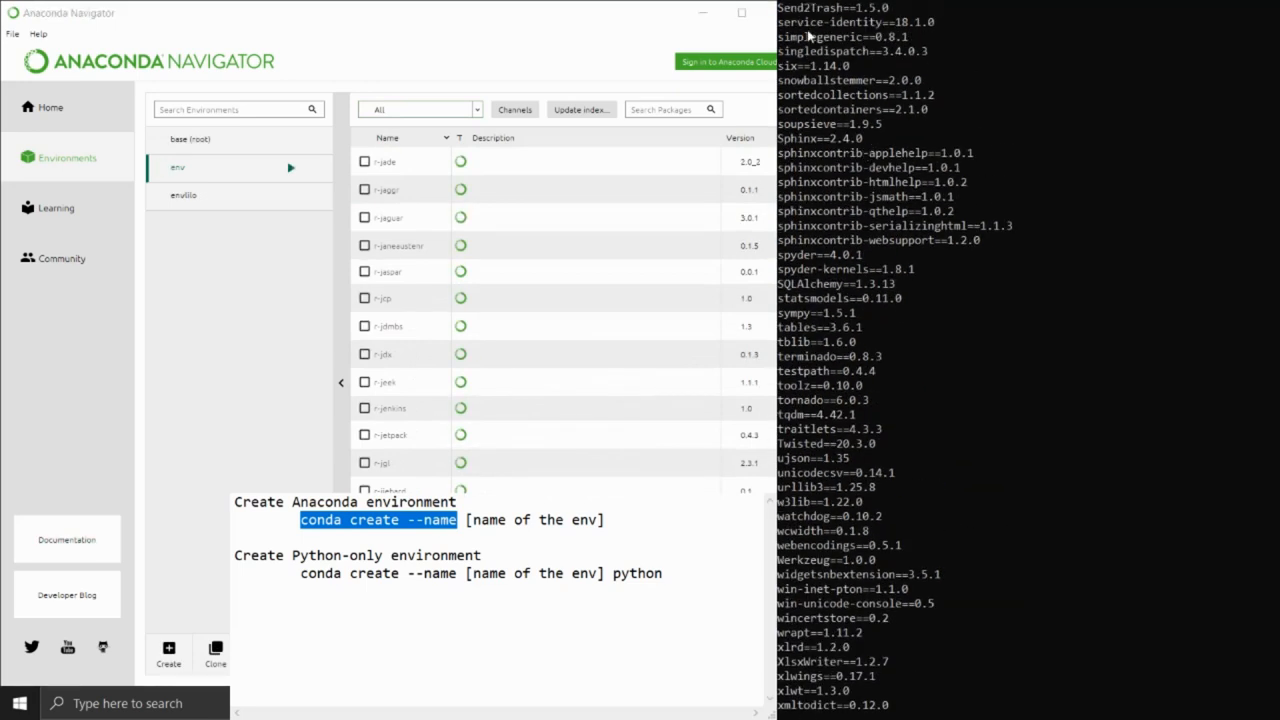
text(s)
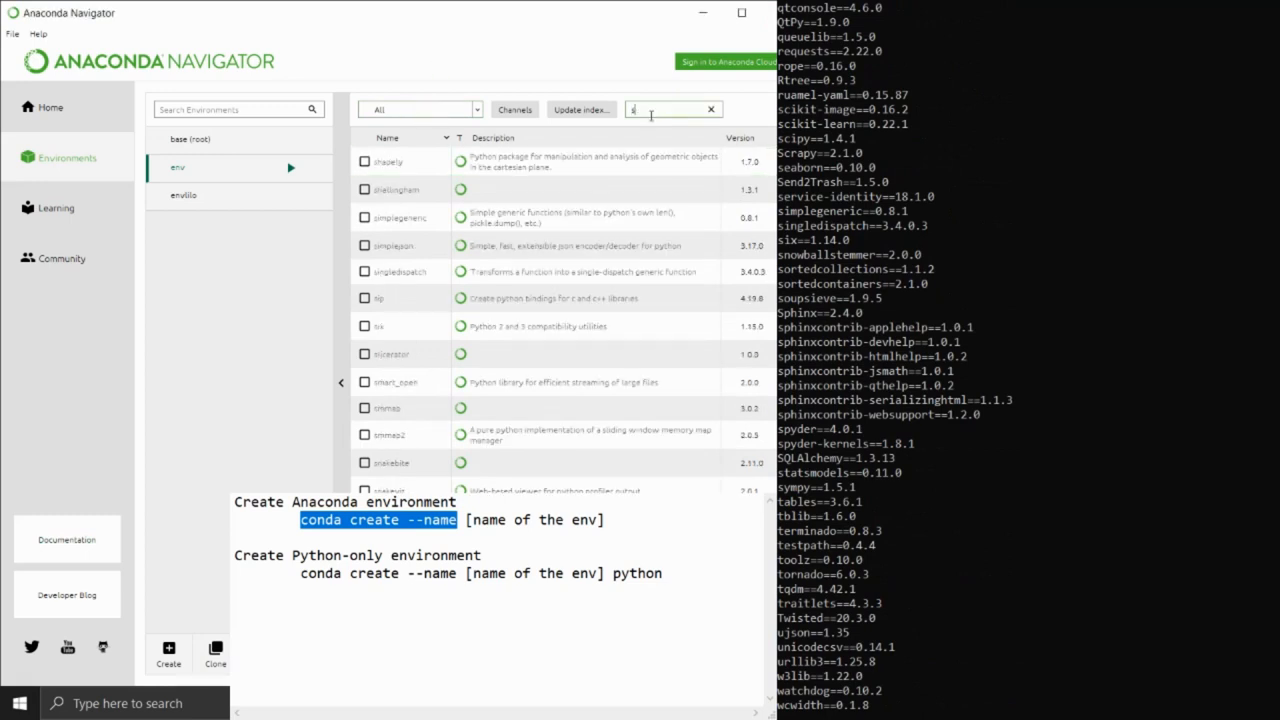
text(crapy)
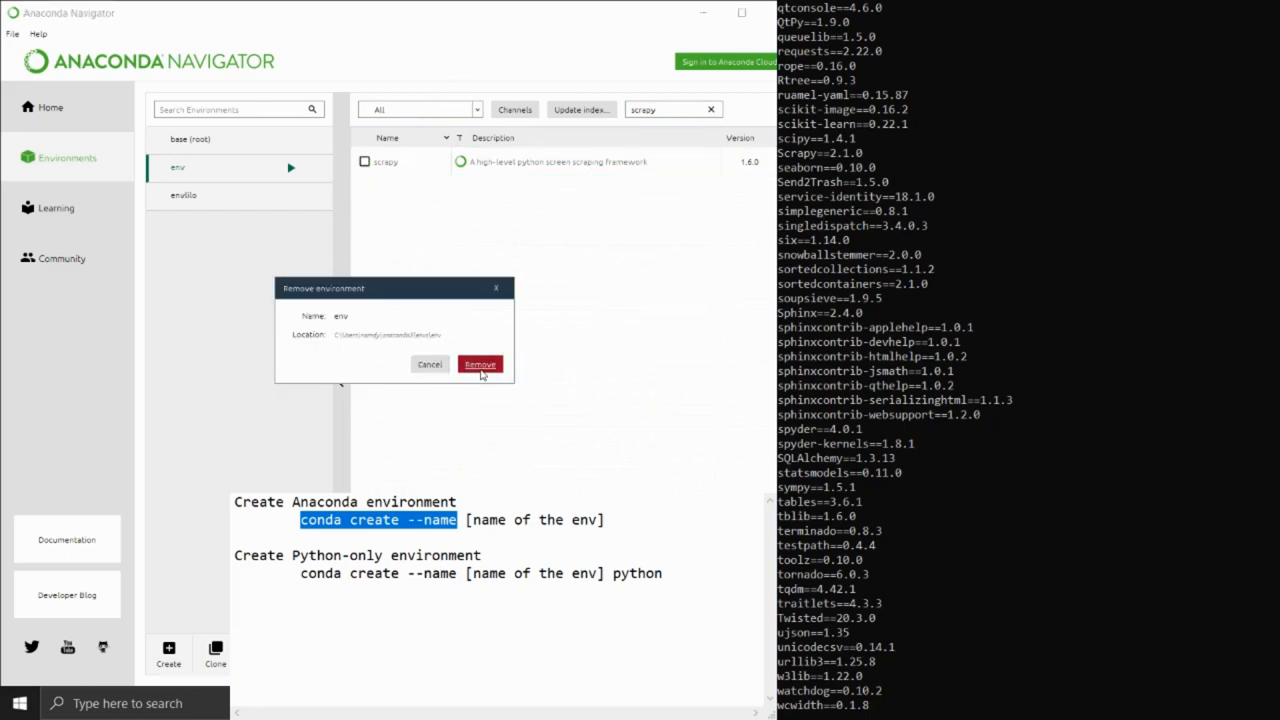
click(480, 364)
text(conda create --name  python)
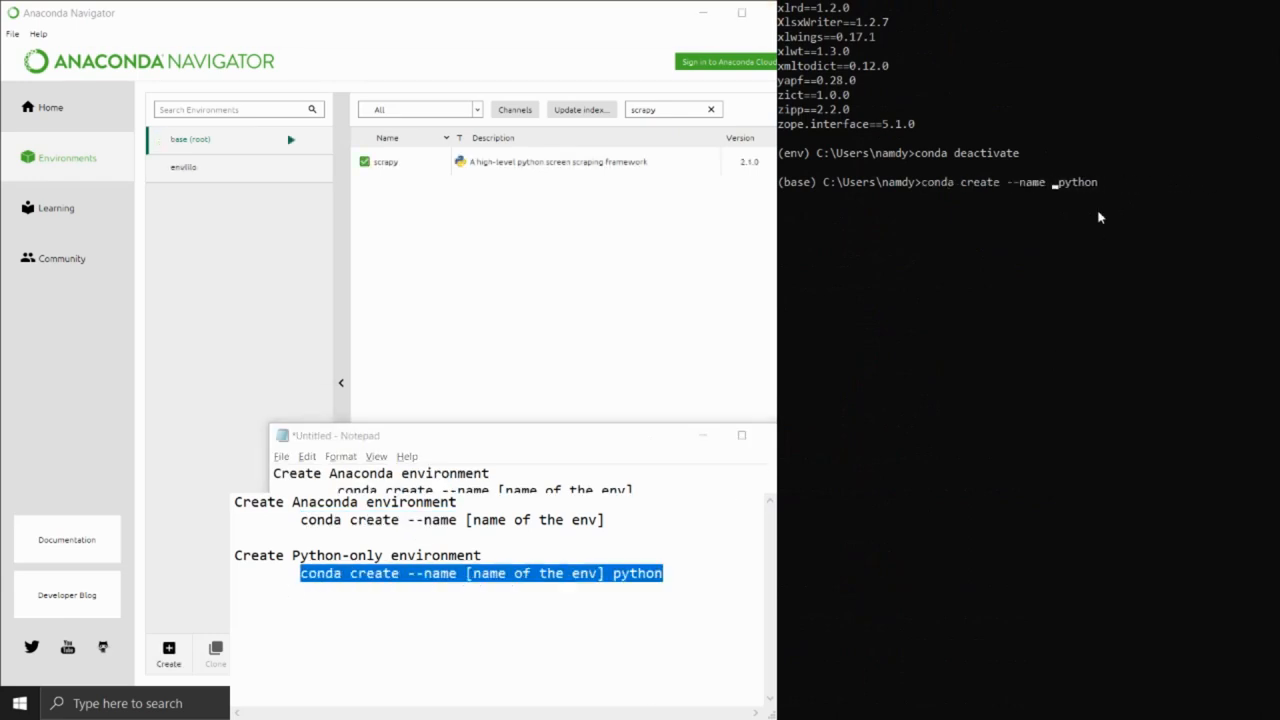
Step: Run conda create --name envliloscrap python, activate it and list packages with pip freeze
text(envlil)
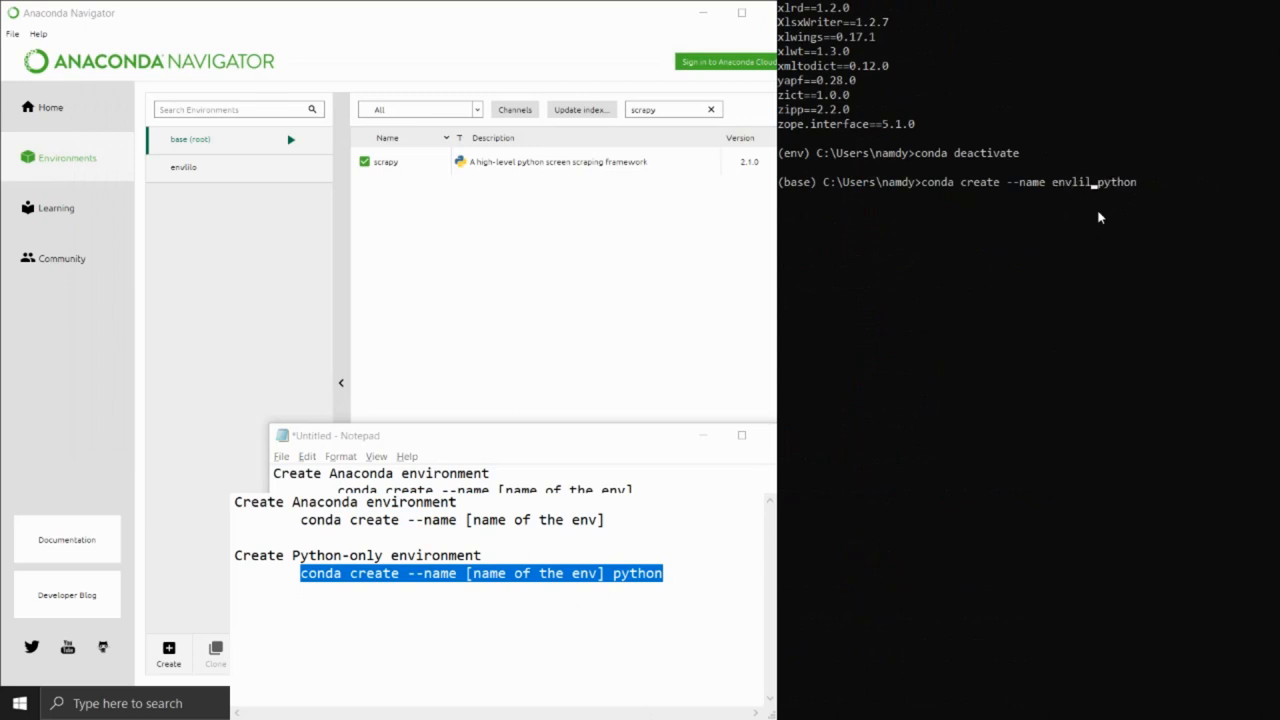
text(oscrap)
text(y)
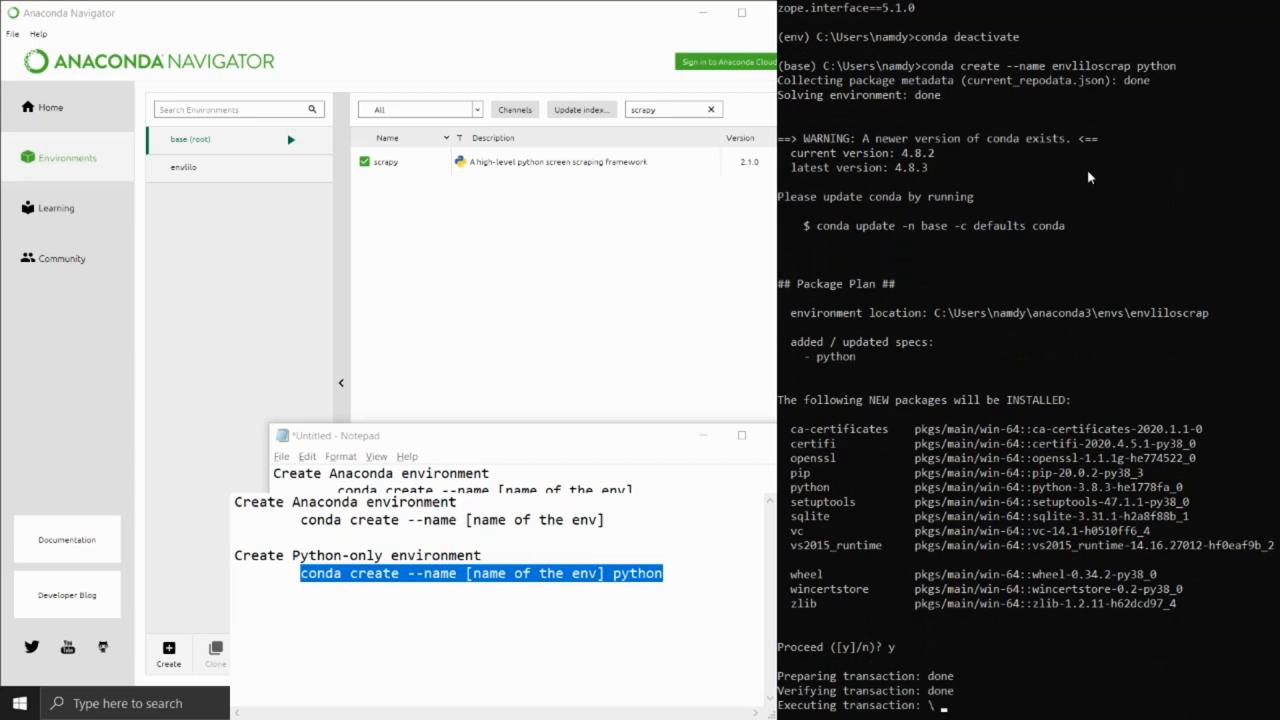
mouse_move(502, 312)
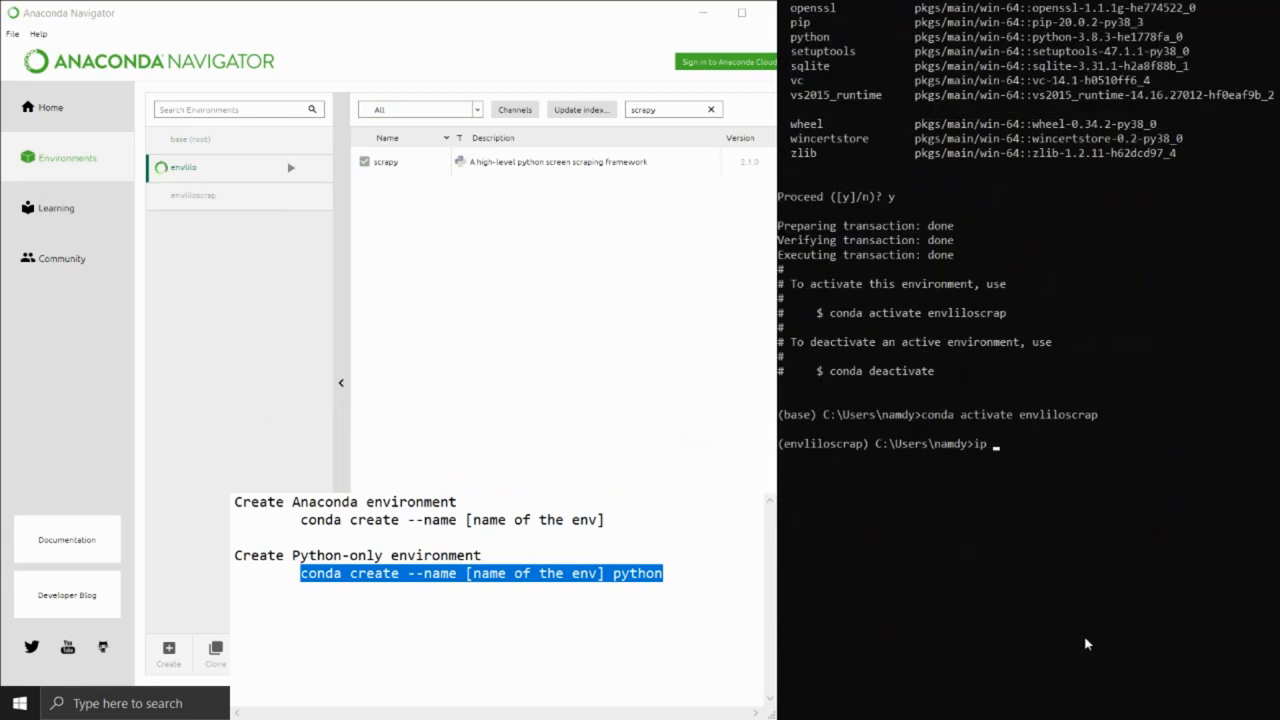
text(pip freeze)
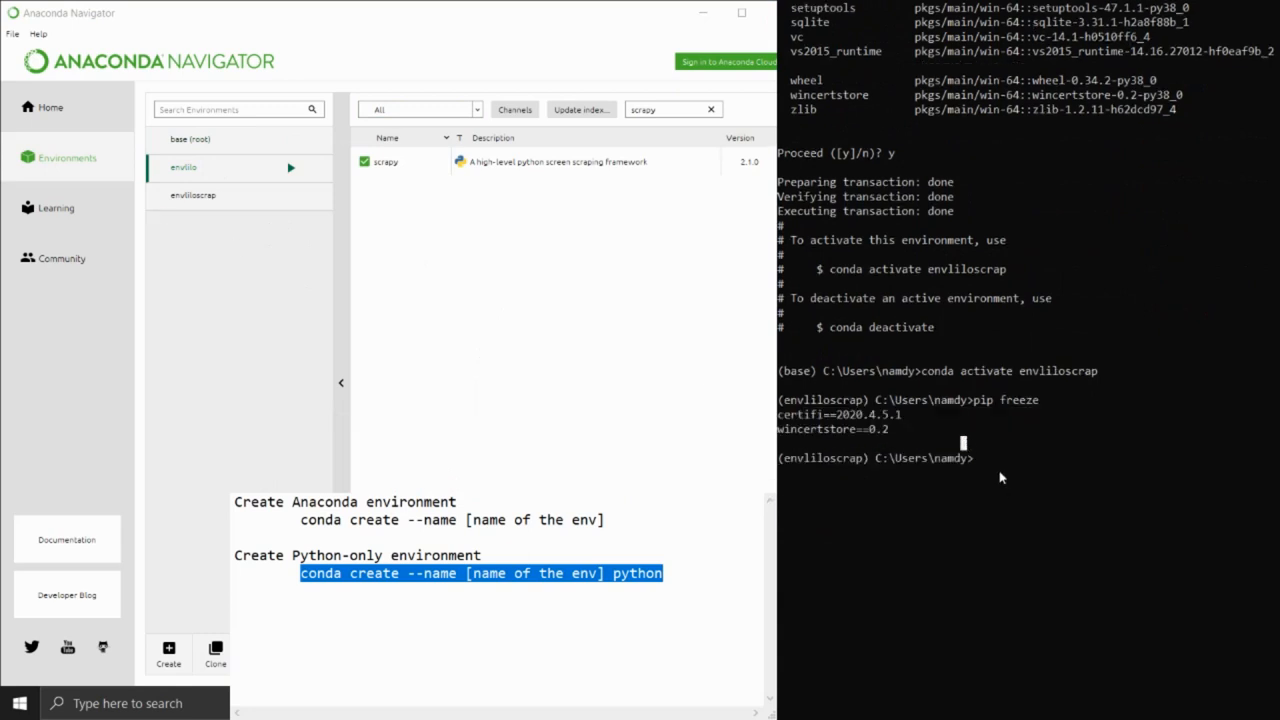
Step: View envliloscrap in Navigator filtered to its installed packages
click(194, 196)
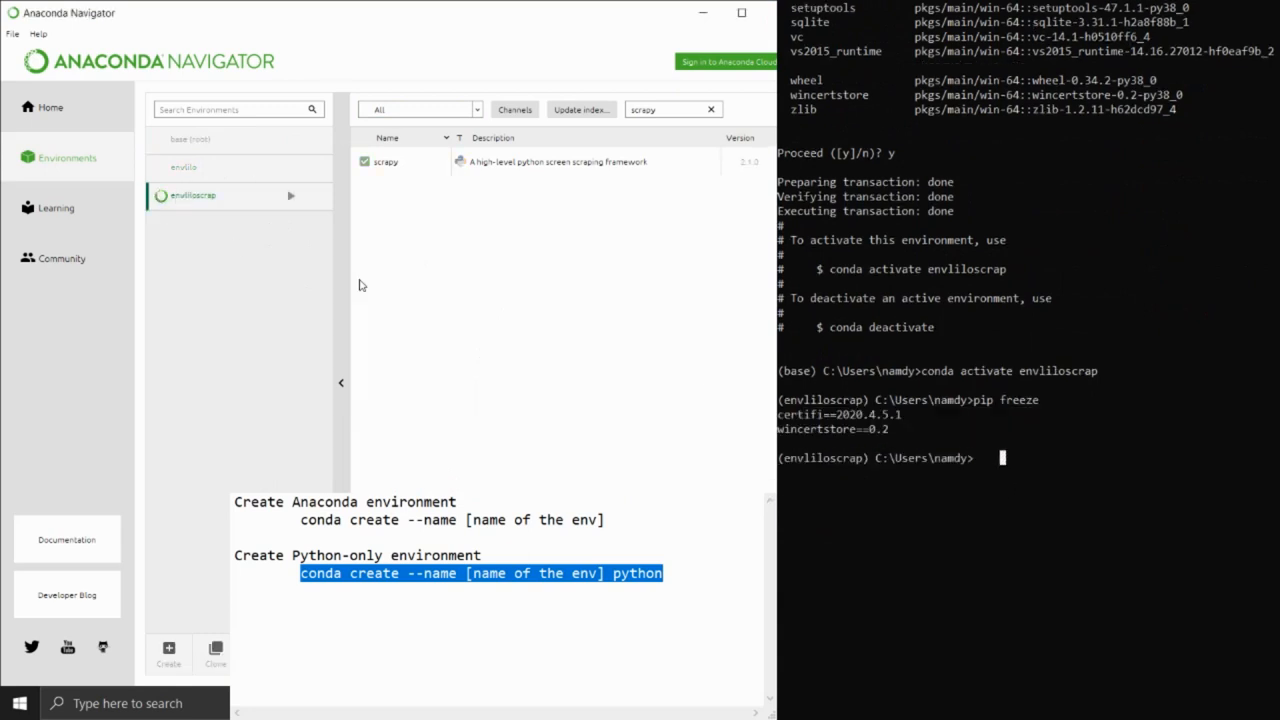
mouse_move(456, 246)
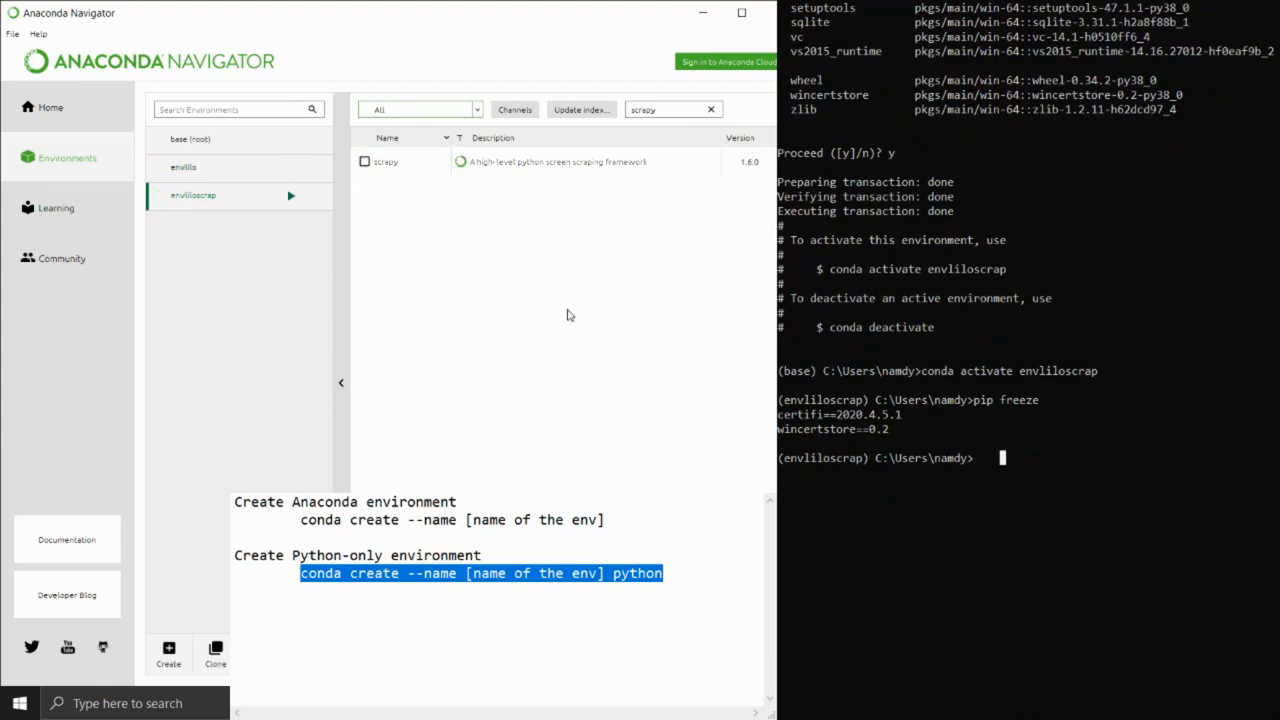
click(710, 108)
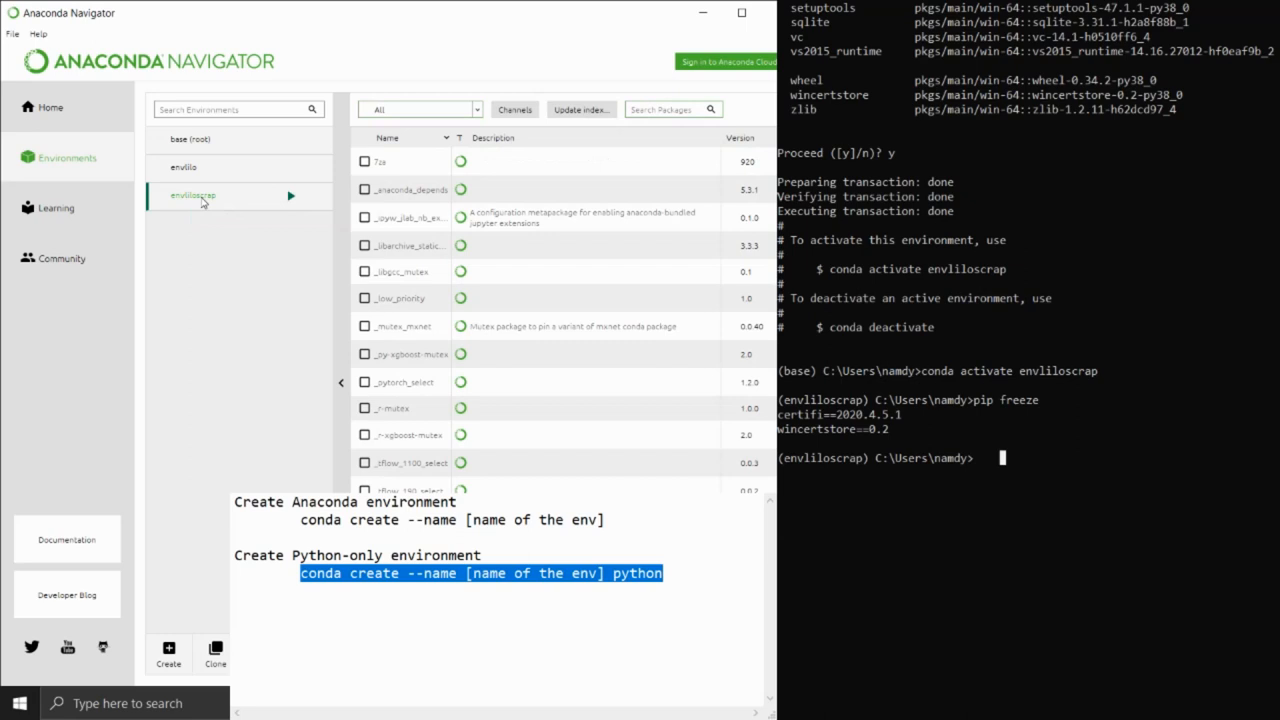
click(418, 108)
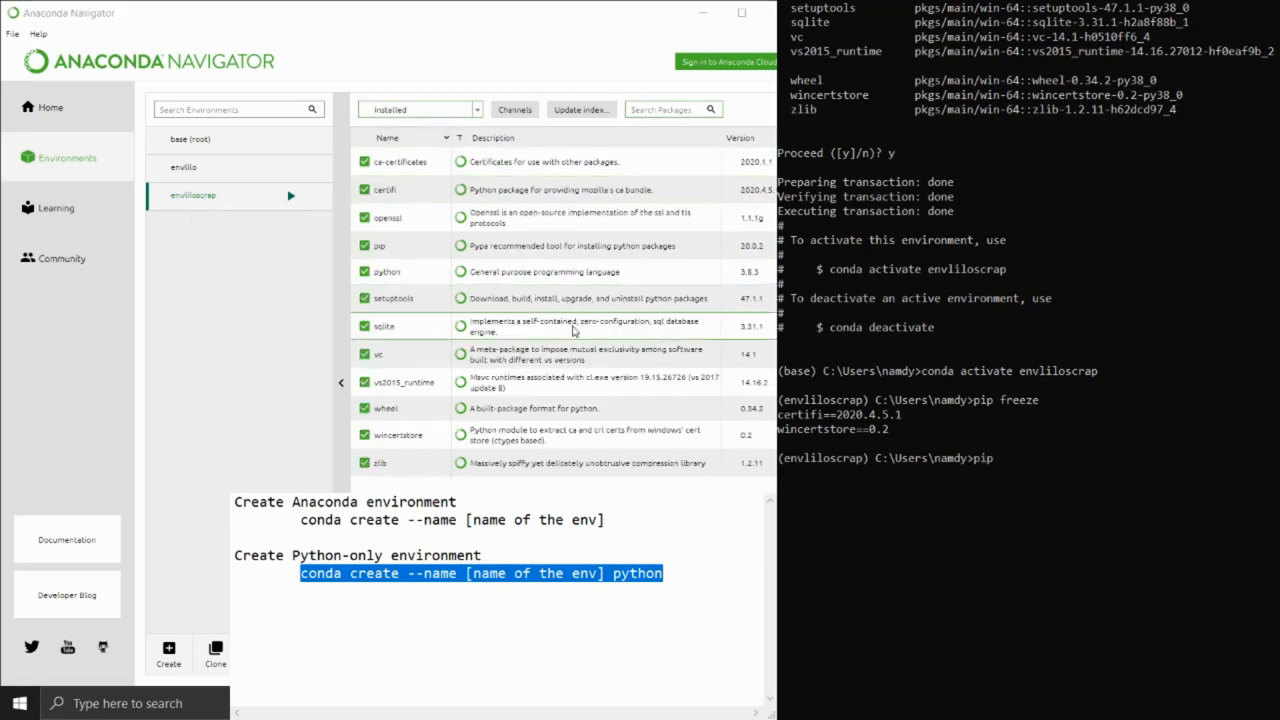
Step: Run pip install scrapy in the activated envliloscrap environment
text(pip install scrapy)
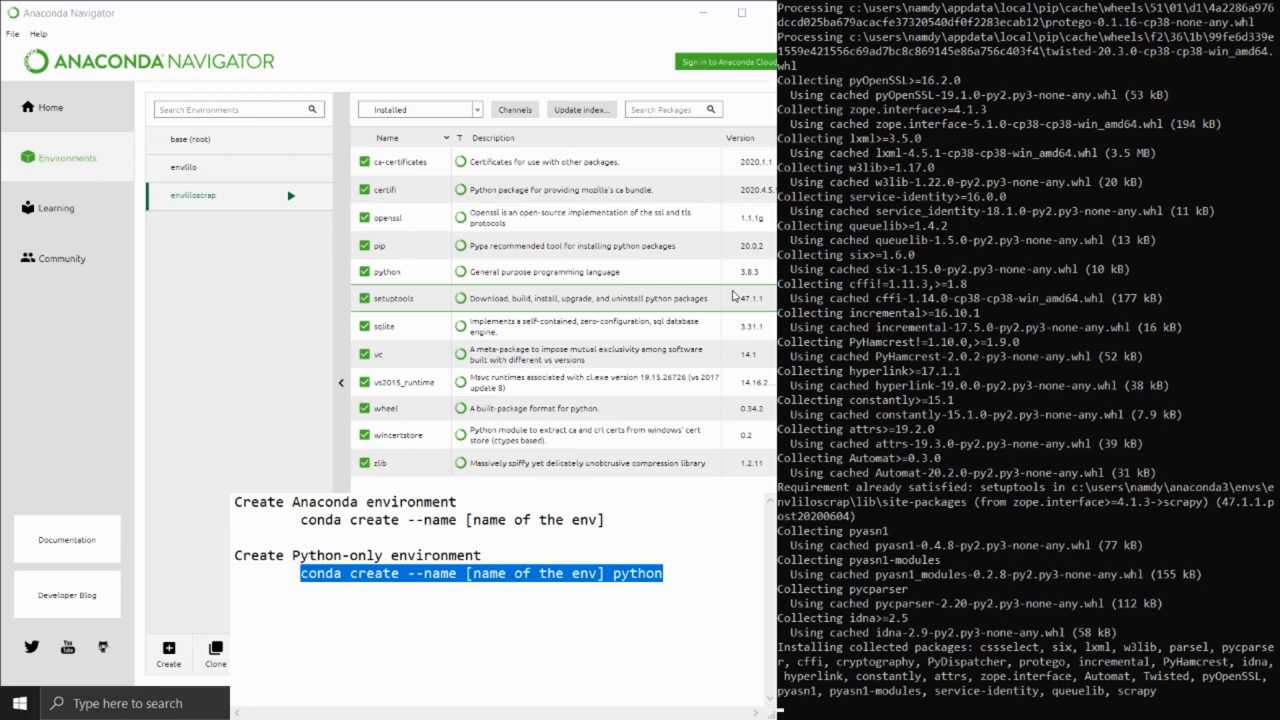
mouse_move(736, 296)
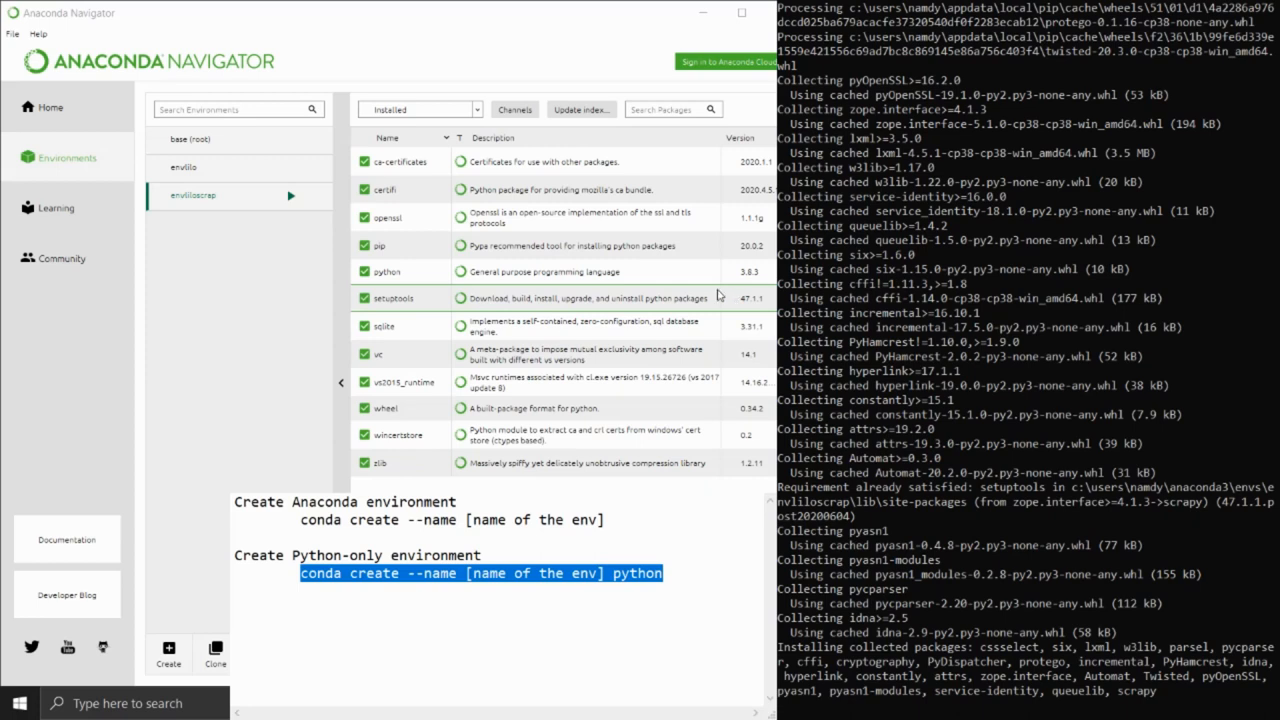
scroll(down, 3)
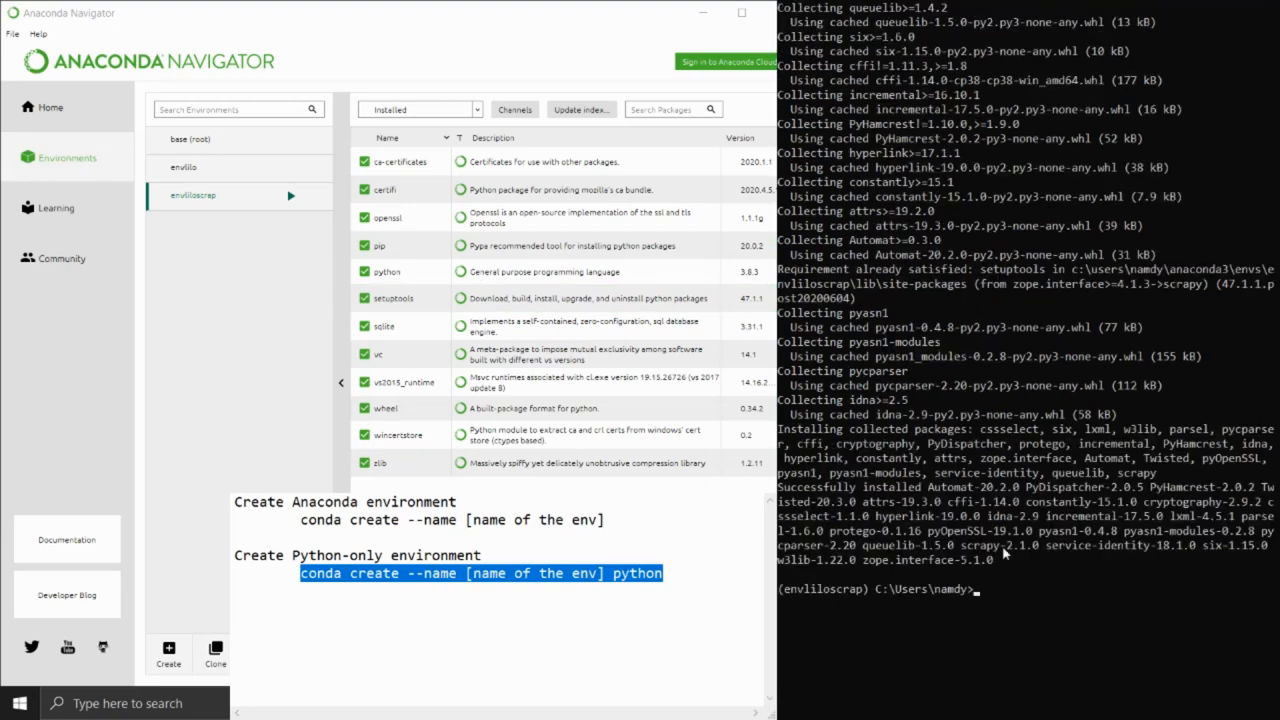
Step: Check the envlilo and envliloscrap package lists in Navigator
click(418, 108)
text(s)
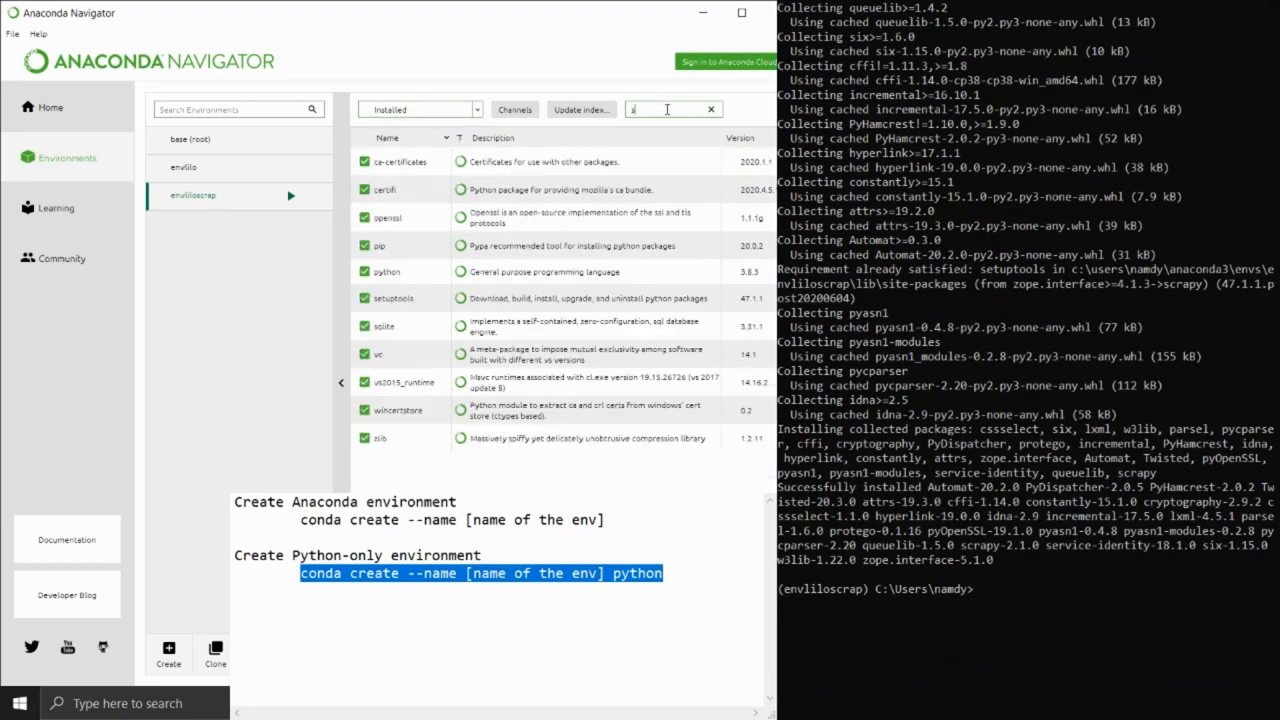
click(184, 168)
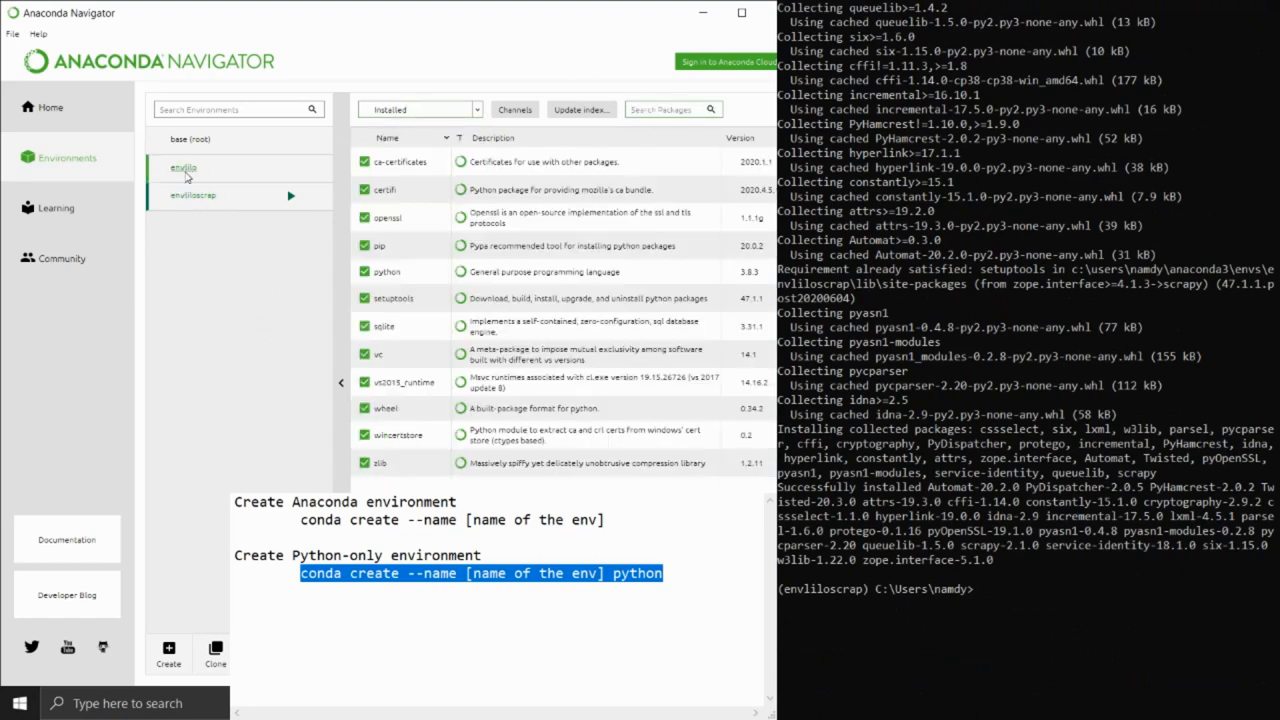
click(184, 168)
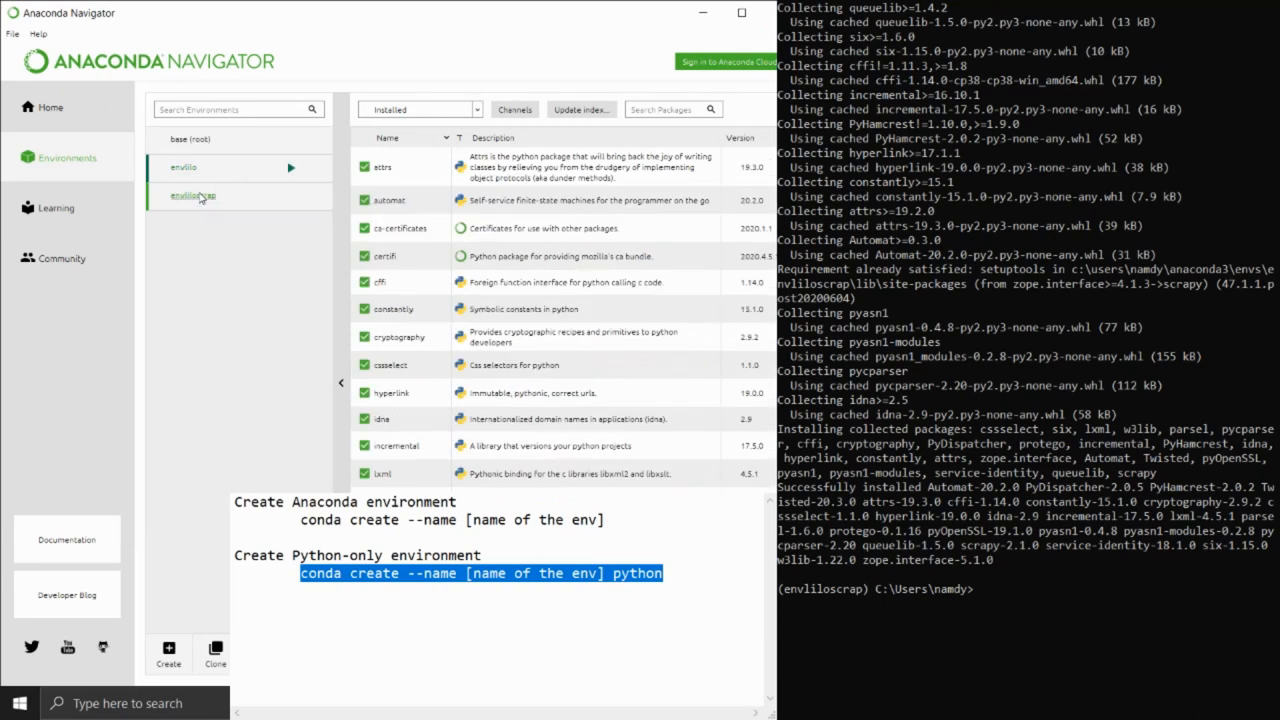
click(192, 196)
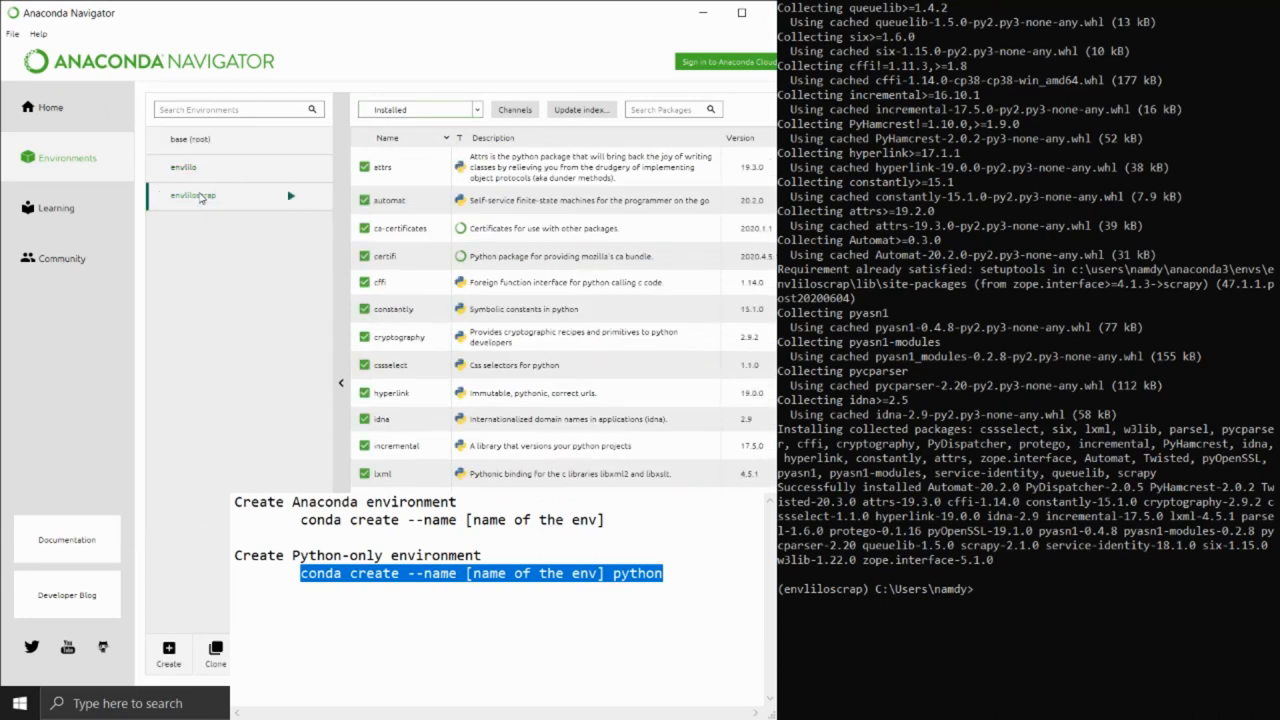
scroll(down, 3)
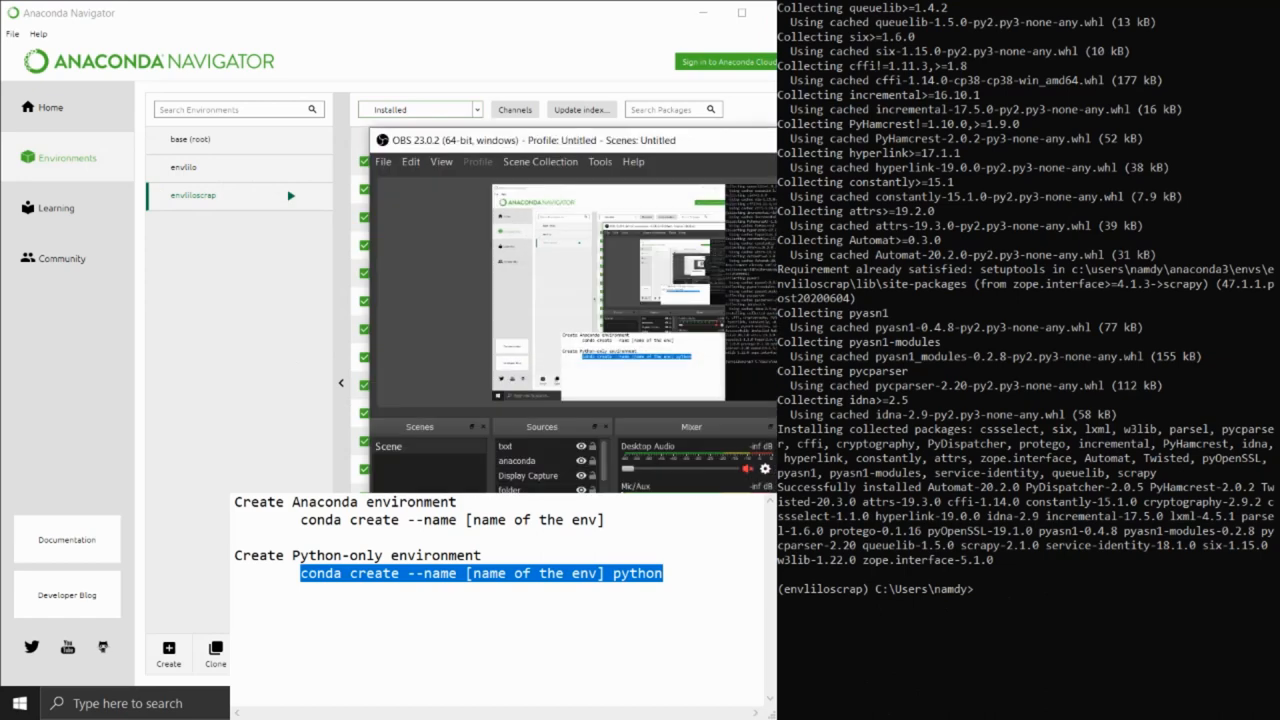
Step: cd to Lilo\python, run scrapy startproject scrappinglilo and cd into scrappinglilo
text(cd C:\Users\namdy\Desktop\Lilo\python)
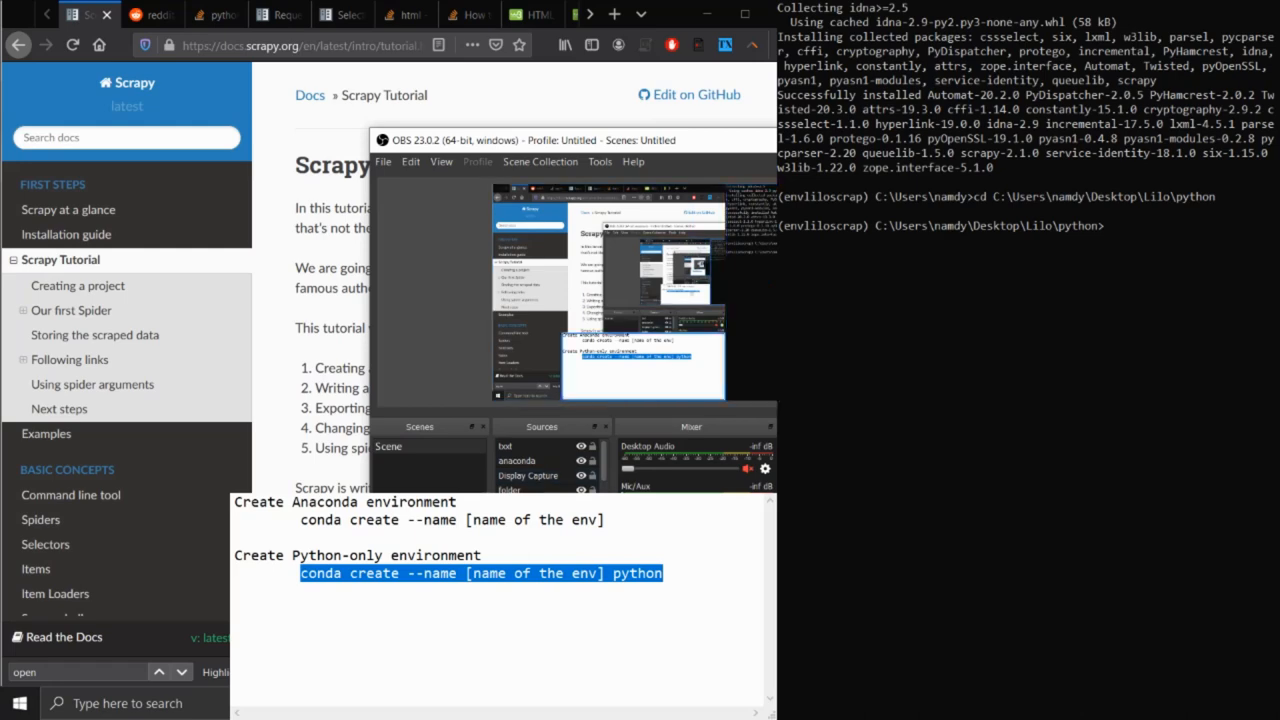
scroll(down, 3)
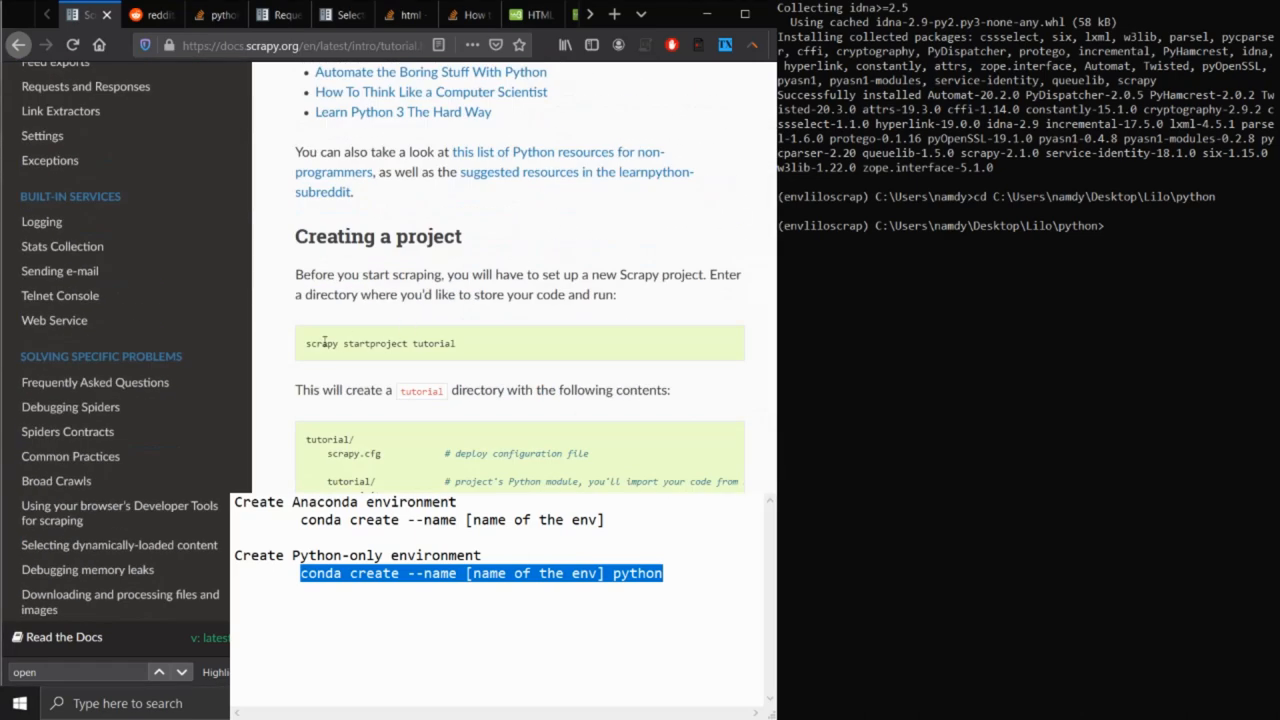
text(scrapy startproject tutorial)
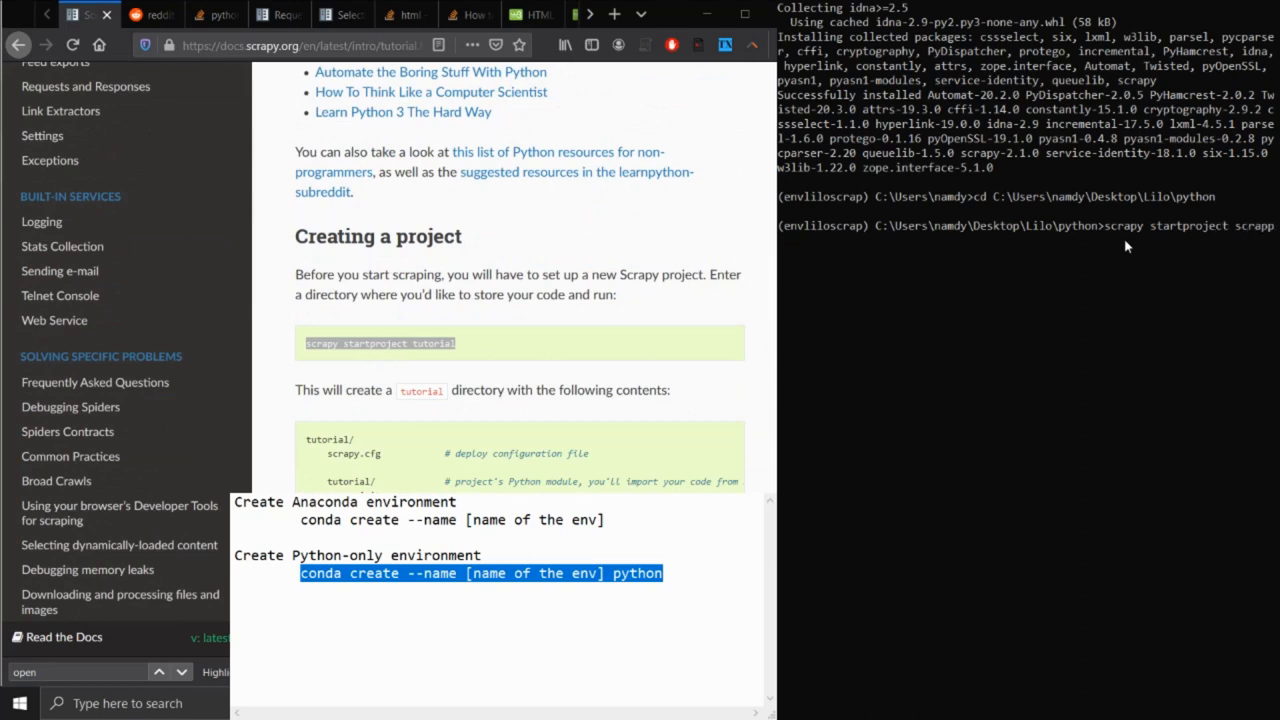
text(inglilo)
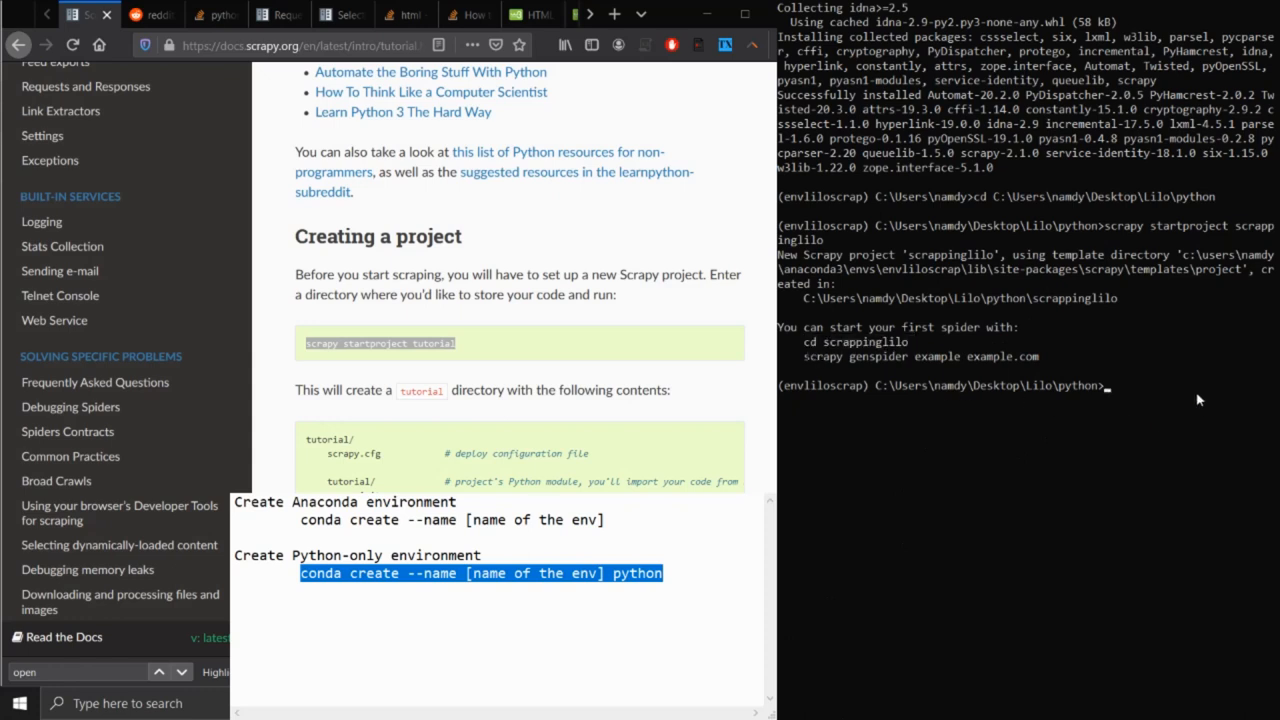
text(cd scrappinglilo)
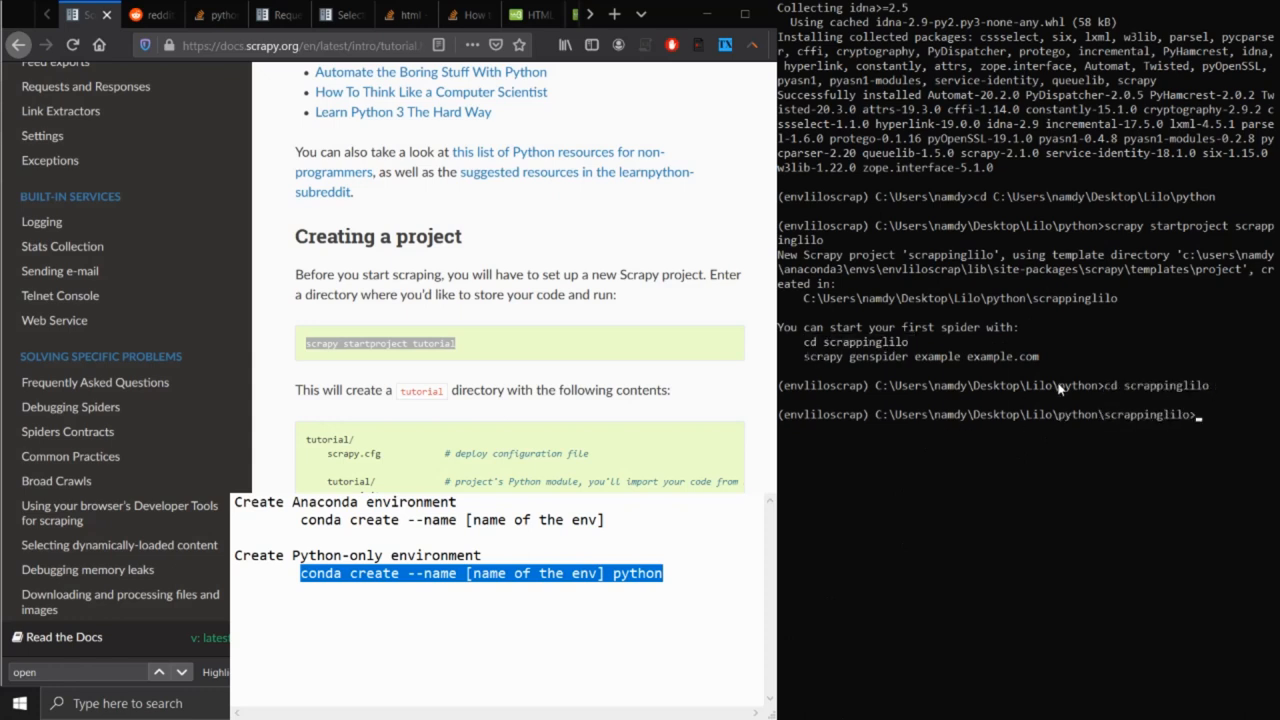
Step: Run scrapy genspider lilo_spider eglilo.com and browse to the project's spiders folder
drag(800, 356, 1038, 356)
text(scrapy genspider scrappinglilo example.com)
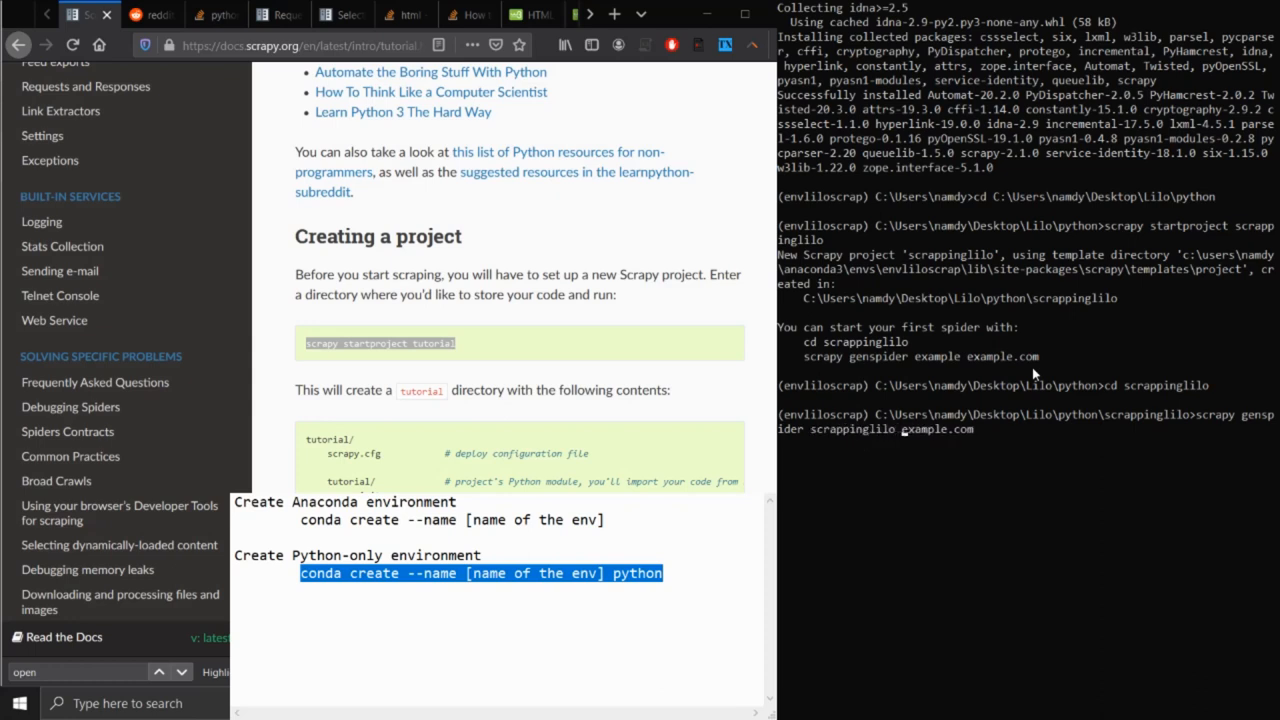
double_click(924, 428)
text(glilo)
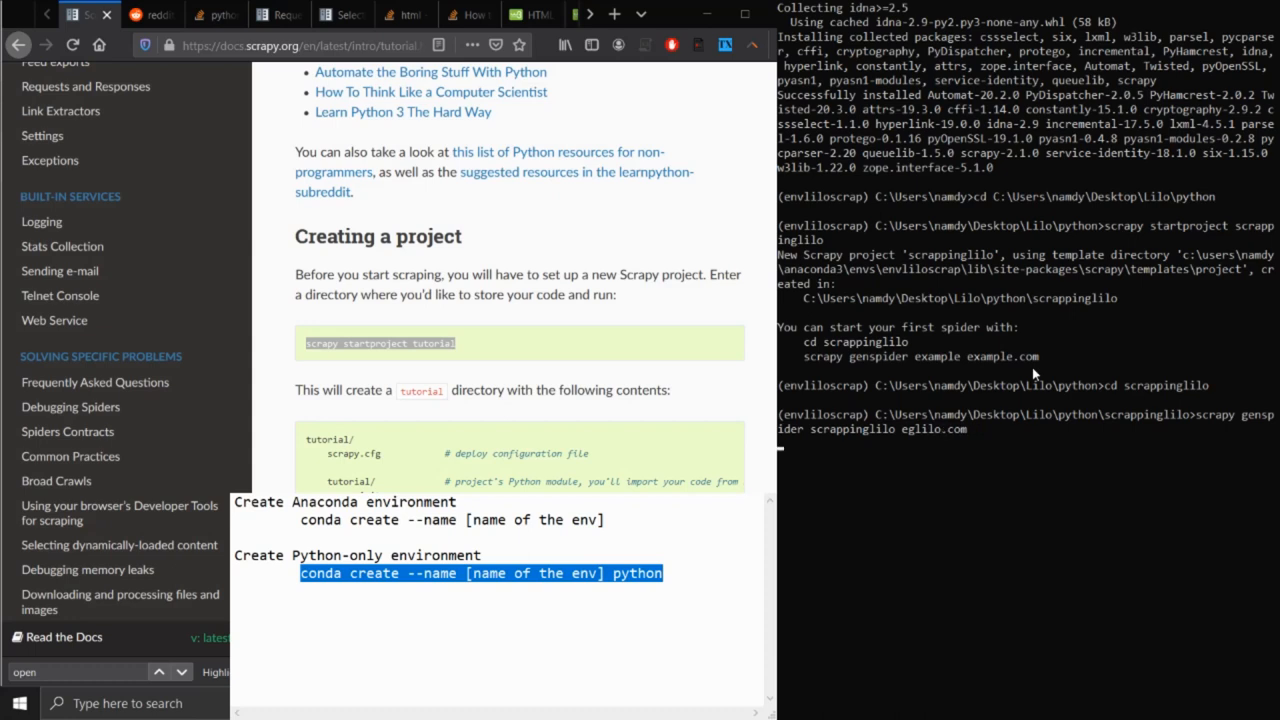
mouse_move(904, 480)
text(scrapy genspider lilo_spider eglilo.com)
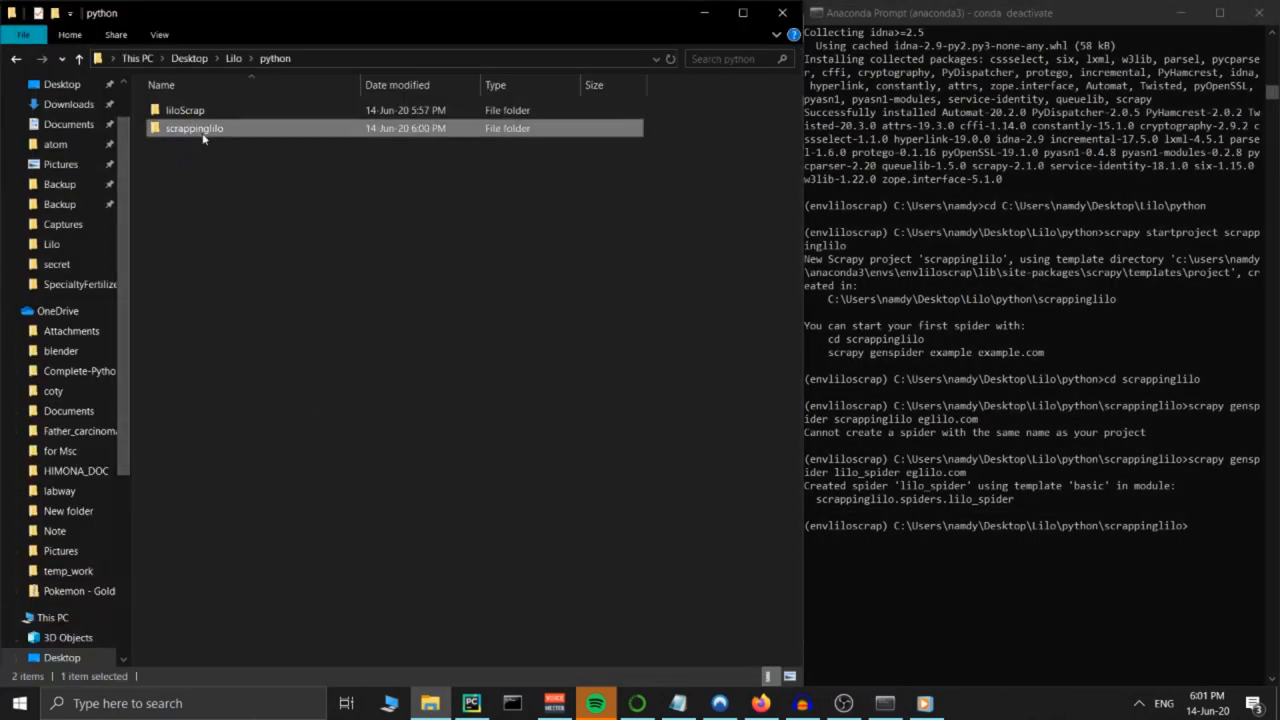
double_click(192, 128)
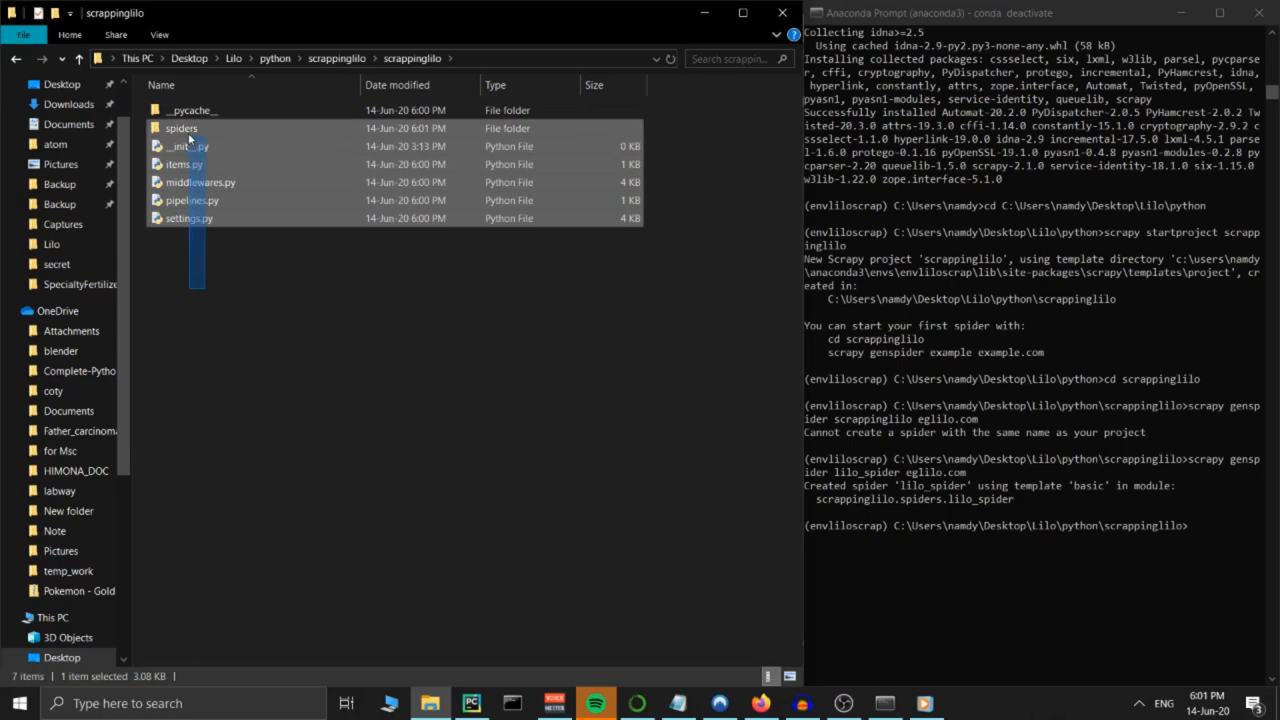
double_click(180, 128)
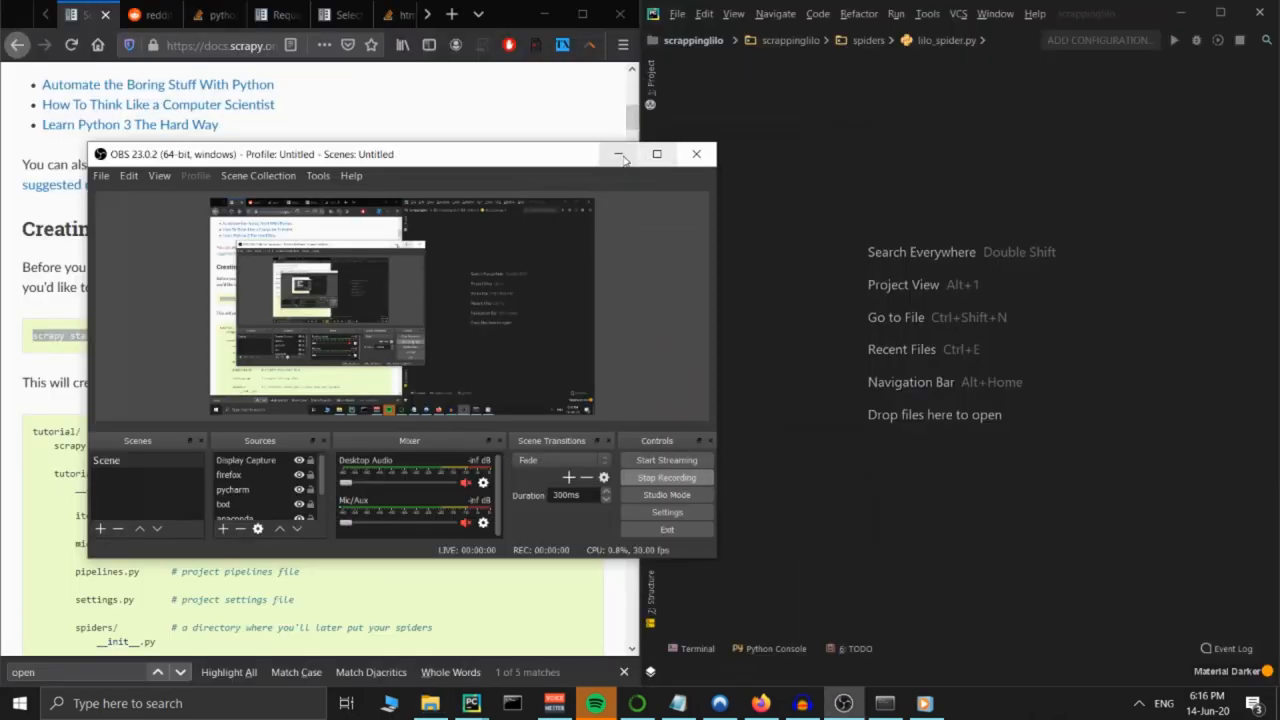
Step: Open the scrappinglilo folder as a project via File > Open
click(676, 12)
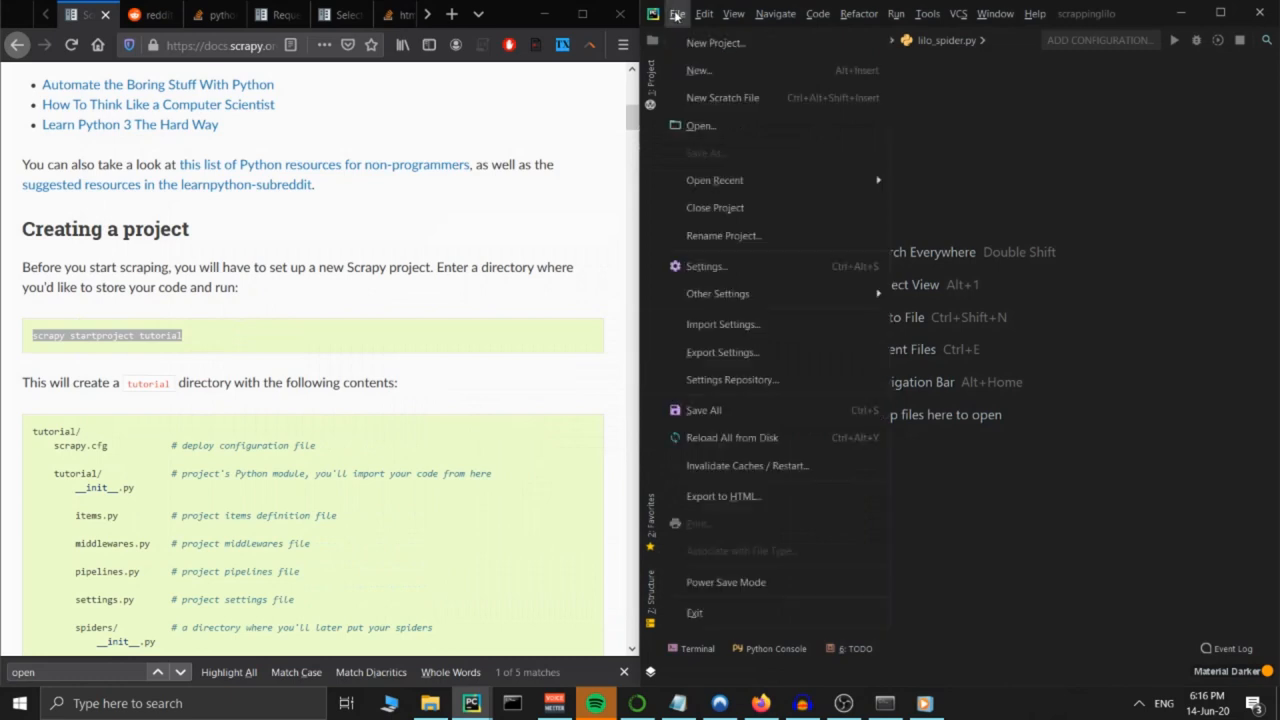
click(700, 124)
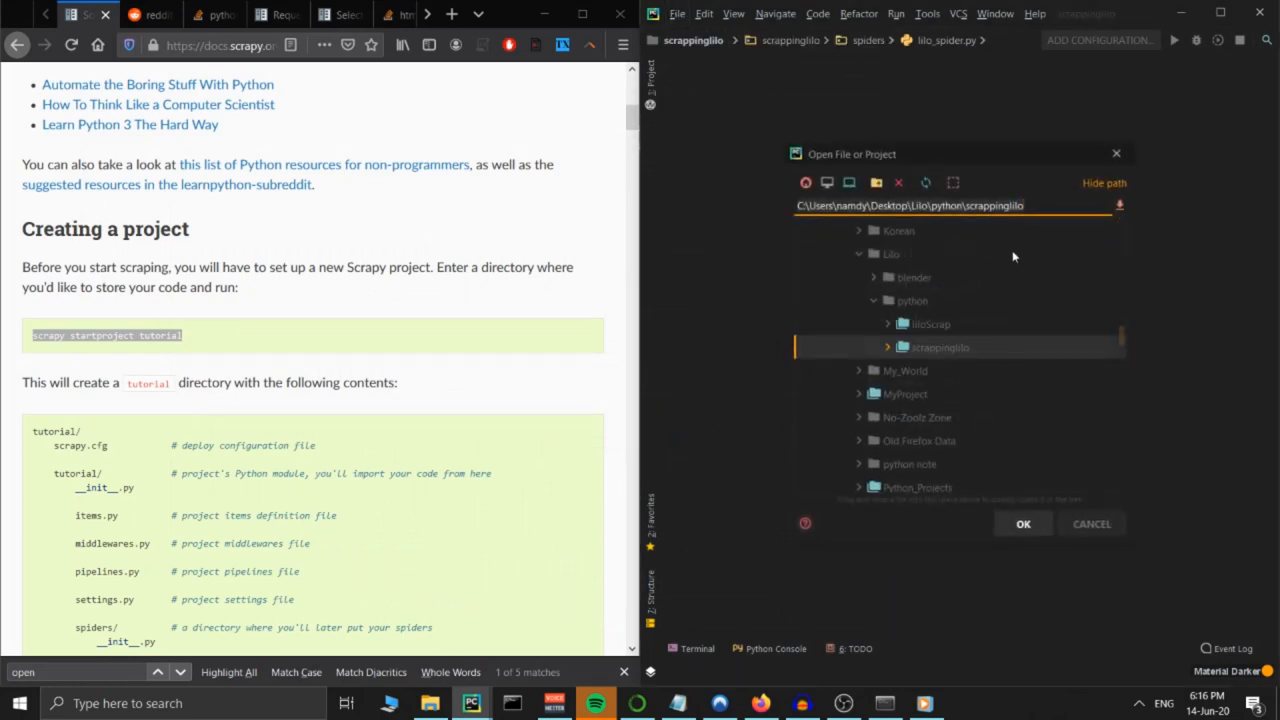
click(886, 348)
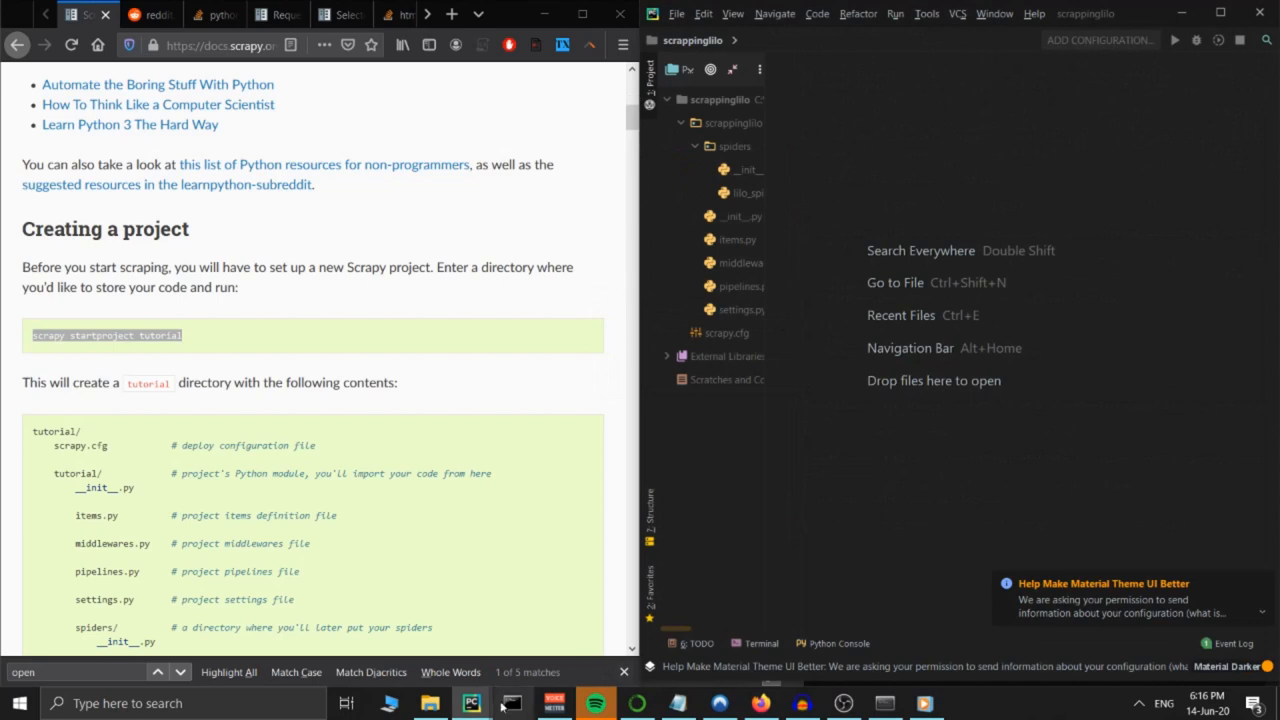
click(844, 704)
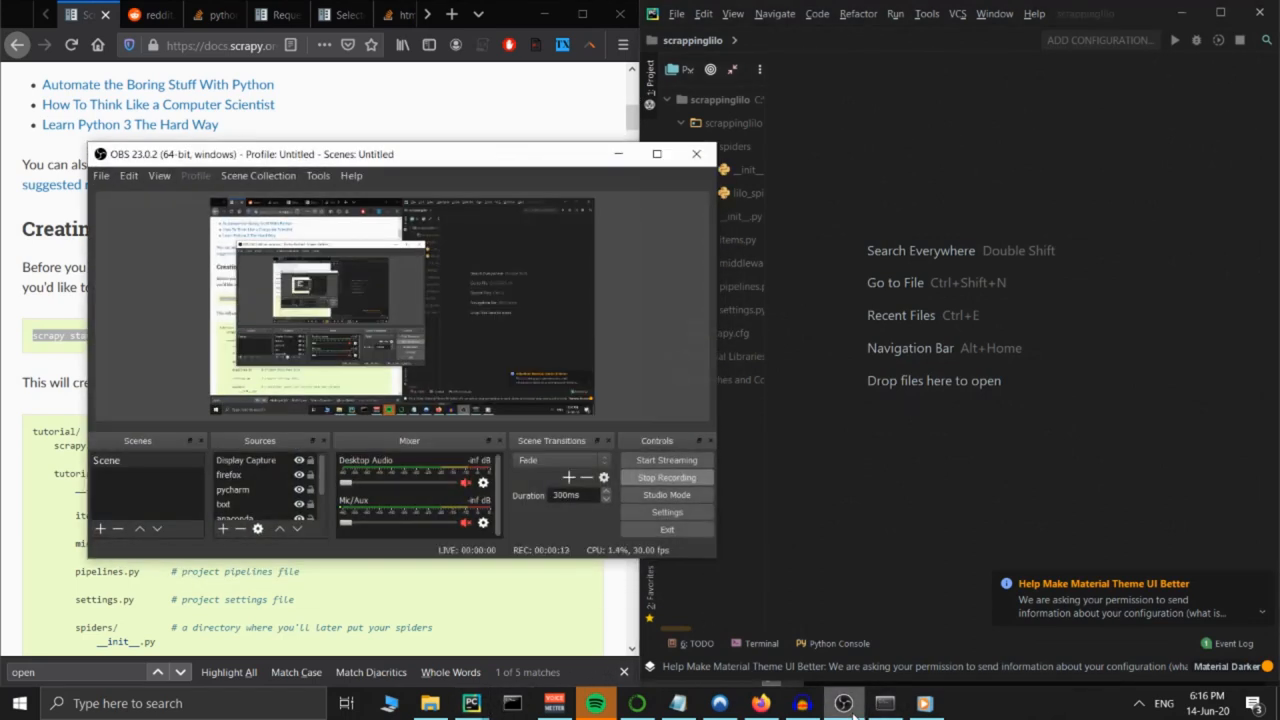
click(676, 12)
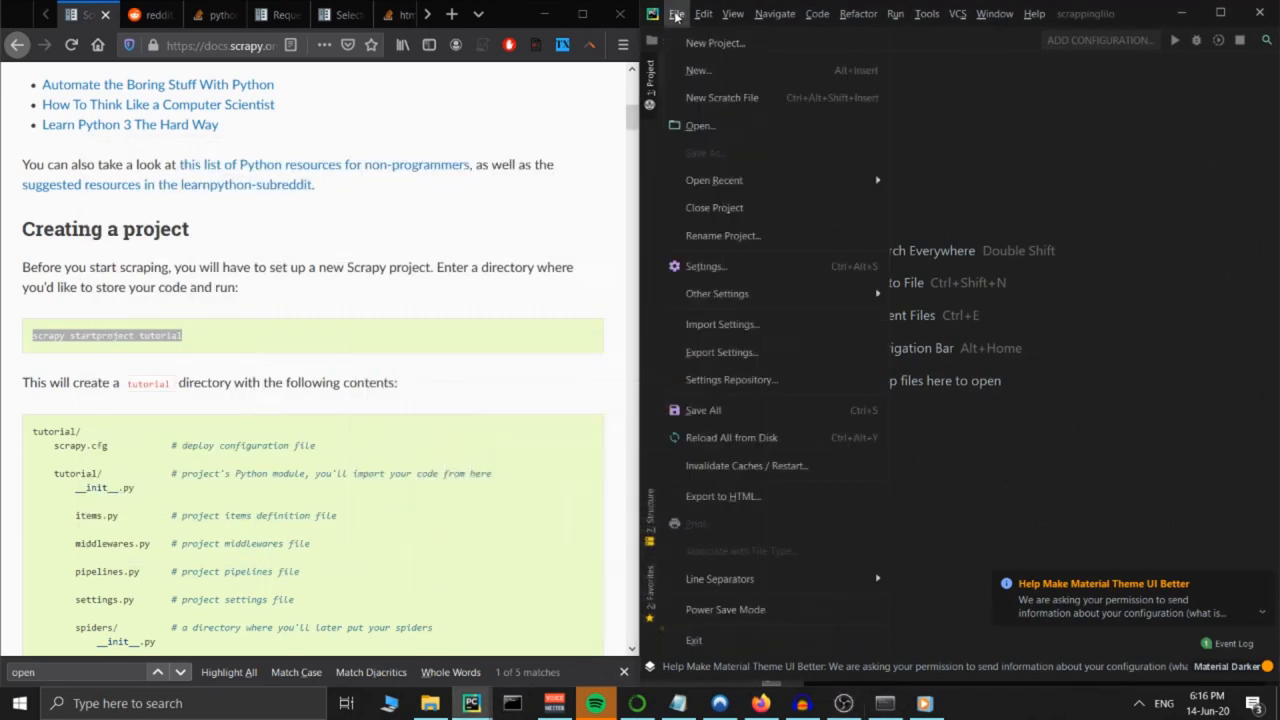
Step: In Settings > Project Interpreter start adding an existing environment and browse for its executable
click(704, 266)
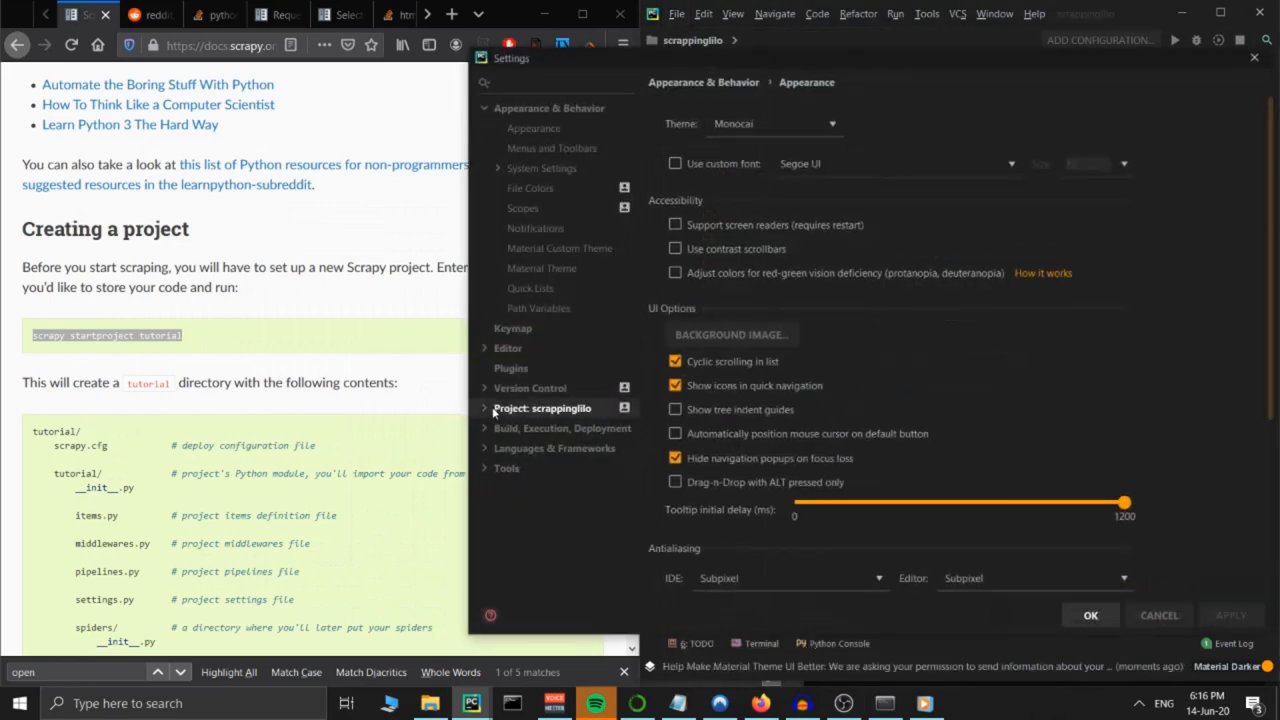
click(540, 408)
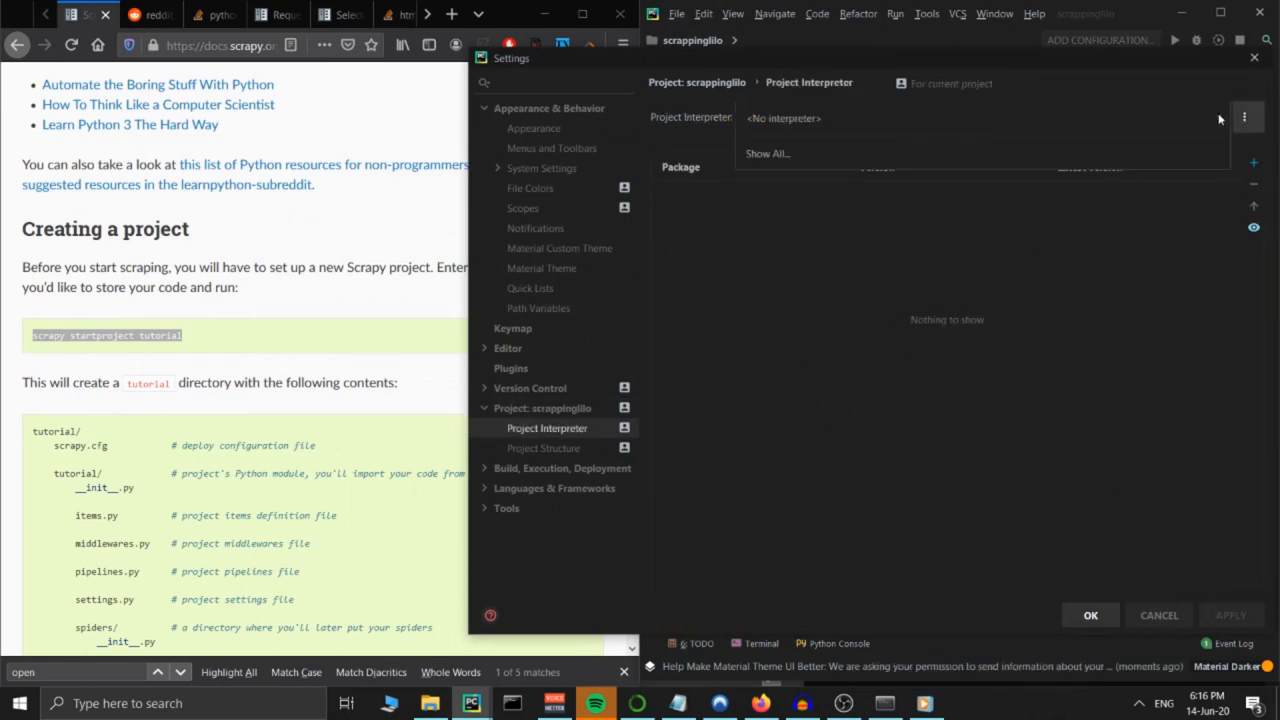
click(1244, 116)
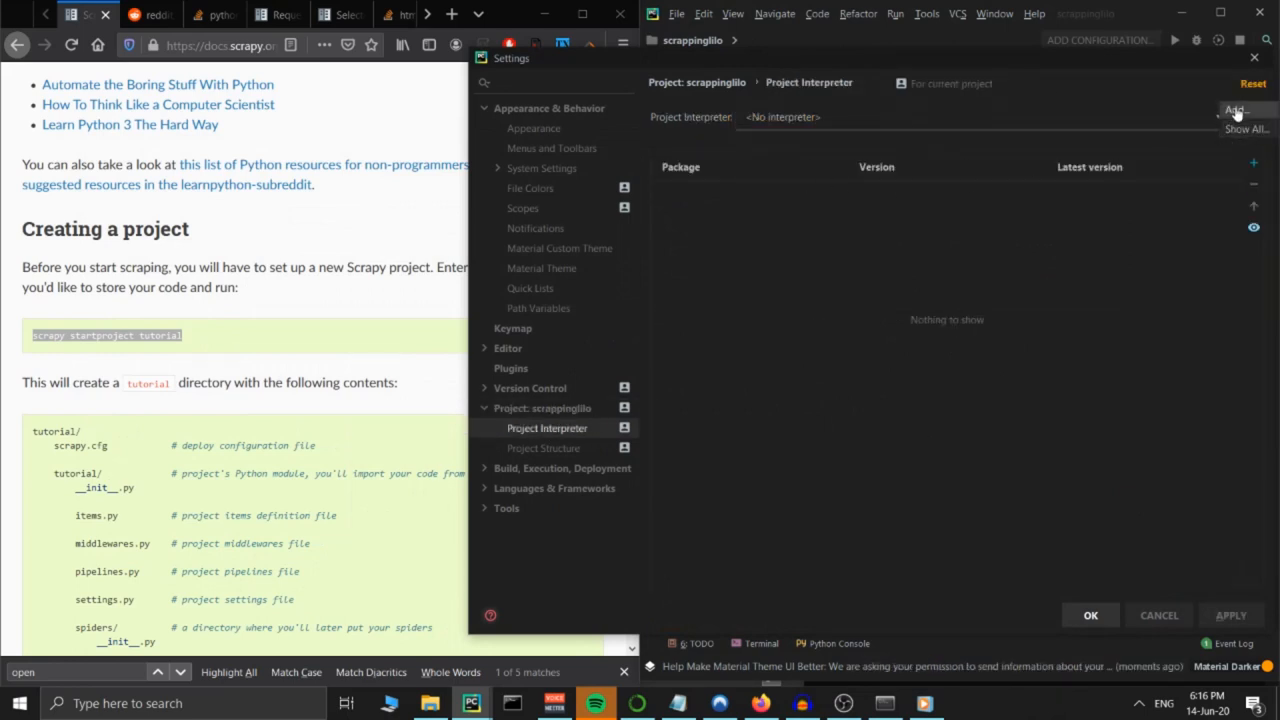
click(1236, 110)
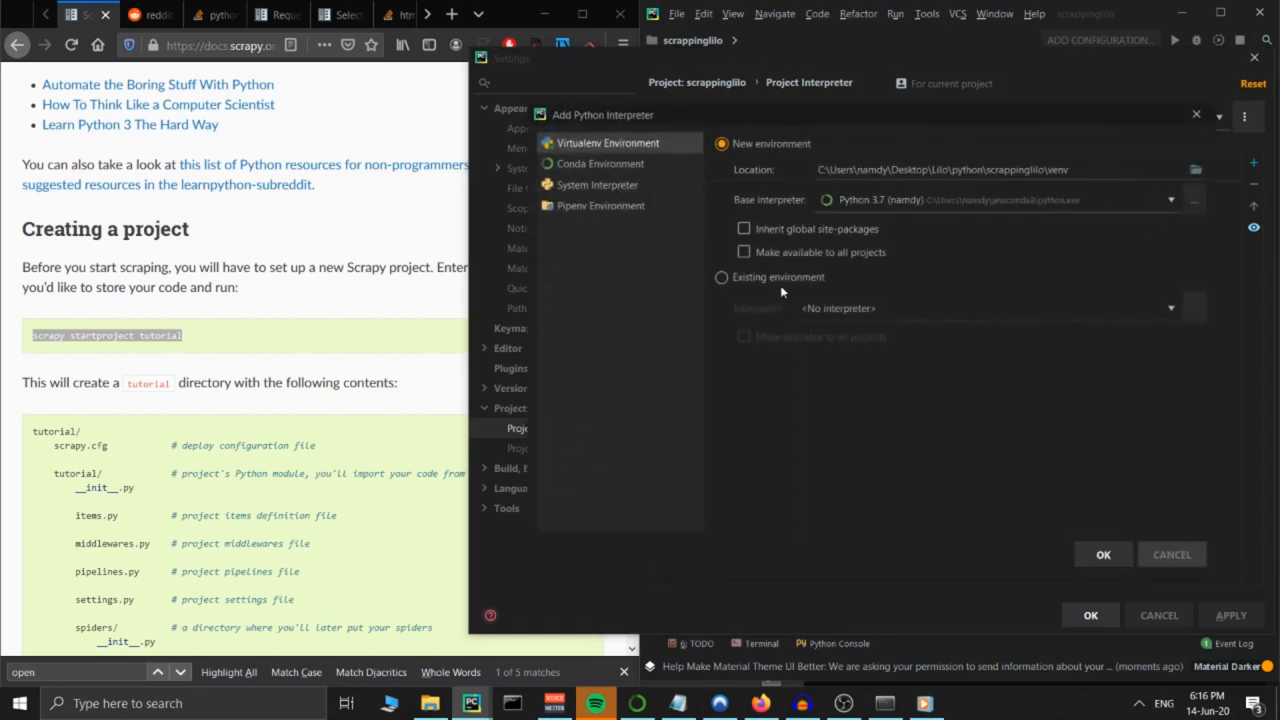
click(720, 276)
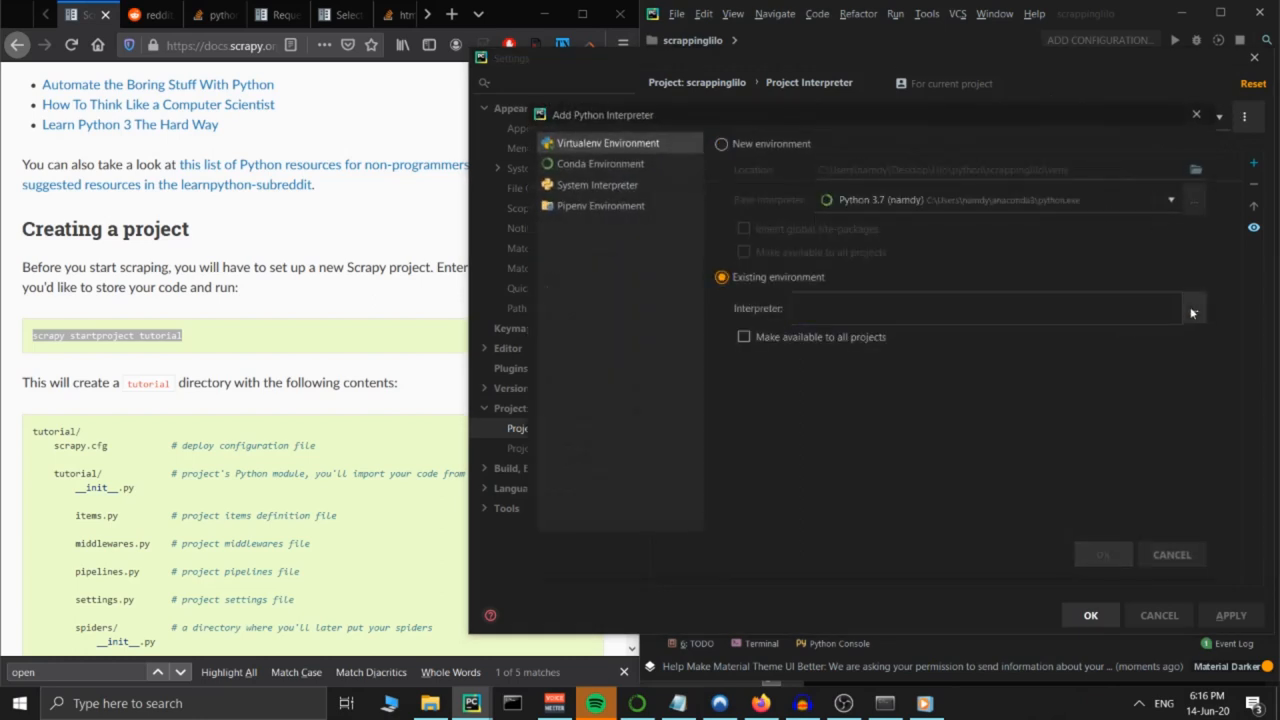
click(1192, 308)
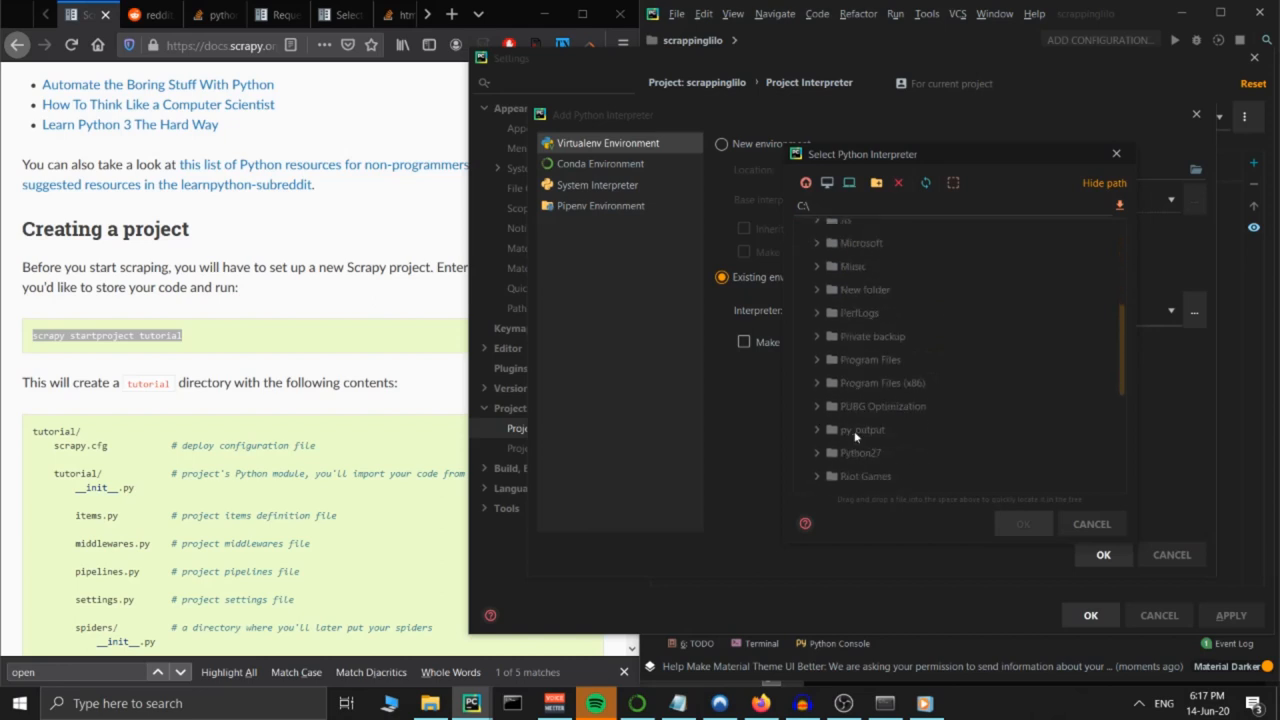
Step: Select the envliloscrap Python 3.8 under anaconda3 and apply it as the interpreter
scroll(down, 3)
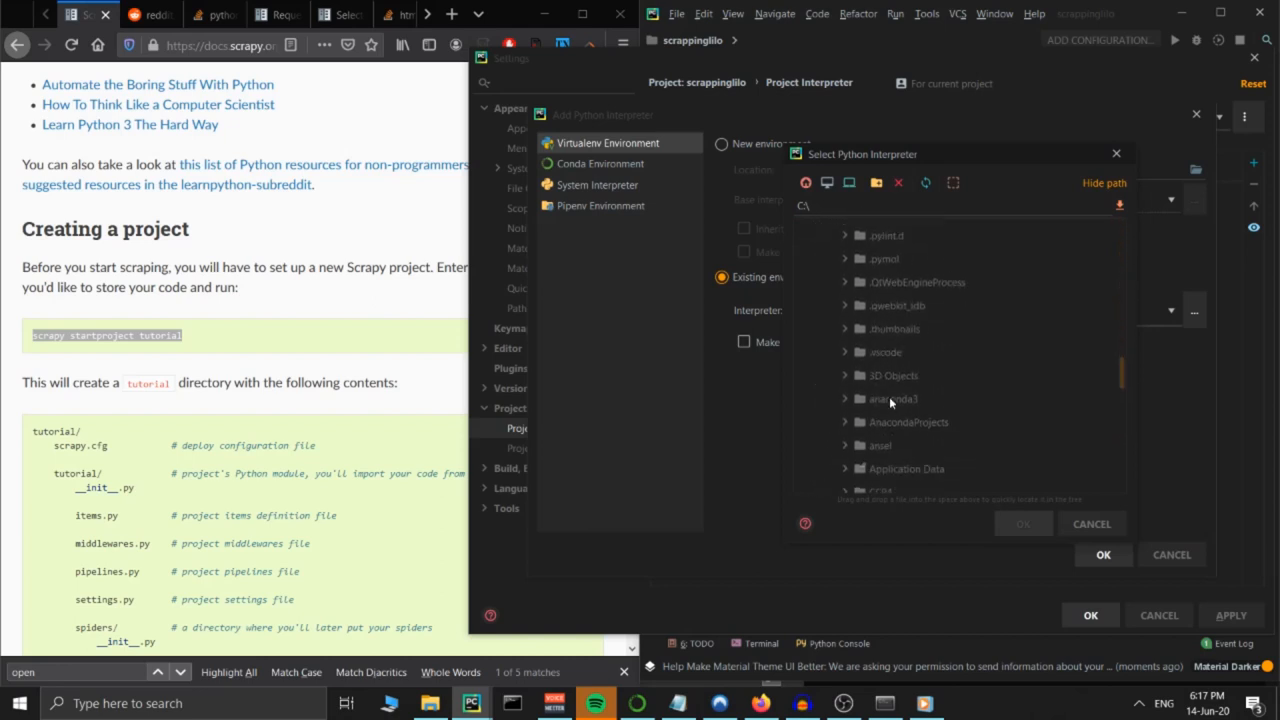
click(844, 398)
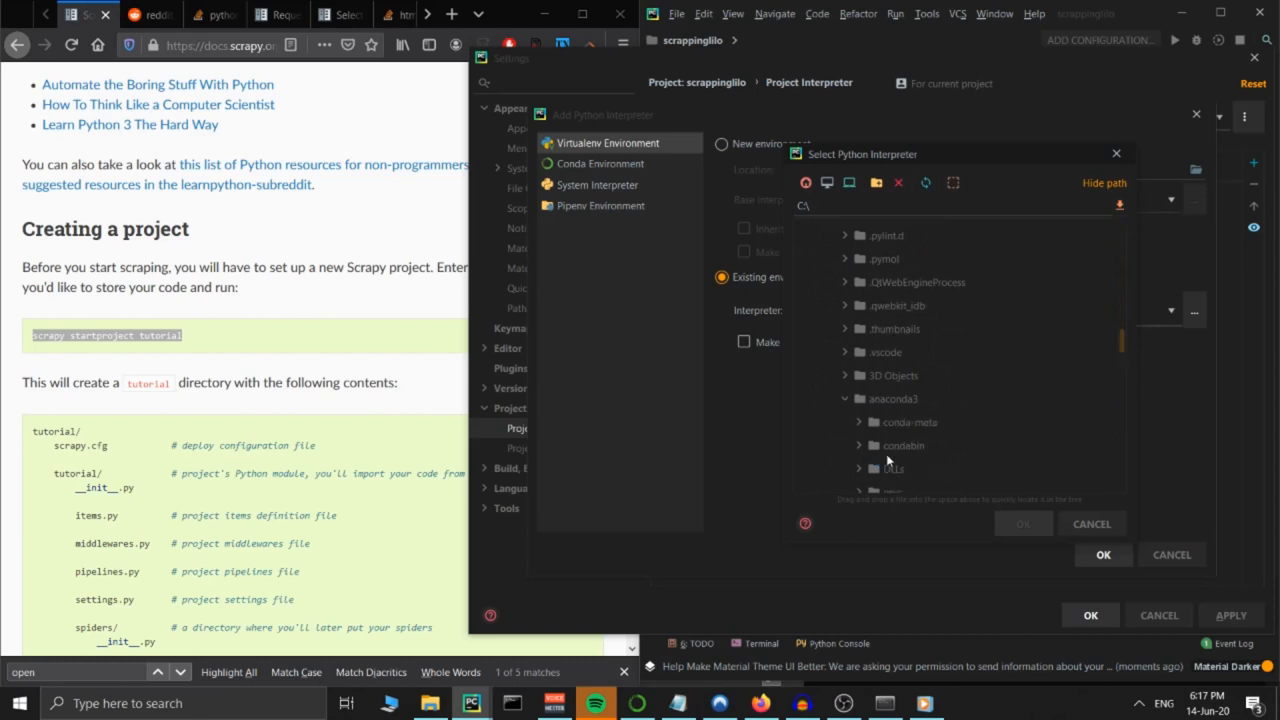
scroll(down, 3)
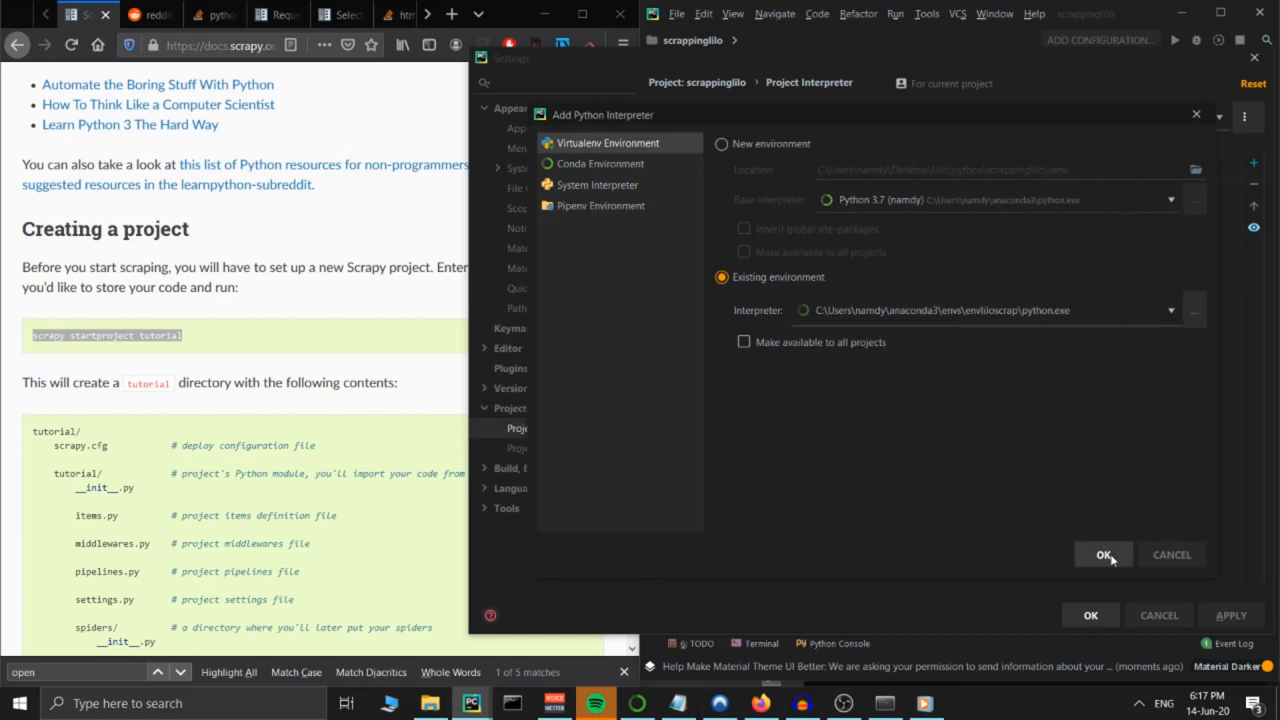
click(1104, 554)
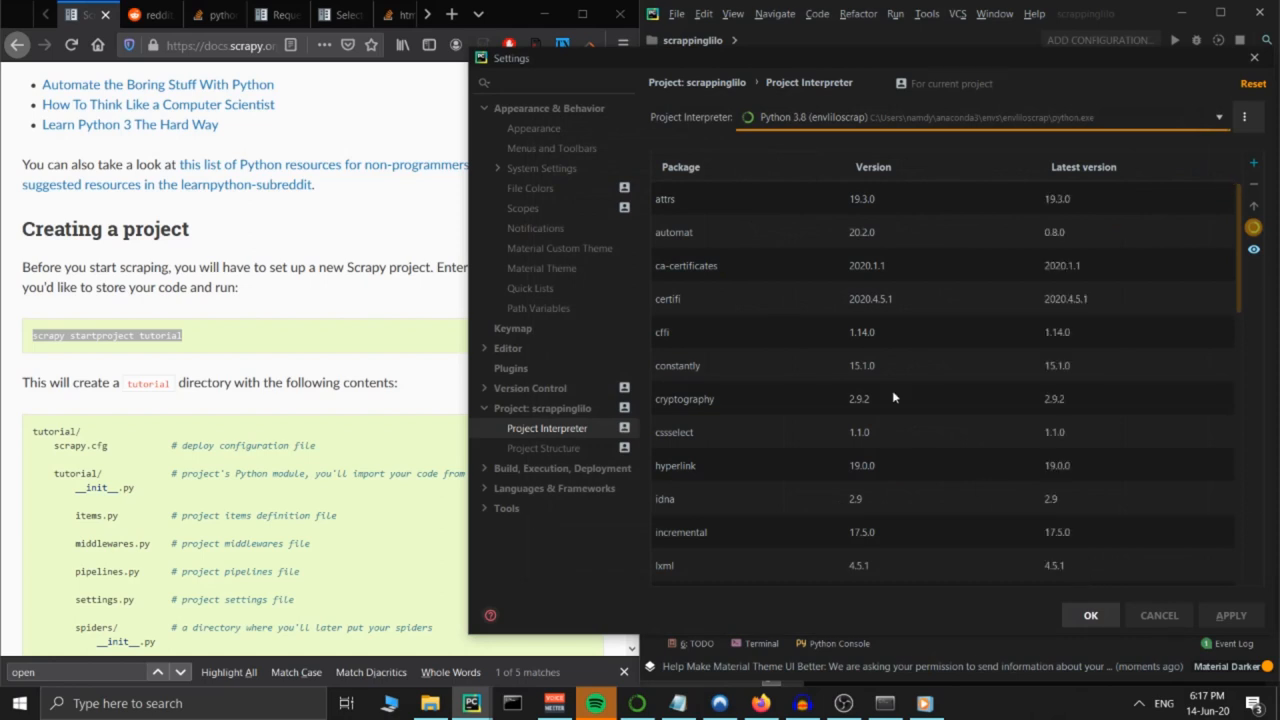
scroll(down, 3)
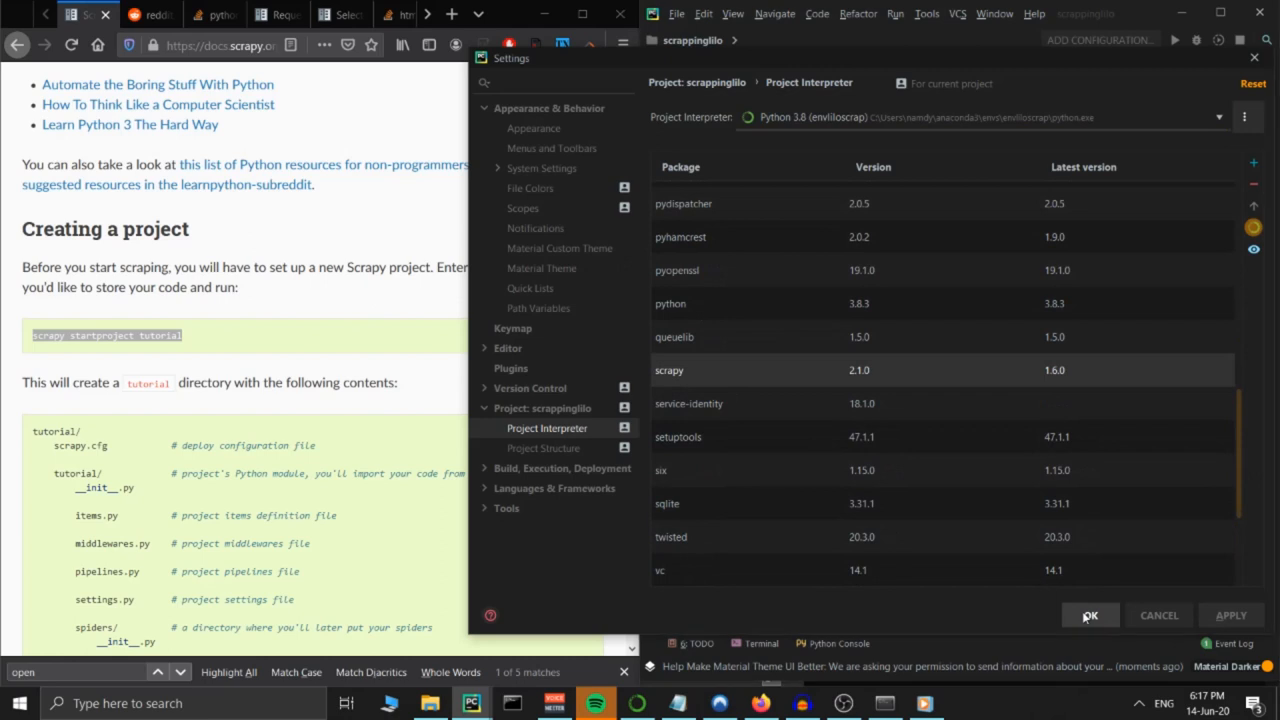
click(1090, 616)
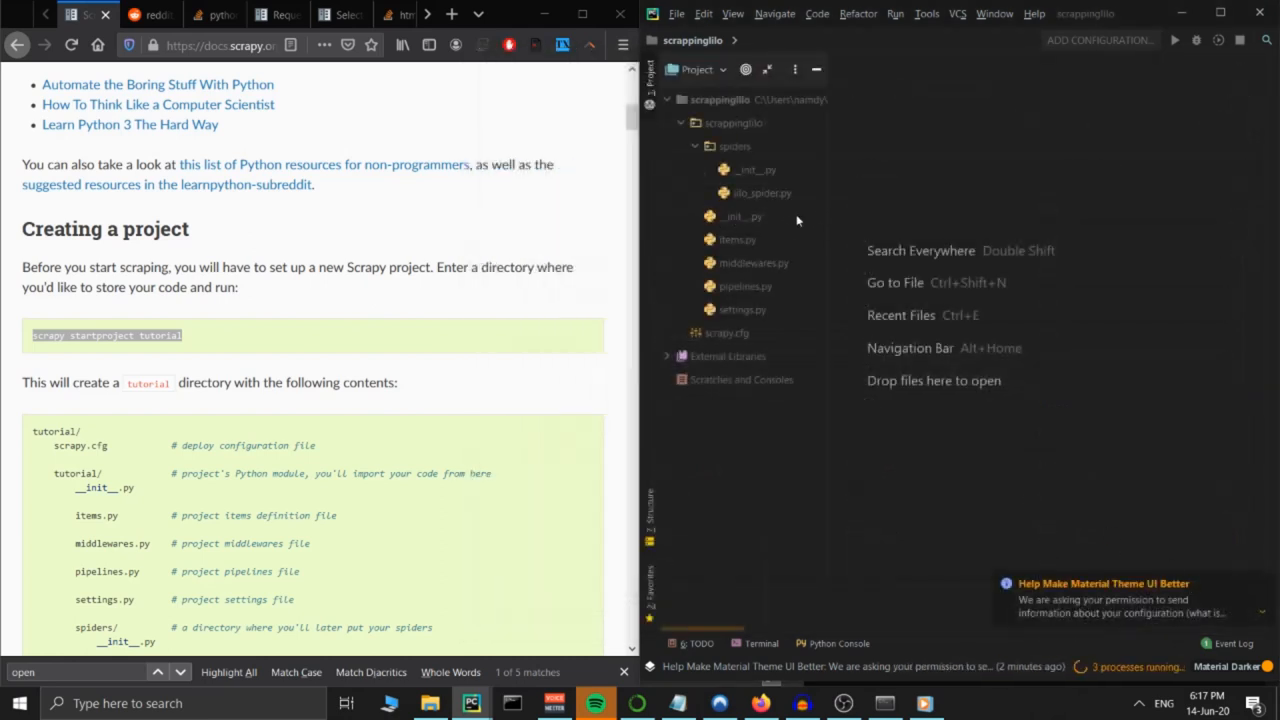
Step: Paste the docs' QuotesSpider start_requests and parse into lilo_spider.py, keeping one quotes.toscrape.com URL
double_click(762, 192)
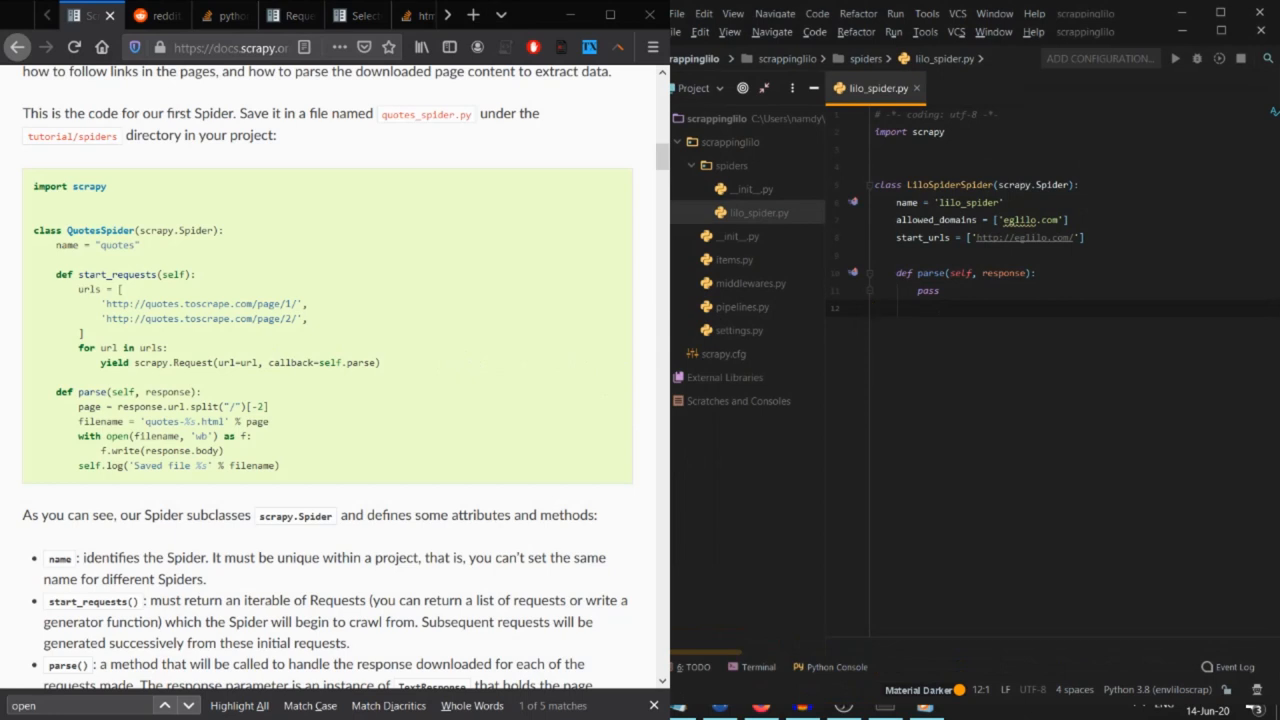
click(876, 308)
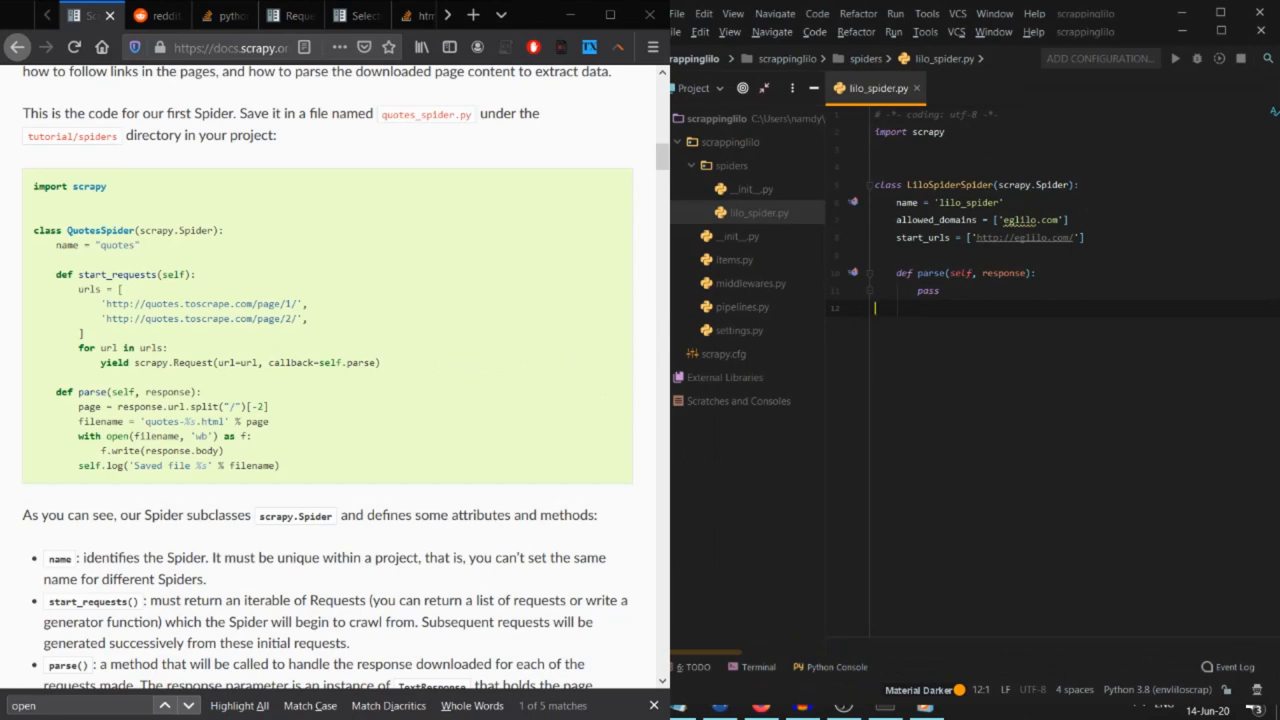
drag(58, 274, 280, 464)
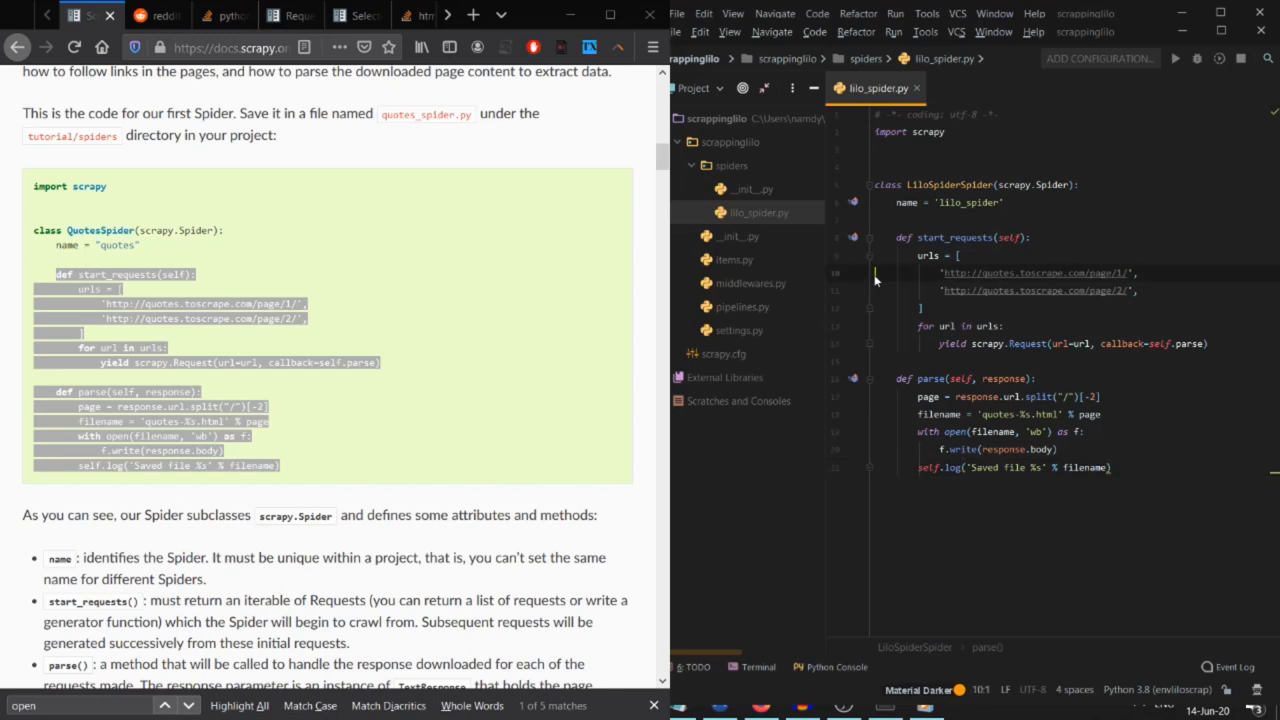
click(876, 272)
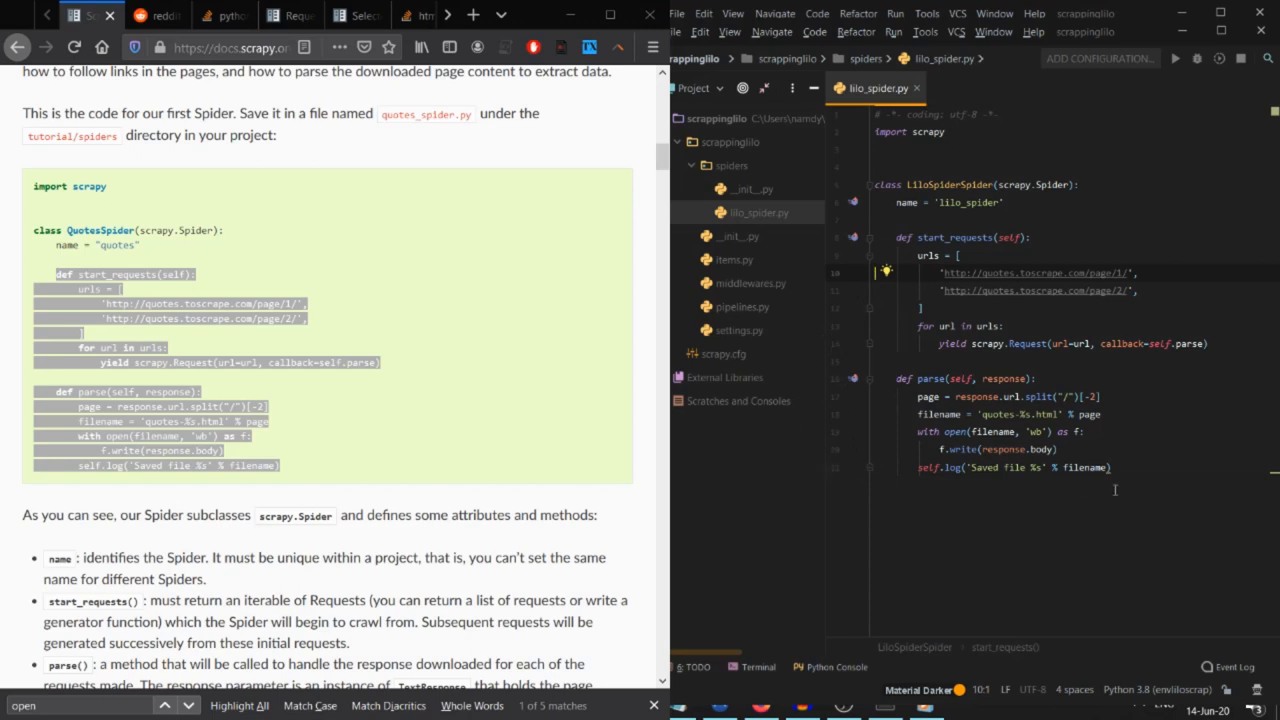
click(1112, 468)
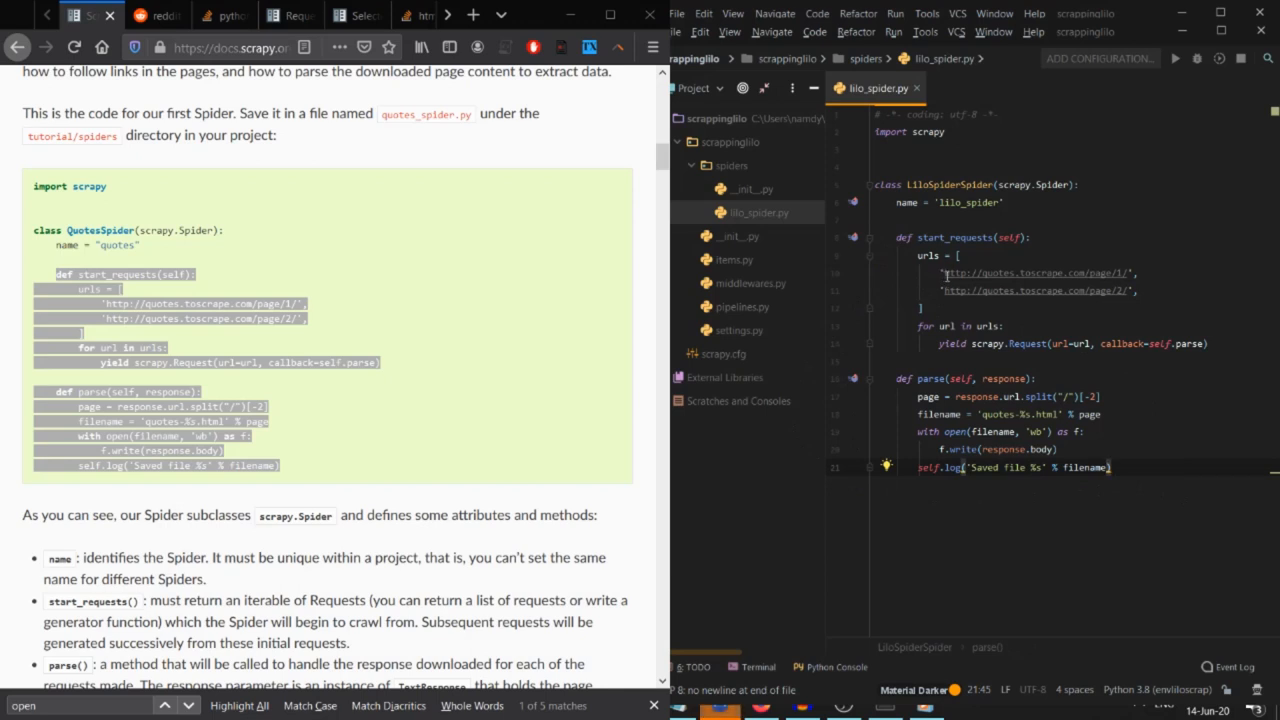
double_click(1040, 272)
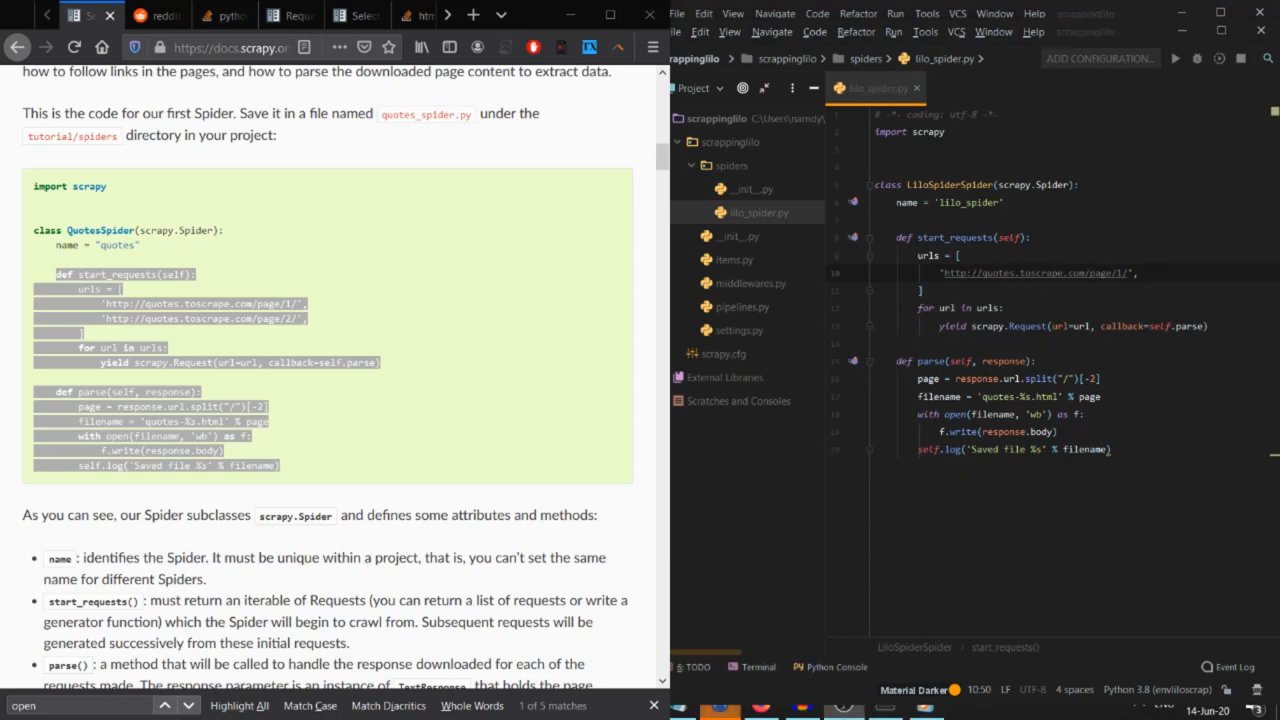
click(156, 16)
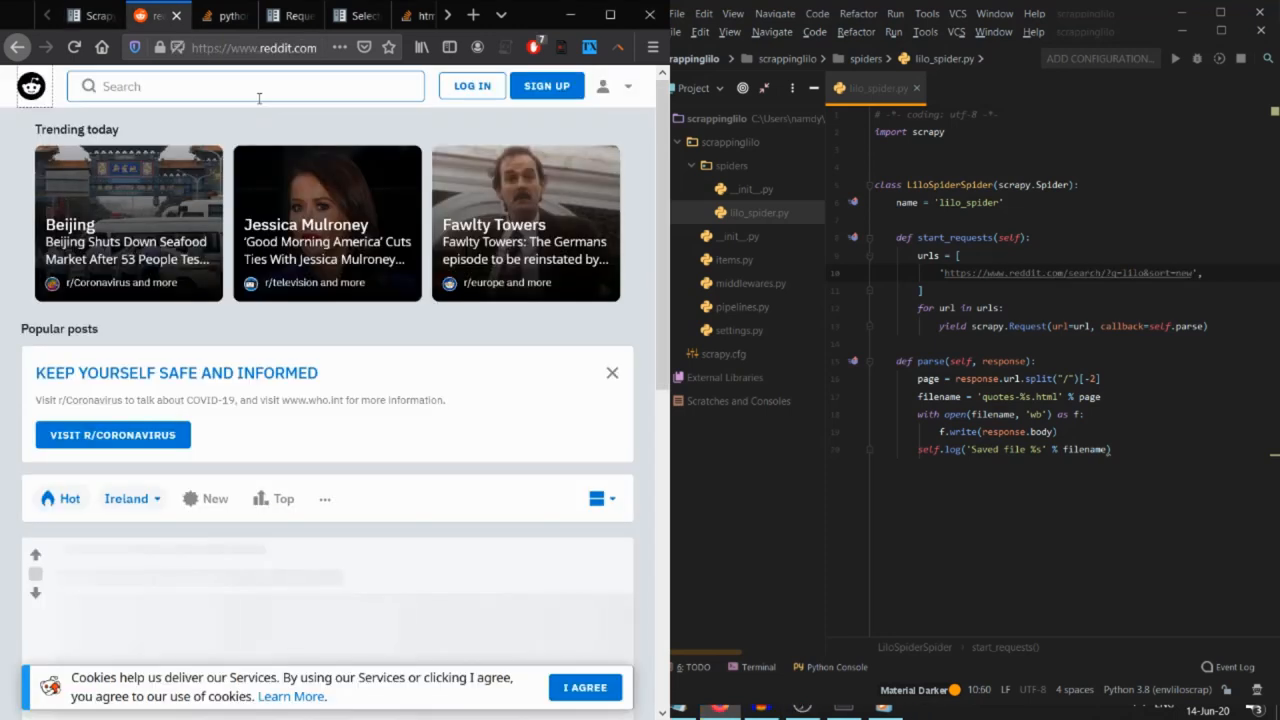
text(http://quotes.toscrape.com/page/1/',)
text(lilo)
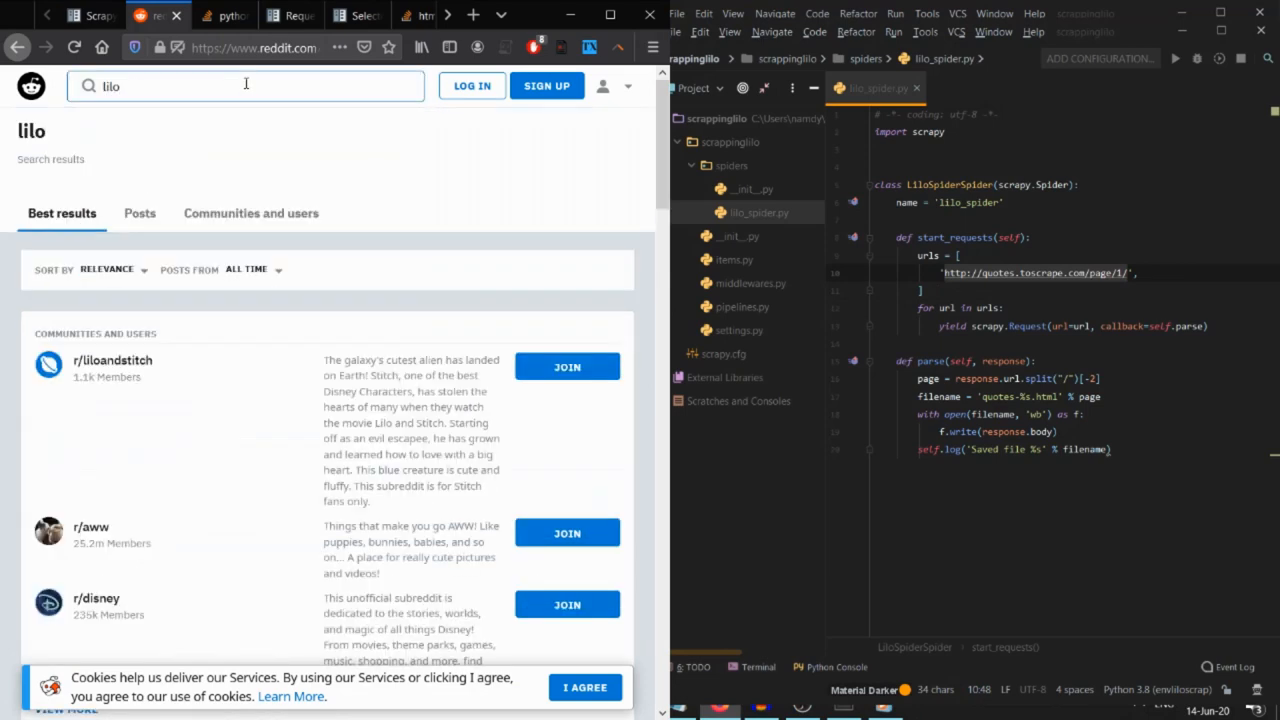
click(108, 268)
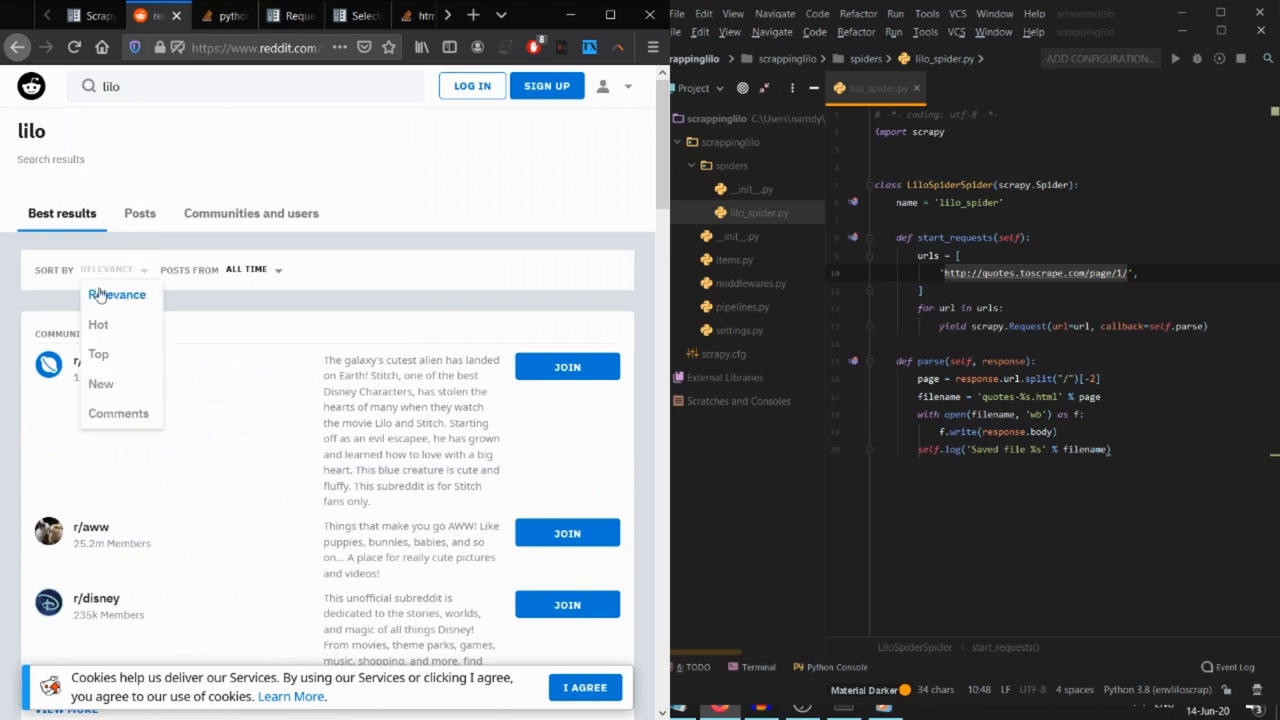
click(100, 384)
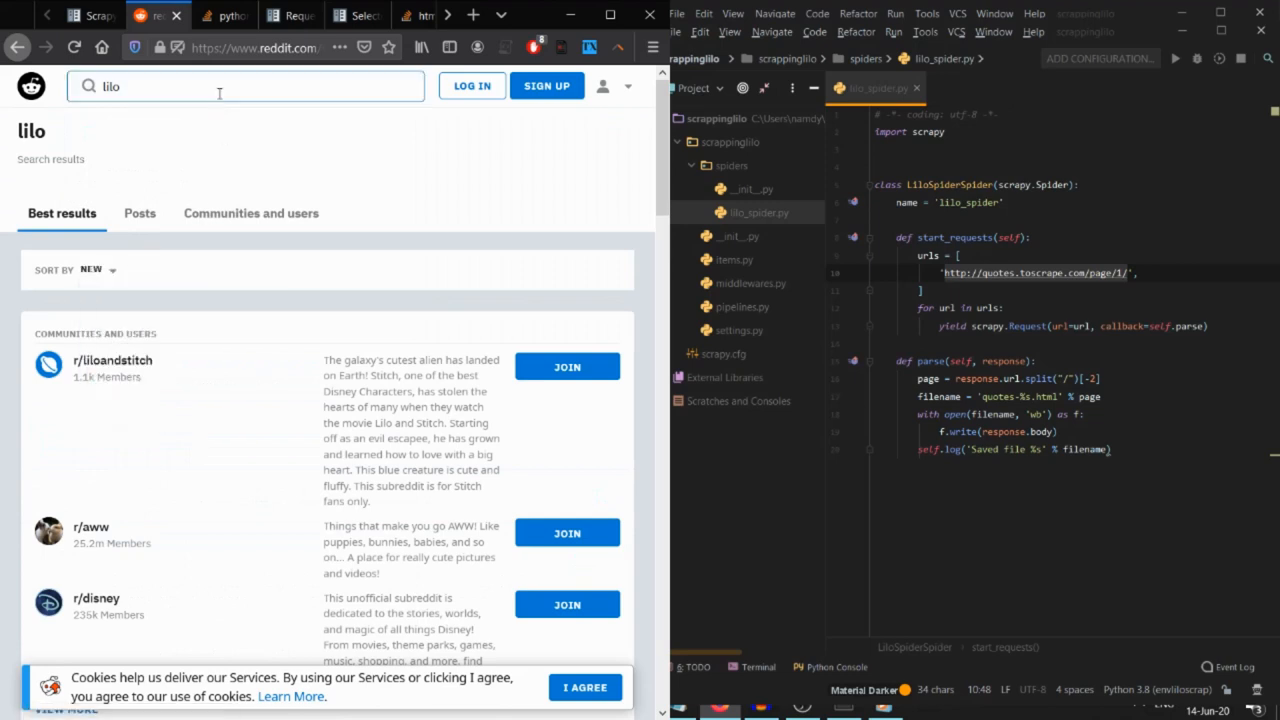
click(256, 48)
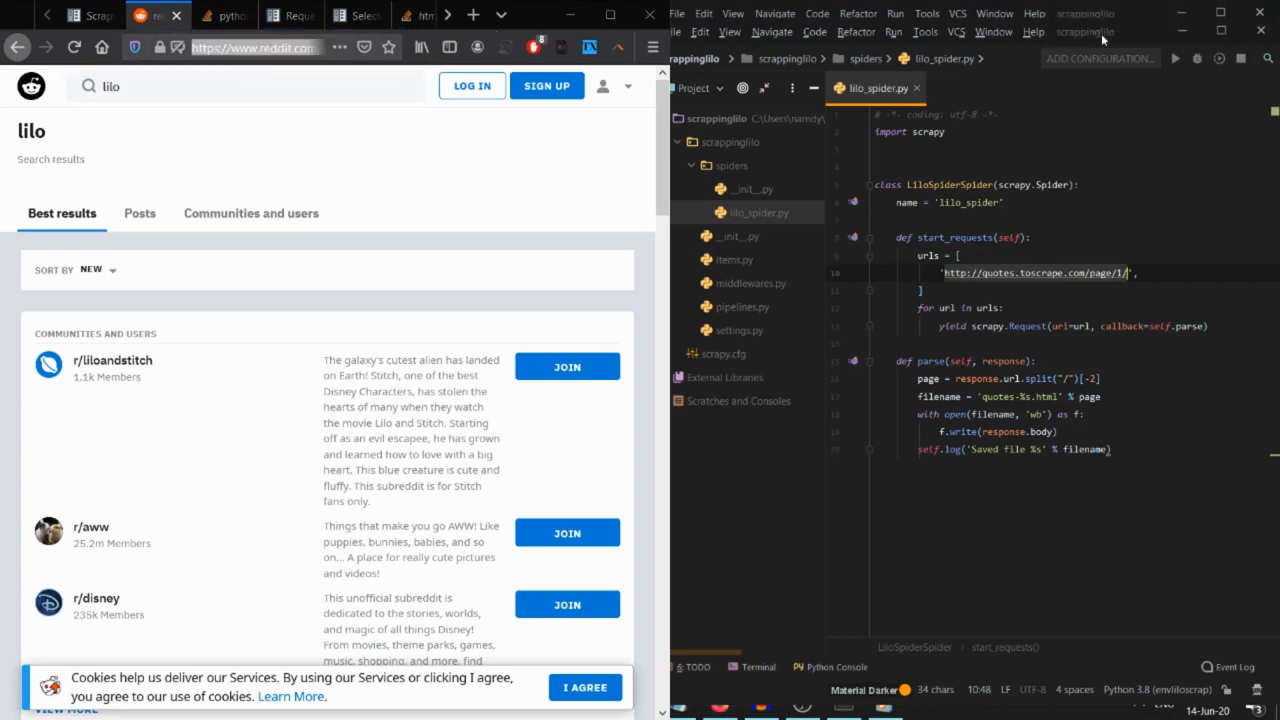
text(https://www.reddit.com/search?q=lilo&sort=new',)
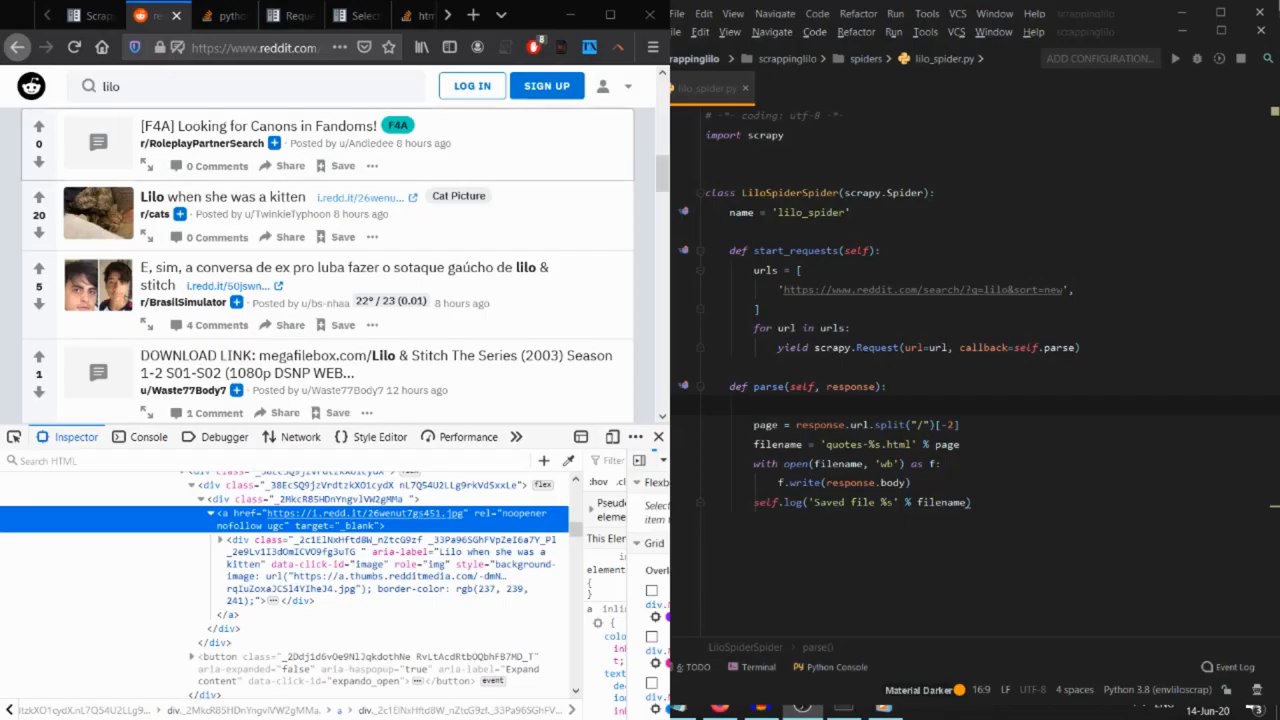
scroll(down, 3)
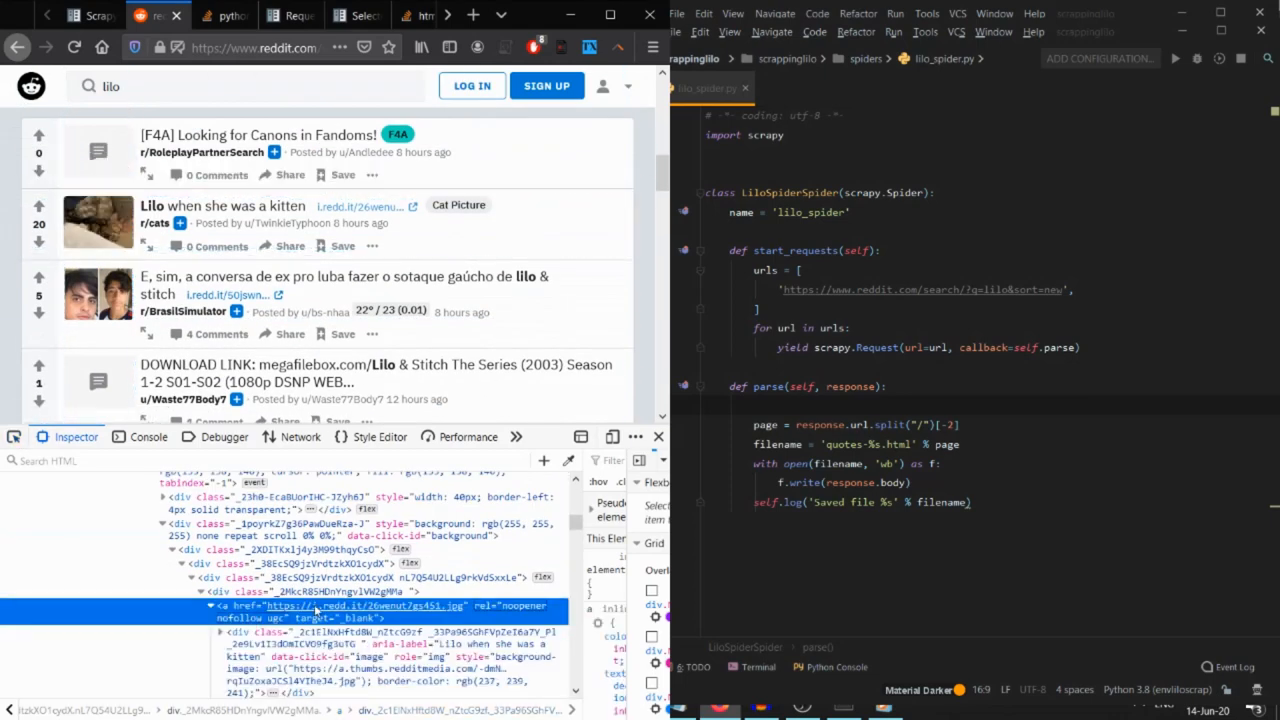
text(#https://i.redd.it/26wenut7gs451.jpg)
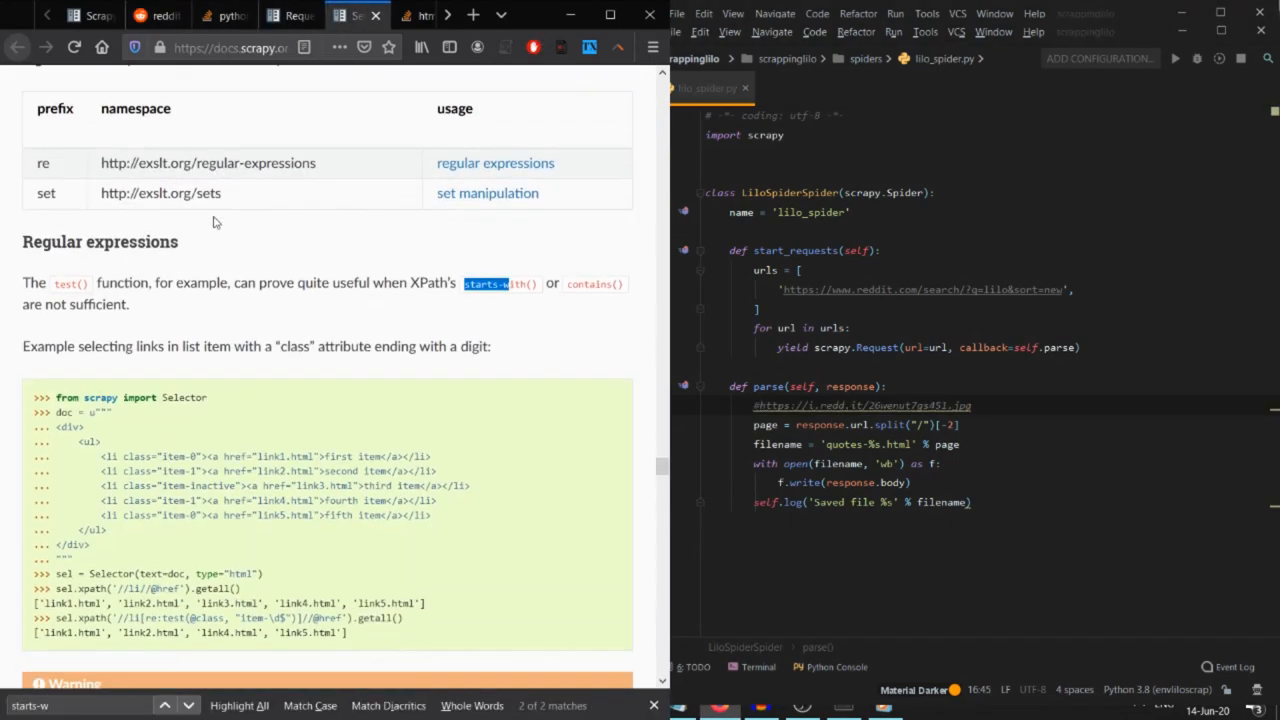
scroll(down, 3)
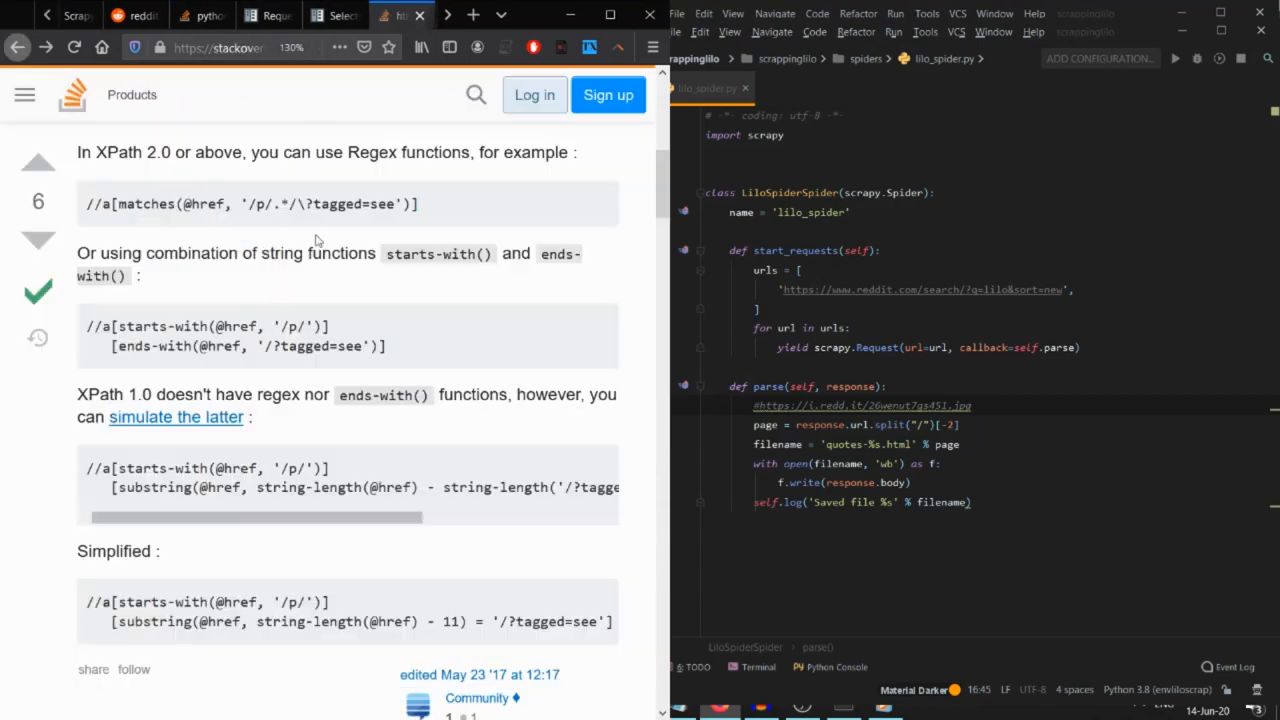
scroll(up, 3)
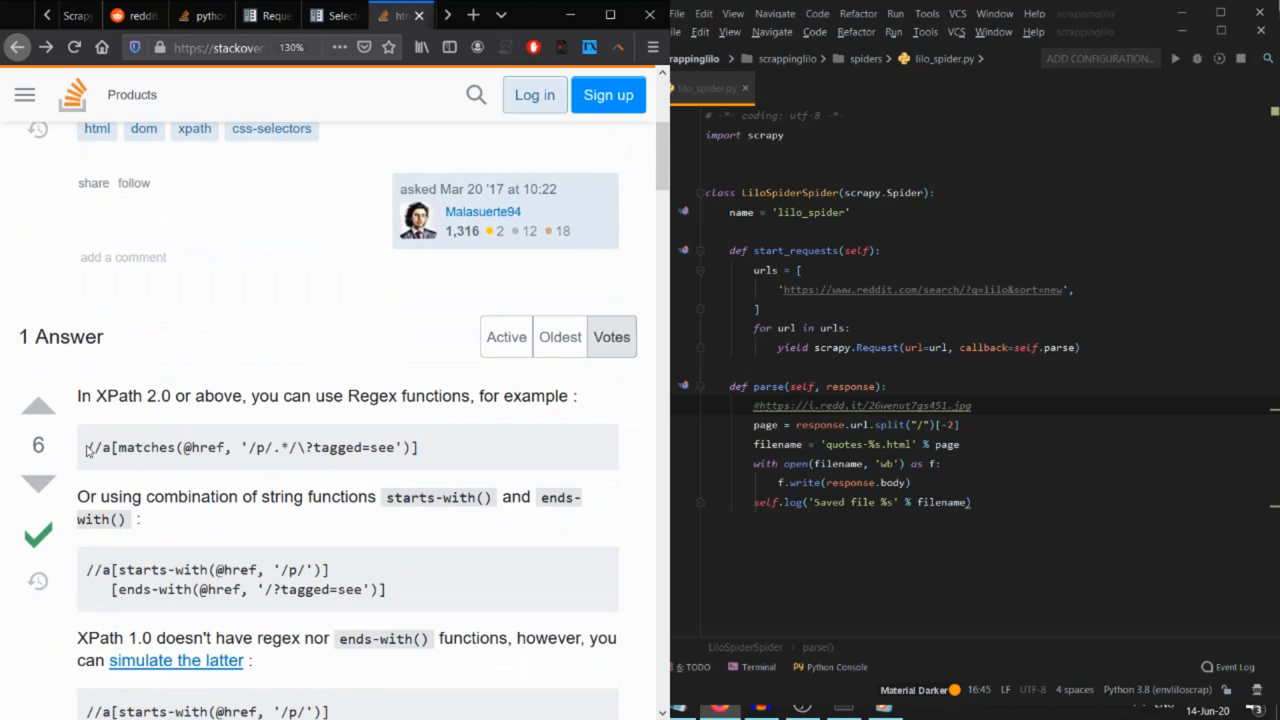
scroll(down, 3)
text(sel =)
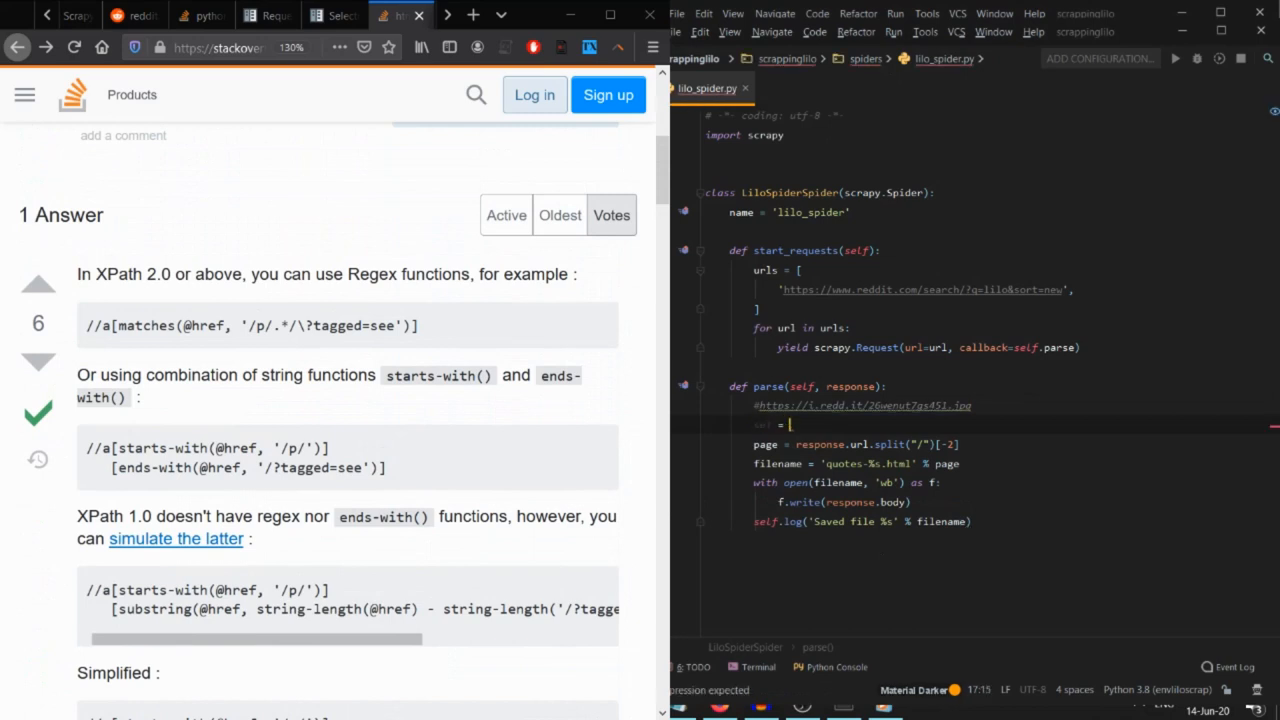
text(response.selector)
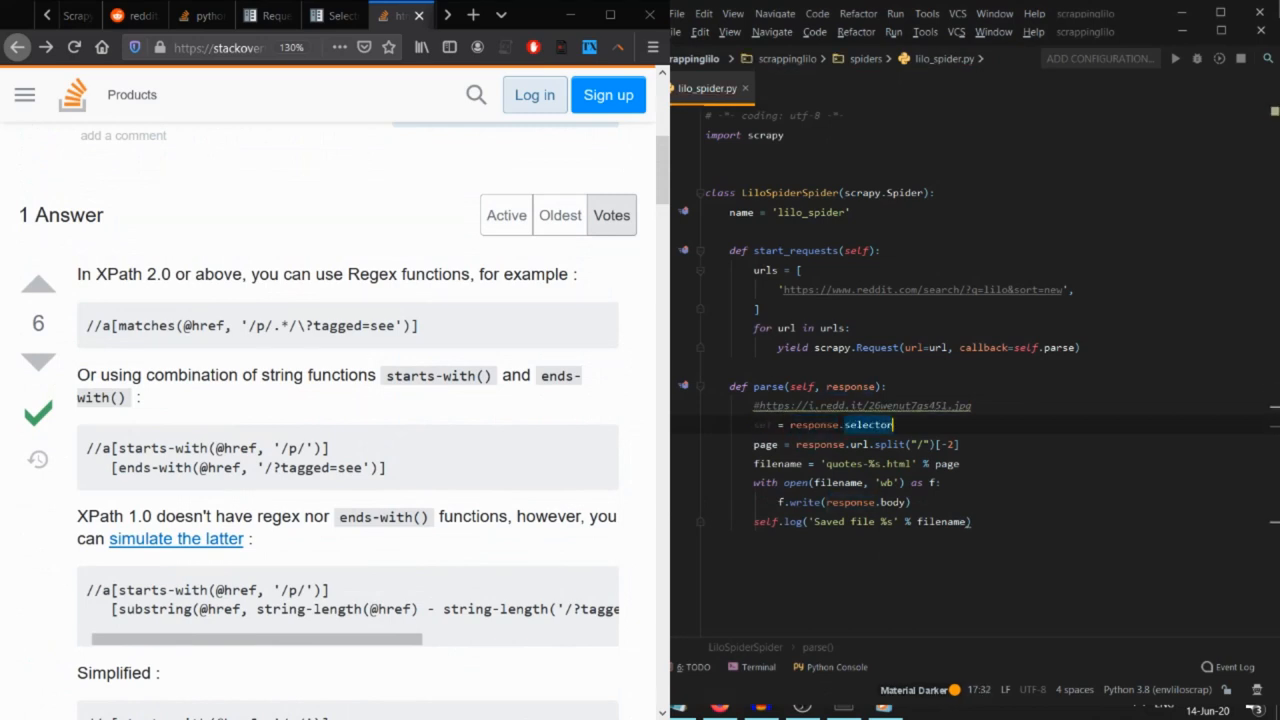
text(.xpath())
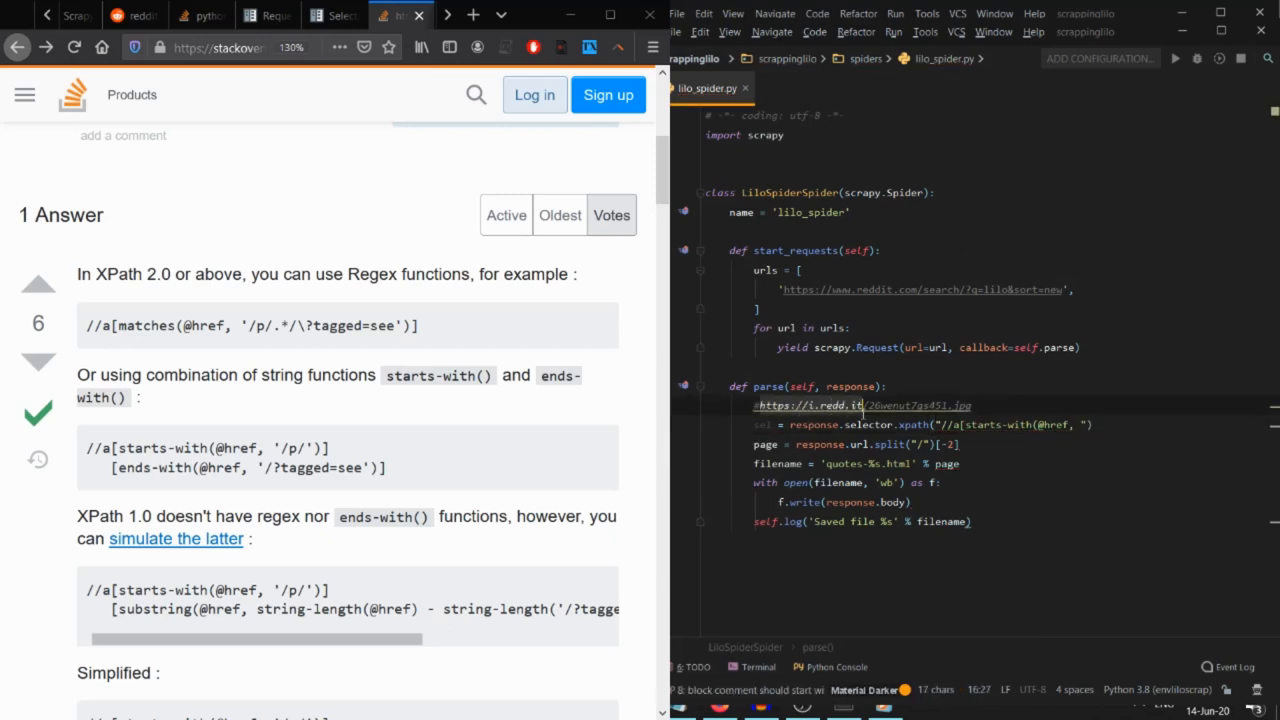
text(https://i.redd.it')]/@href)
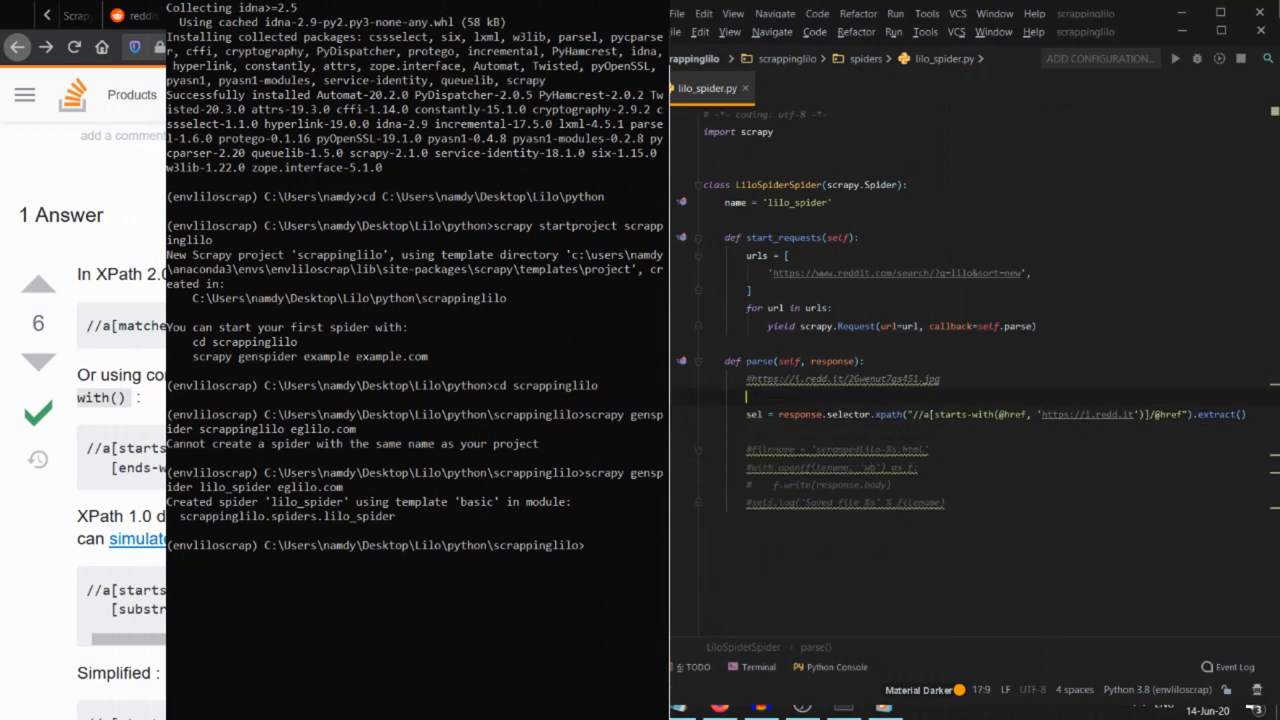
Step: Print '***selector***', each item in sel via a for loop, then '***selector done***'
text(print())
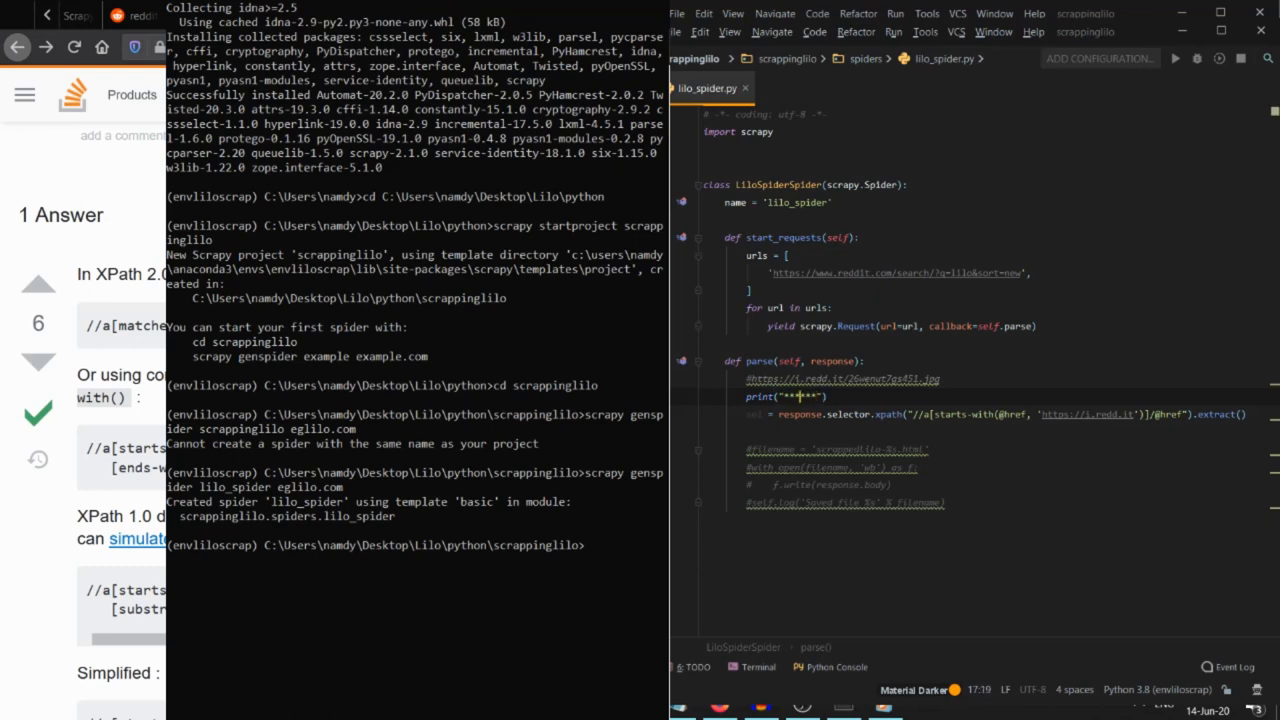
text(selector)
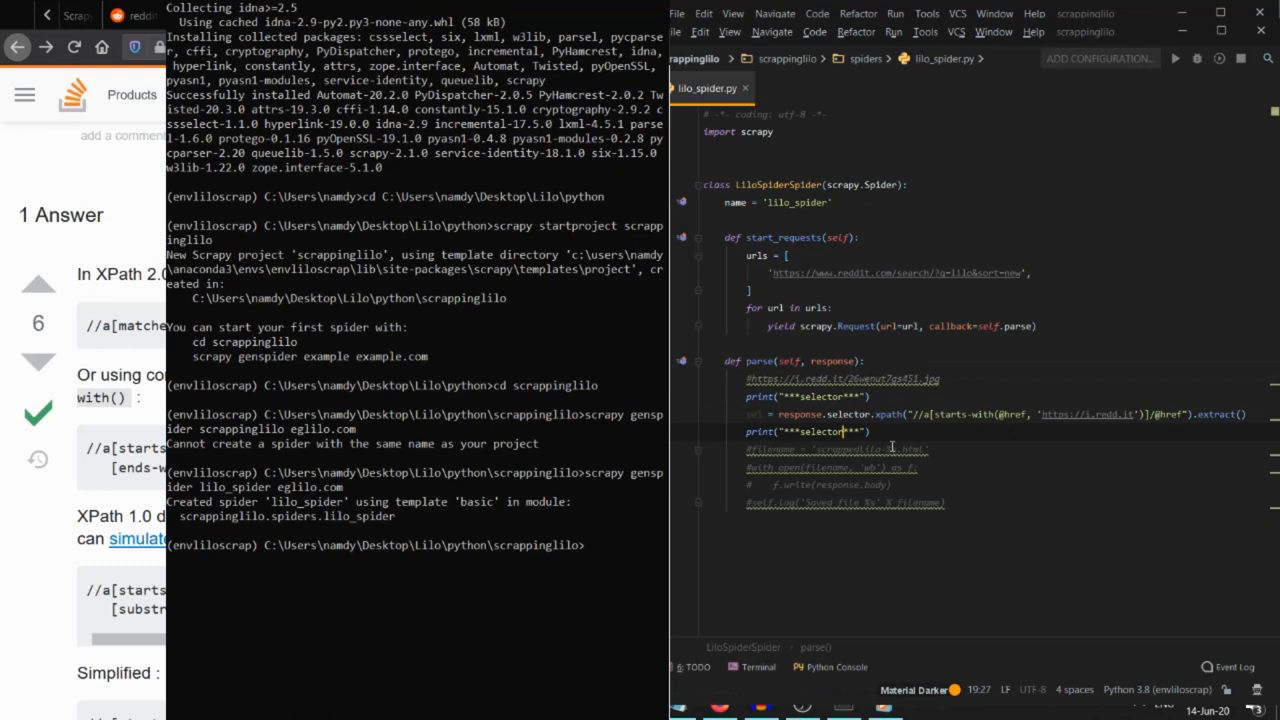
text(done)
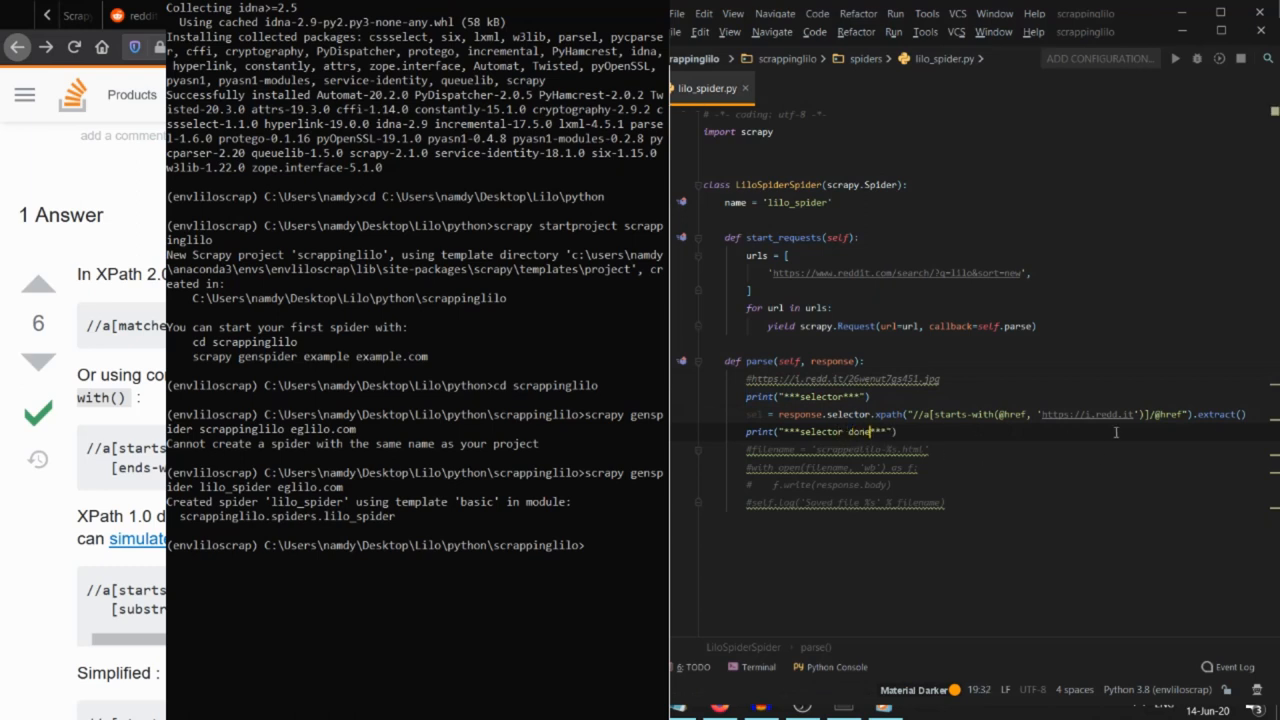
text(for)
text(print()
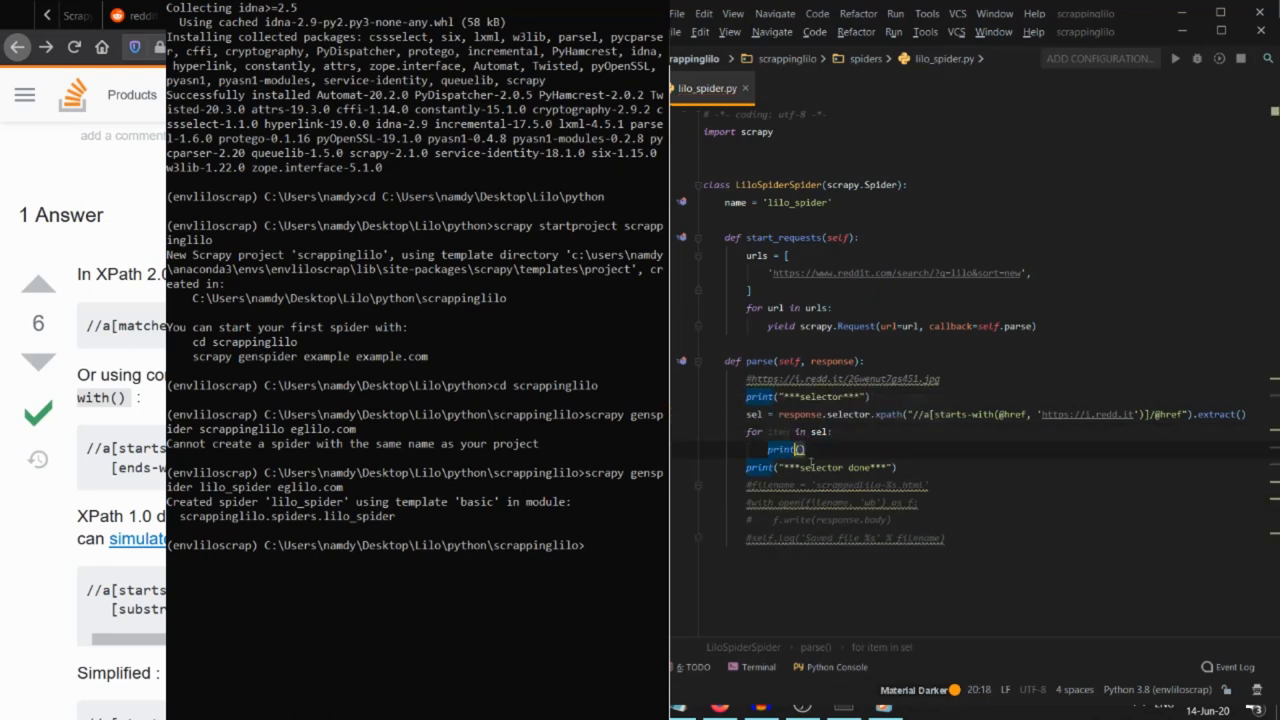
text(item)
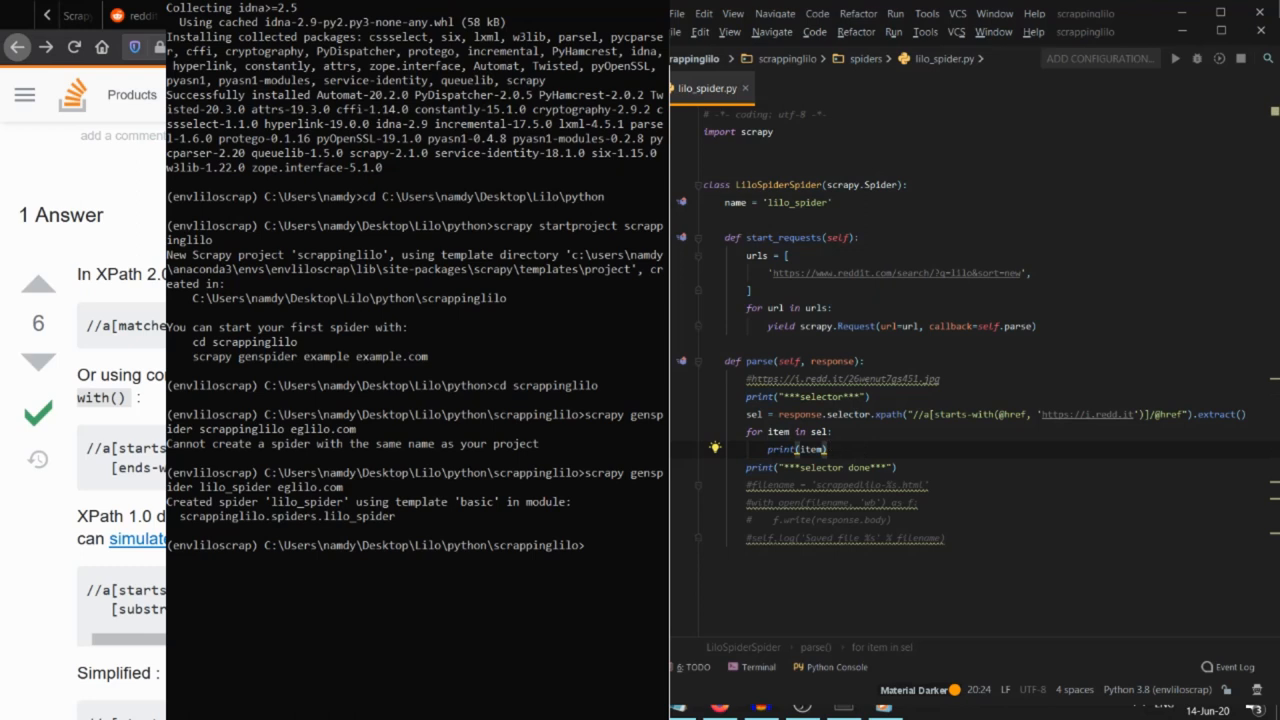
Step: Begin the scrapy crawl command in the Anaconda Prompt
click(616, 544)
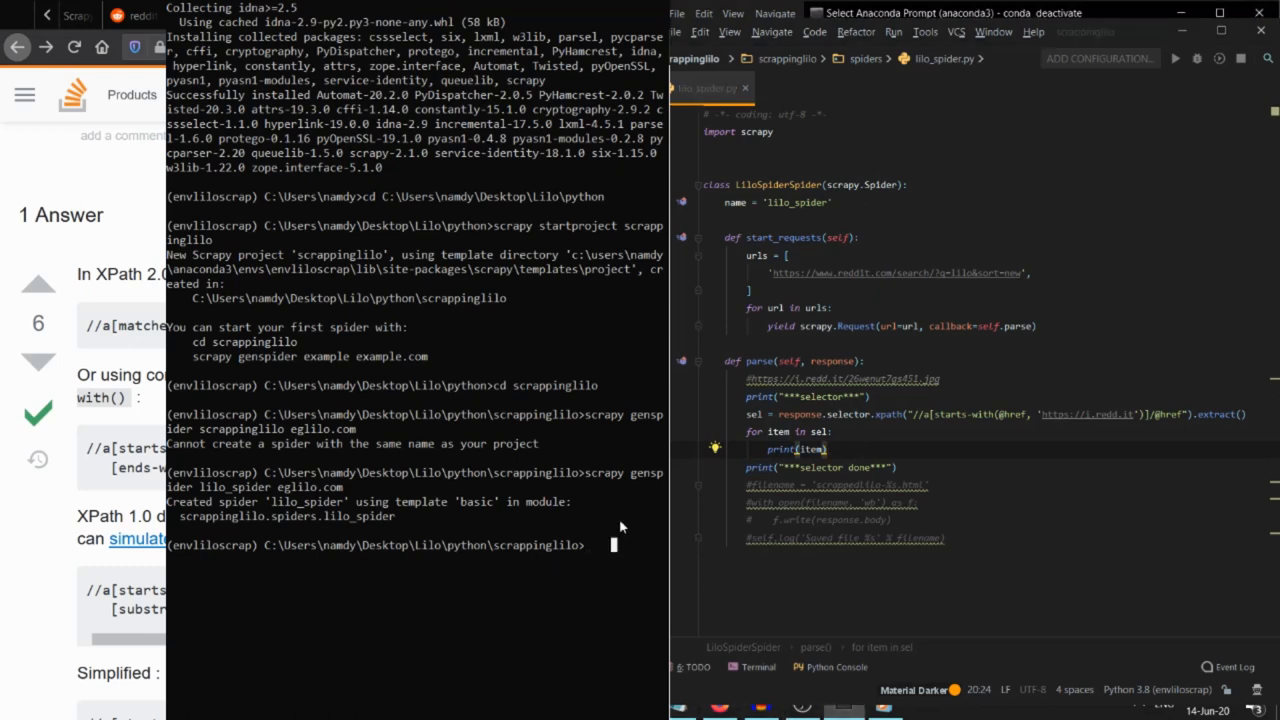
text(scrapy crawl)
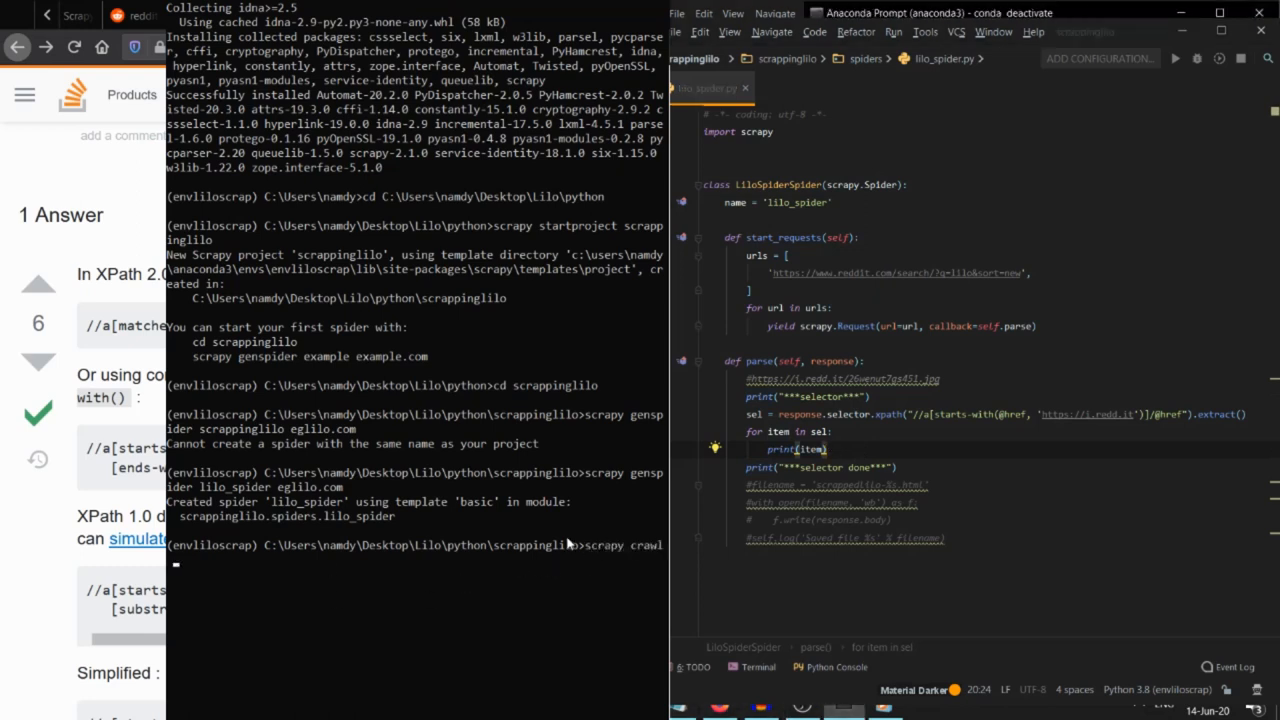